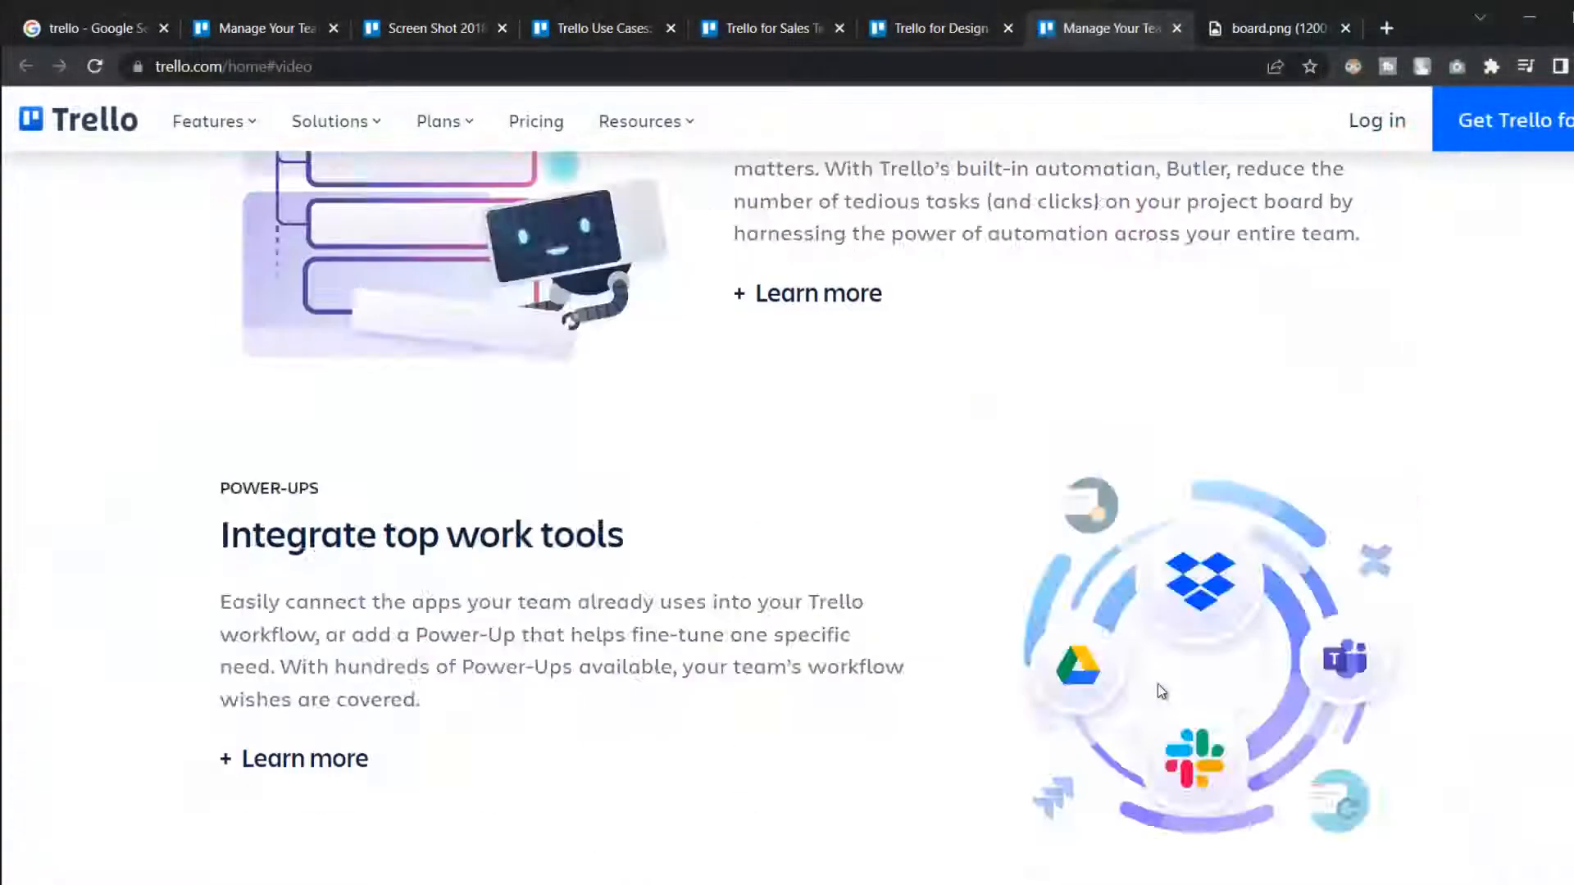
# Scroll the homepage down to the sign-up banner and footer, then back up slightly.
pyautogui.scroll(-3)
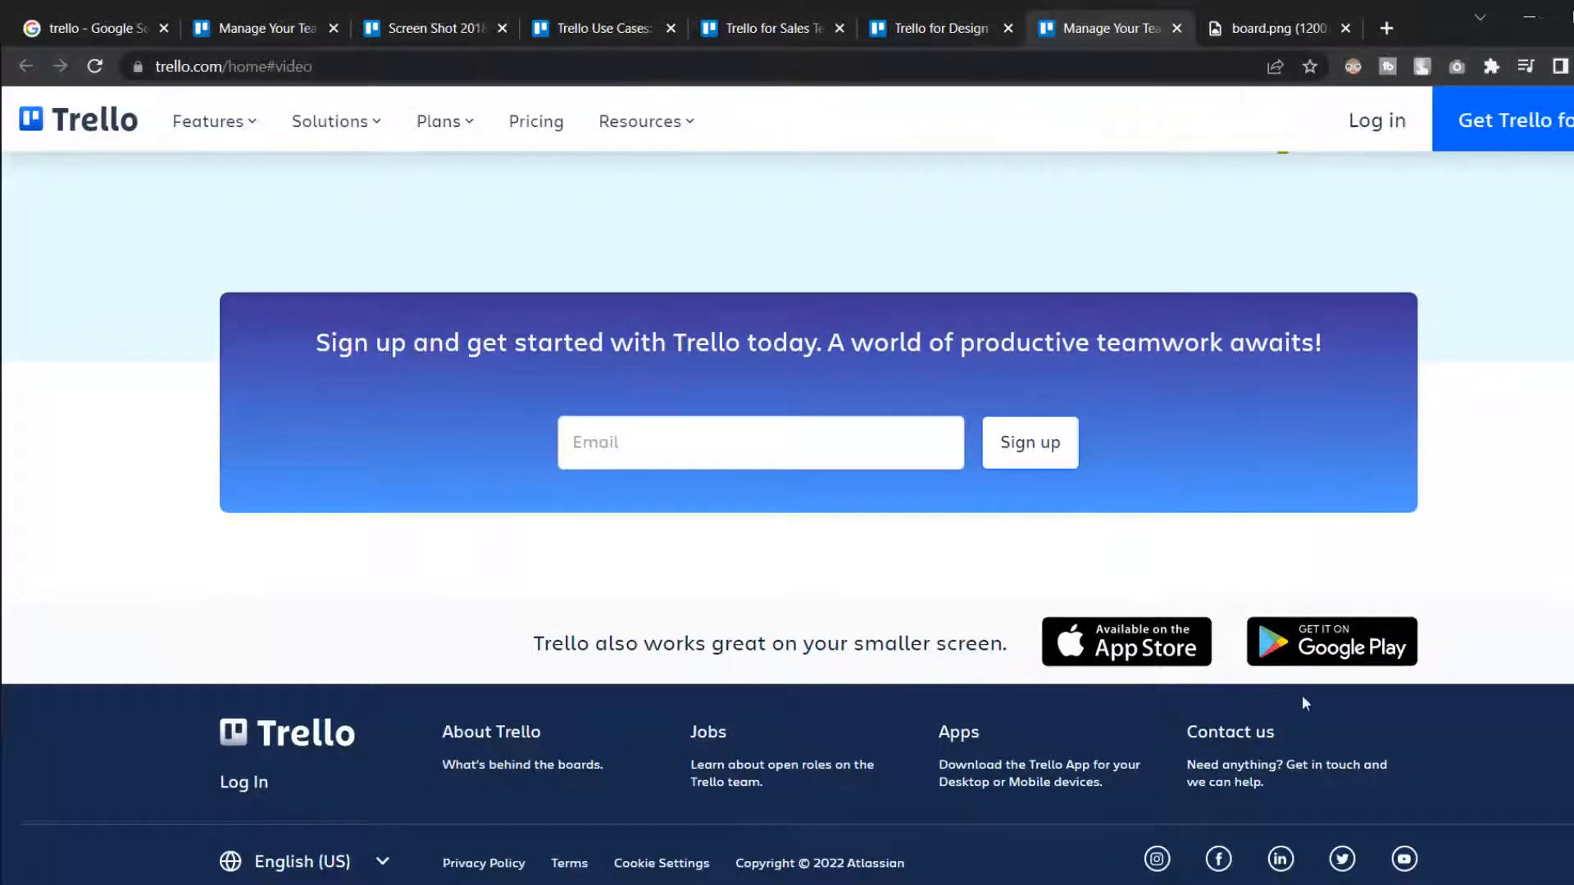
pyautogui.moveTo(1368, 704)
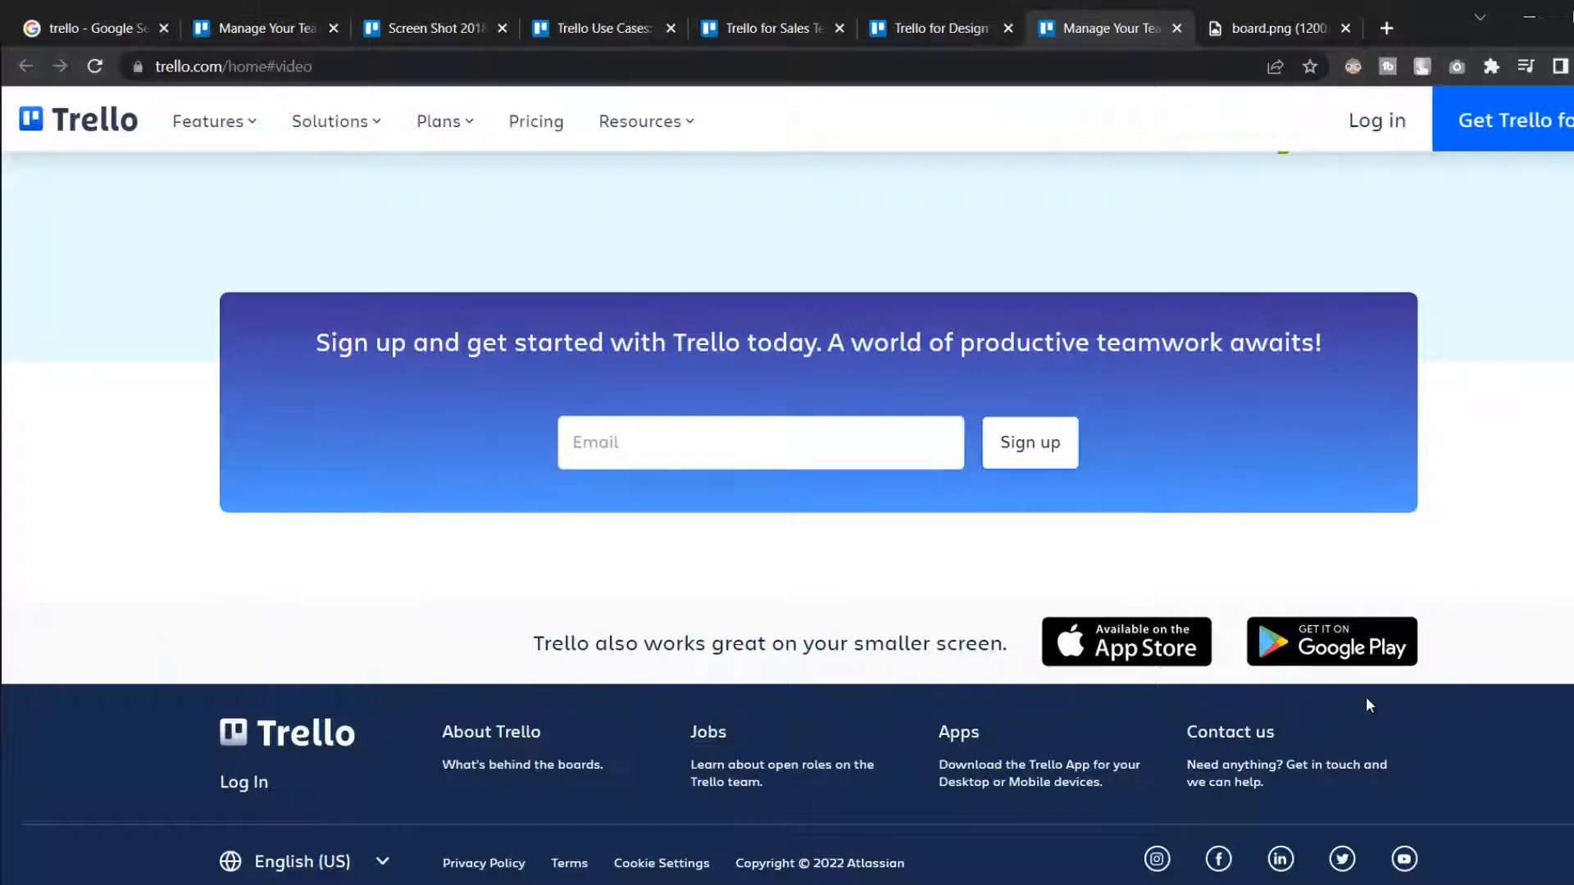
pyautogui.scroll(3)
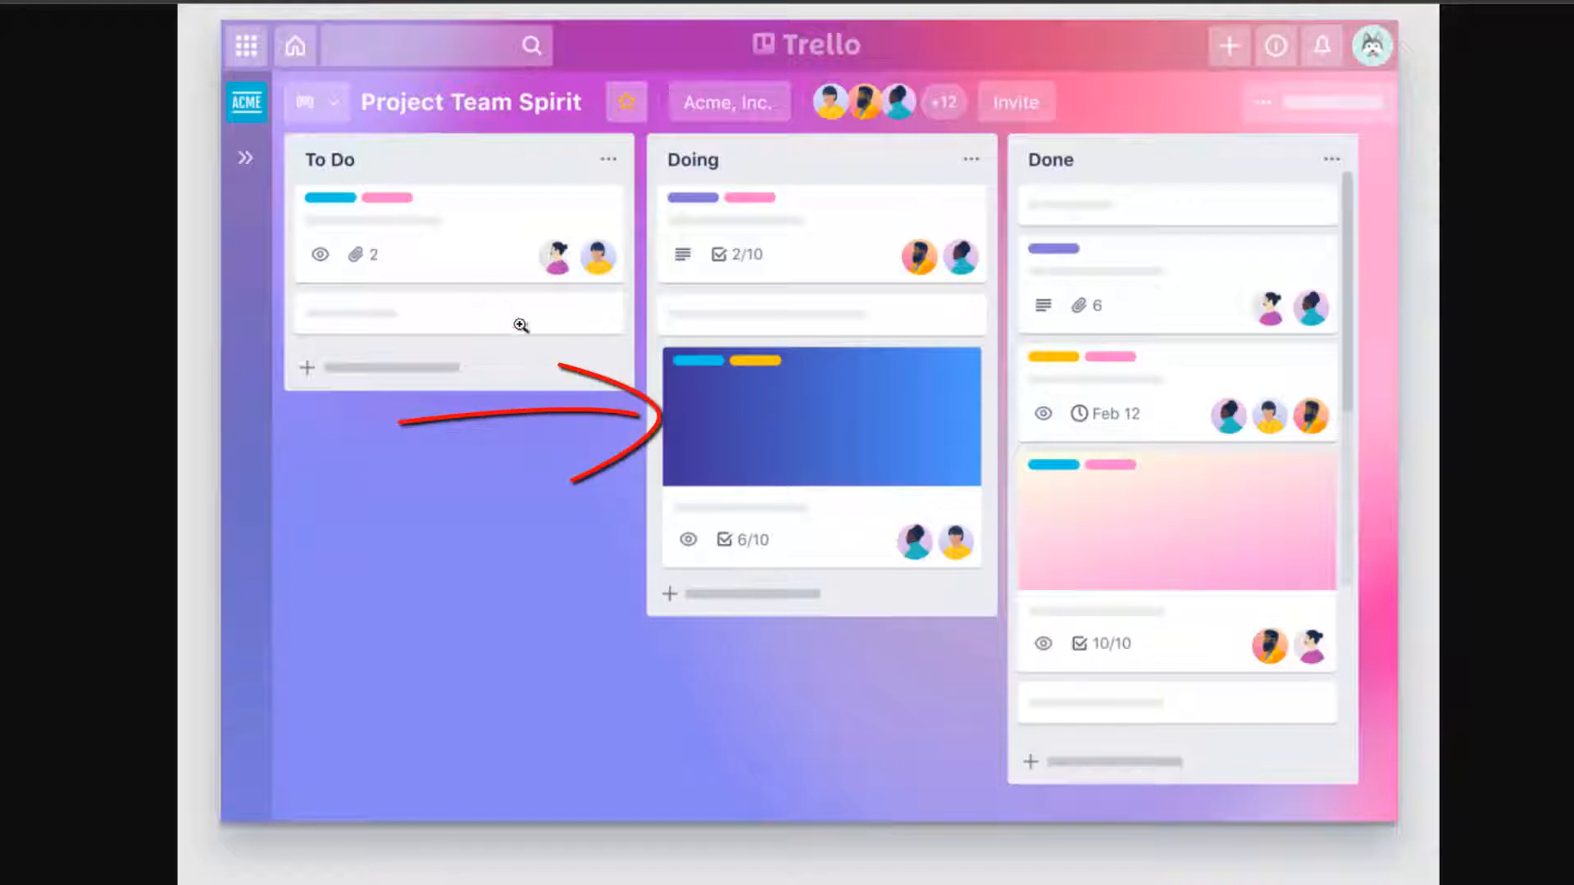
pyautogui.moveTo(797, 422)
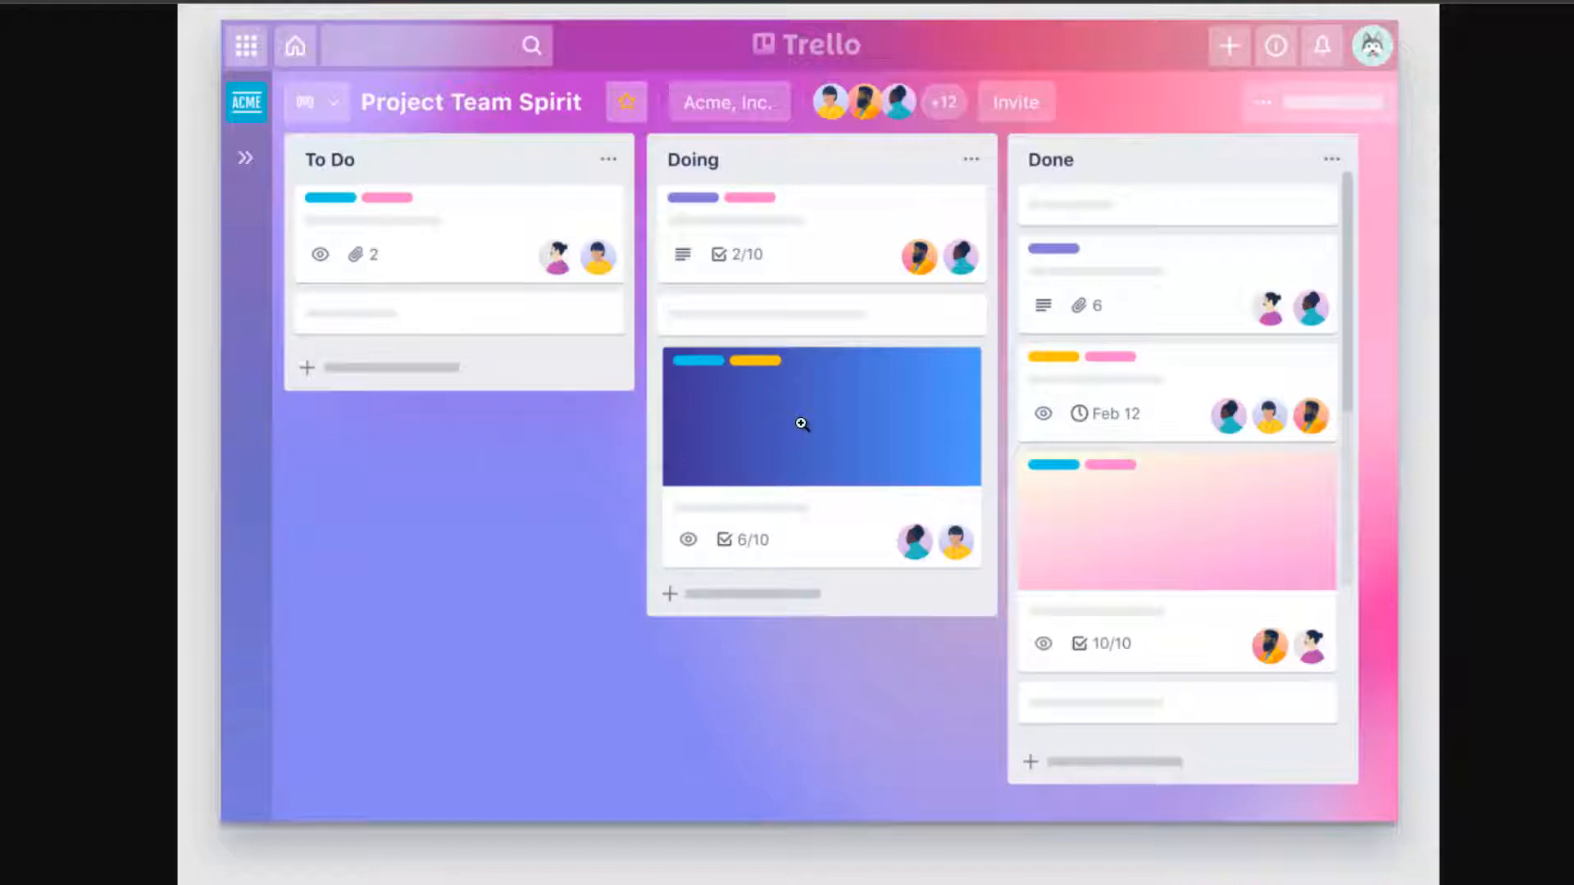
pyautogui.moveTo(685, 165)
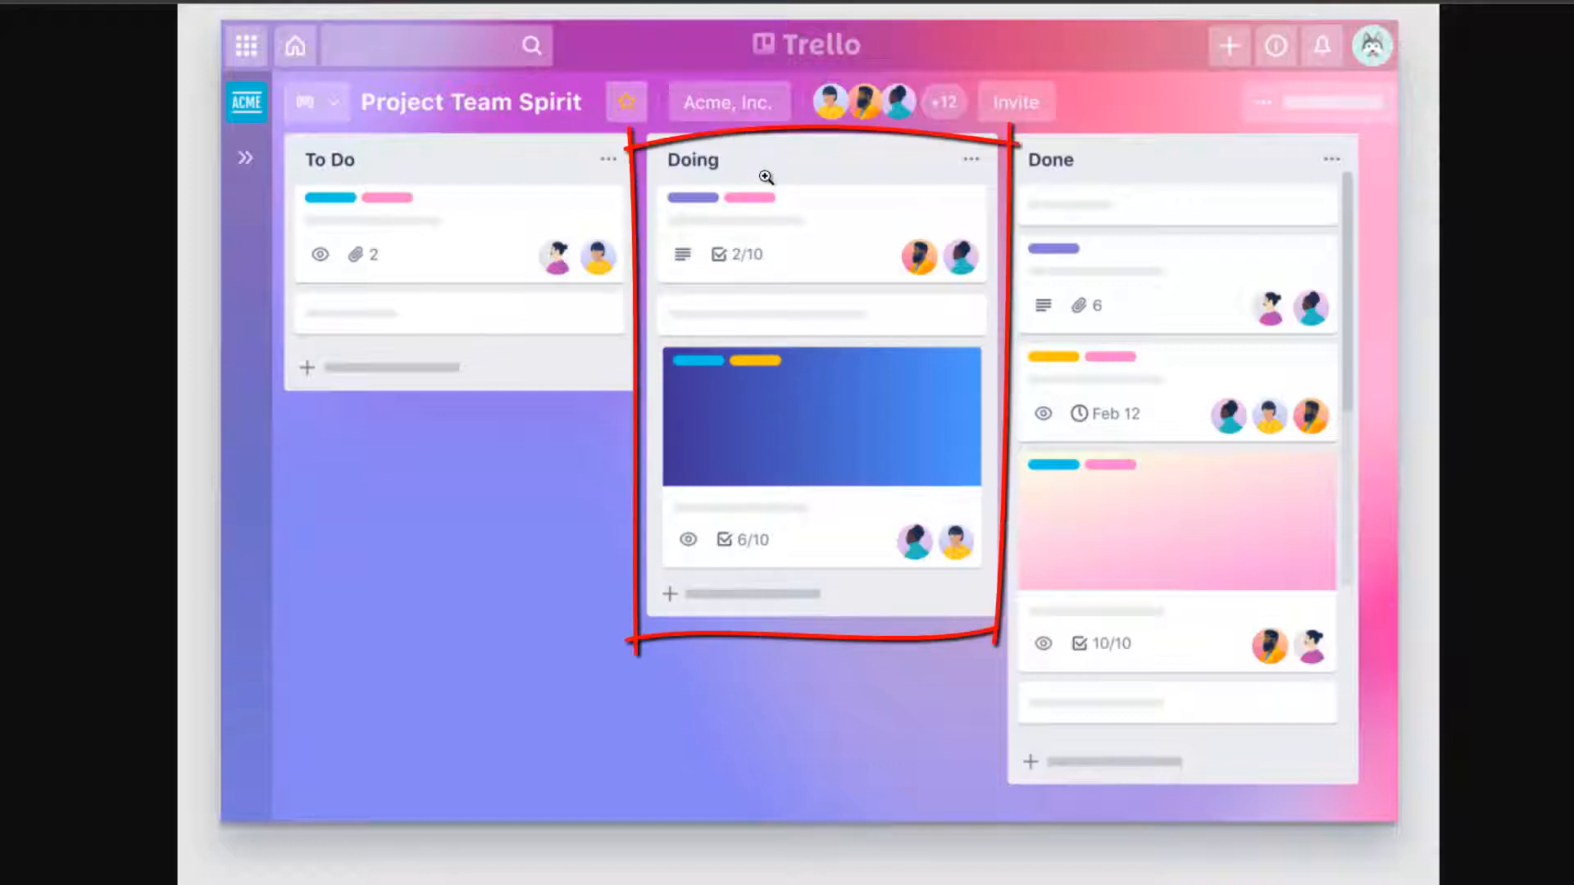
pyautogui.moveTo(1229, 359)
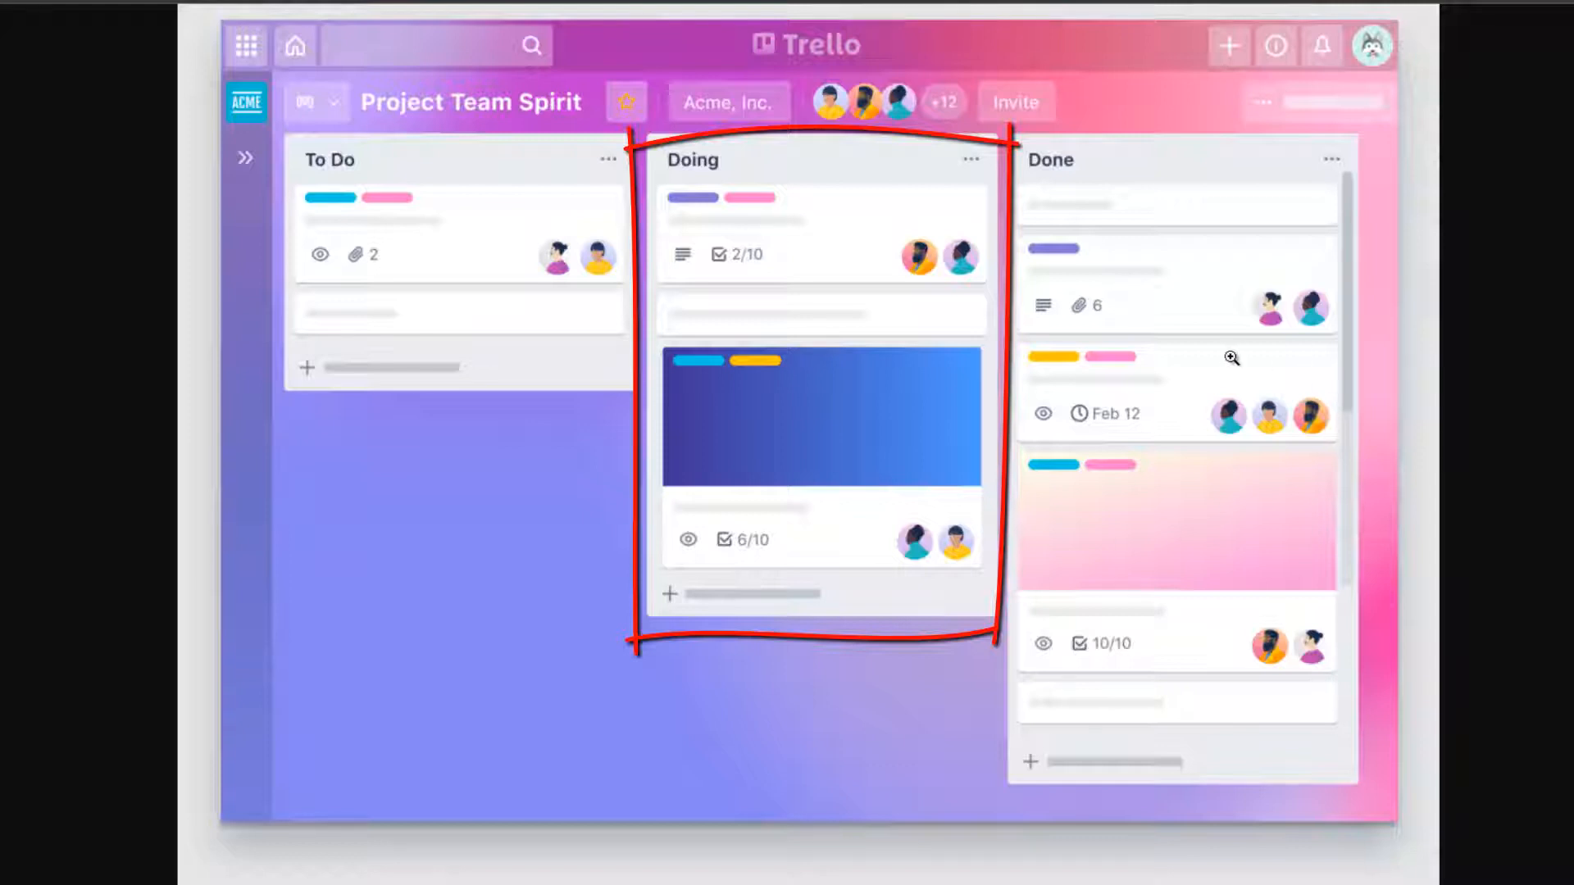
pyautogui.moveTo(1211, 358)
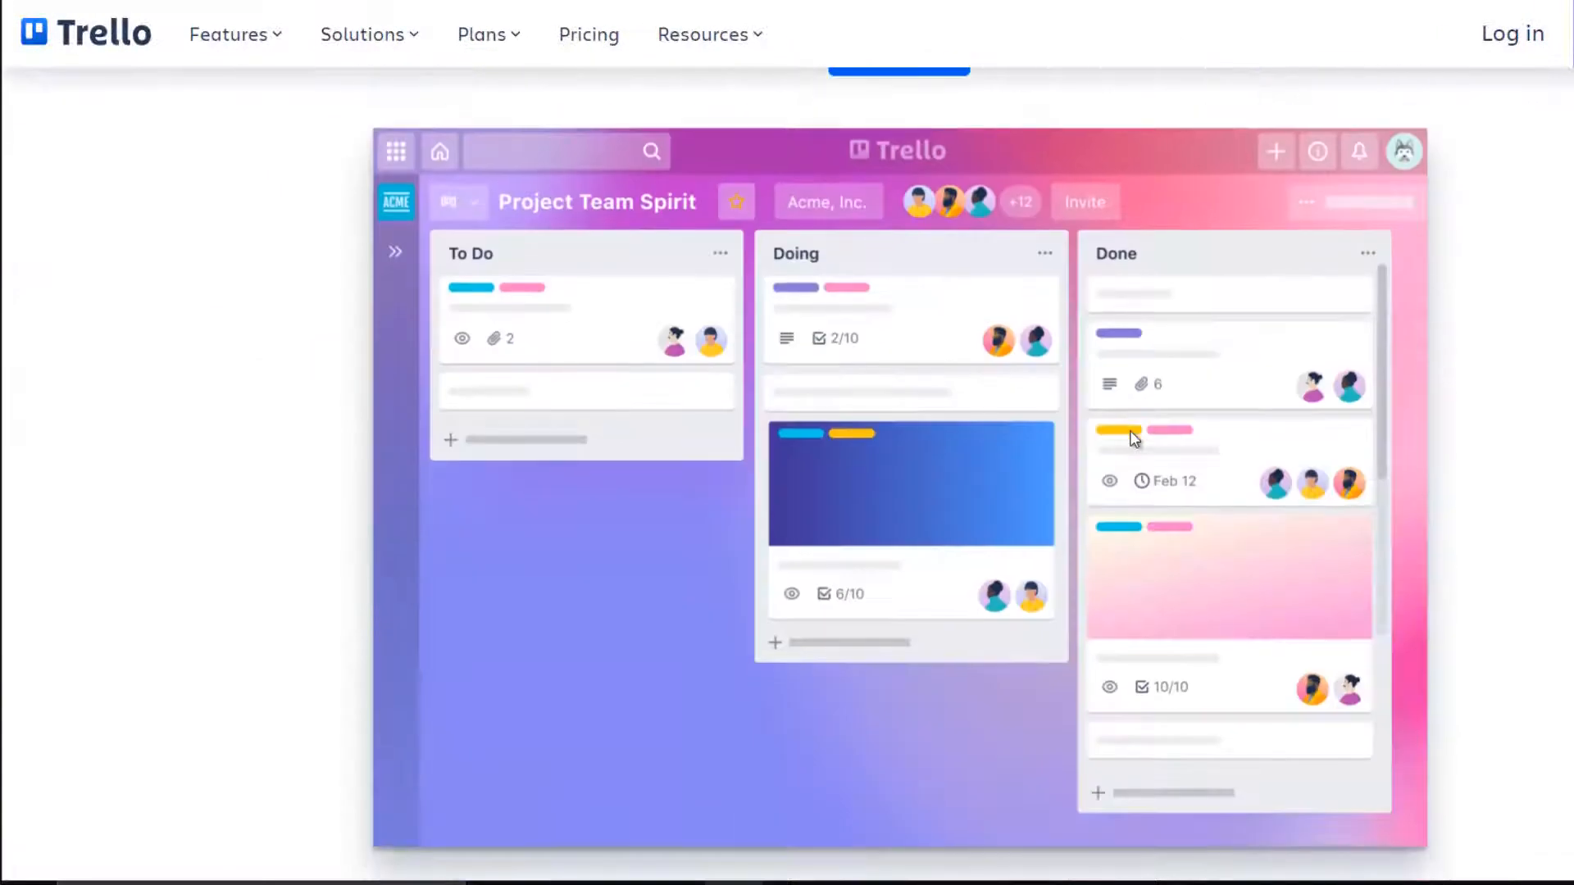
# Scroll the homepage and open the Solutions menu listing team playbooks and use cases.
pyautogui.scroll(-3)
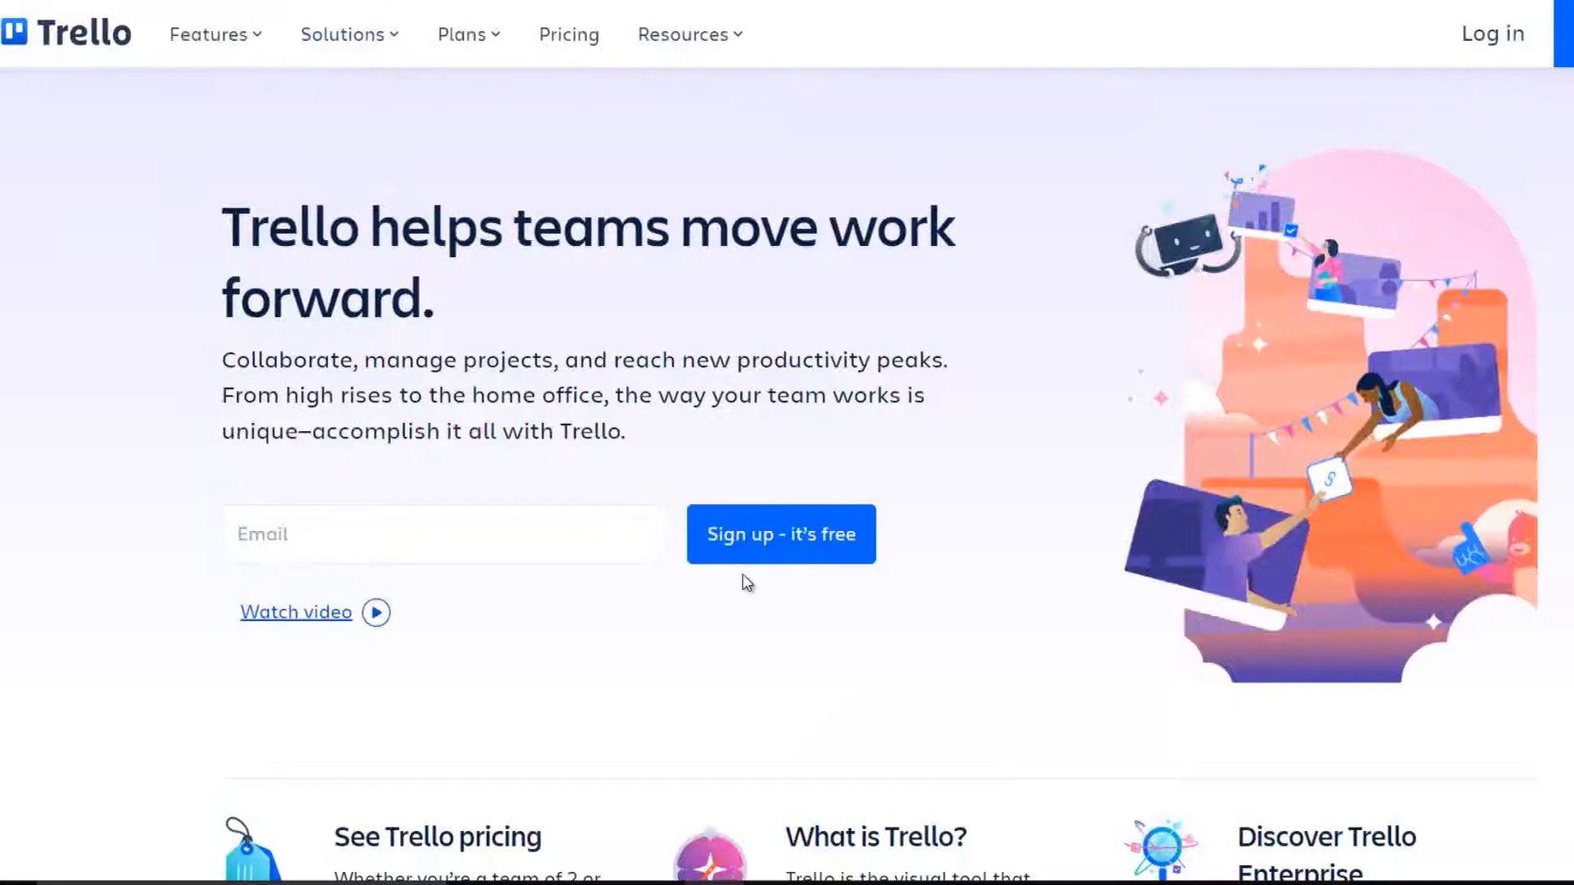
pyautogui.scroll(-3)
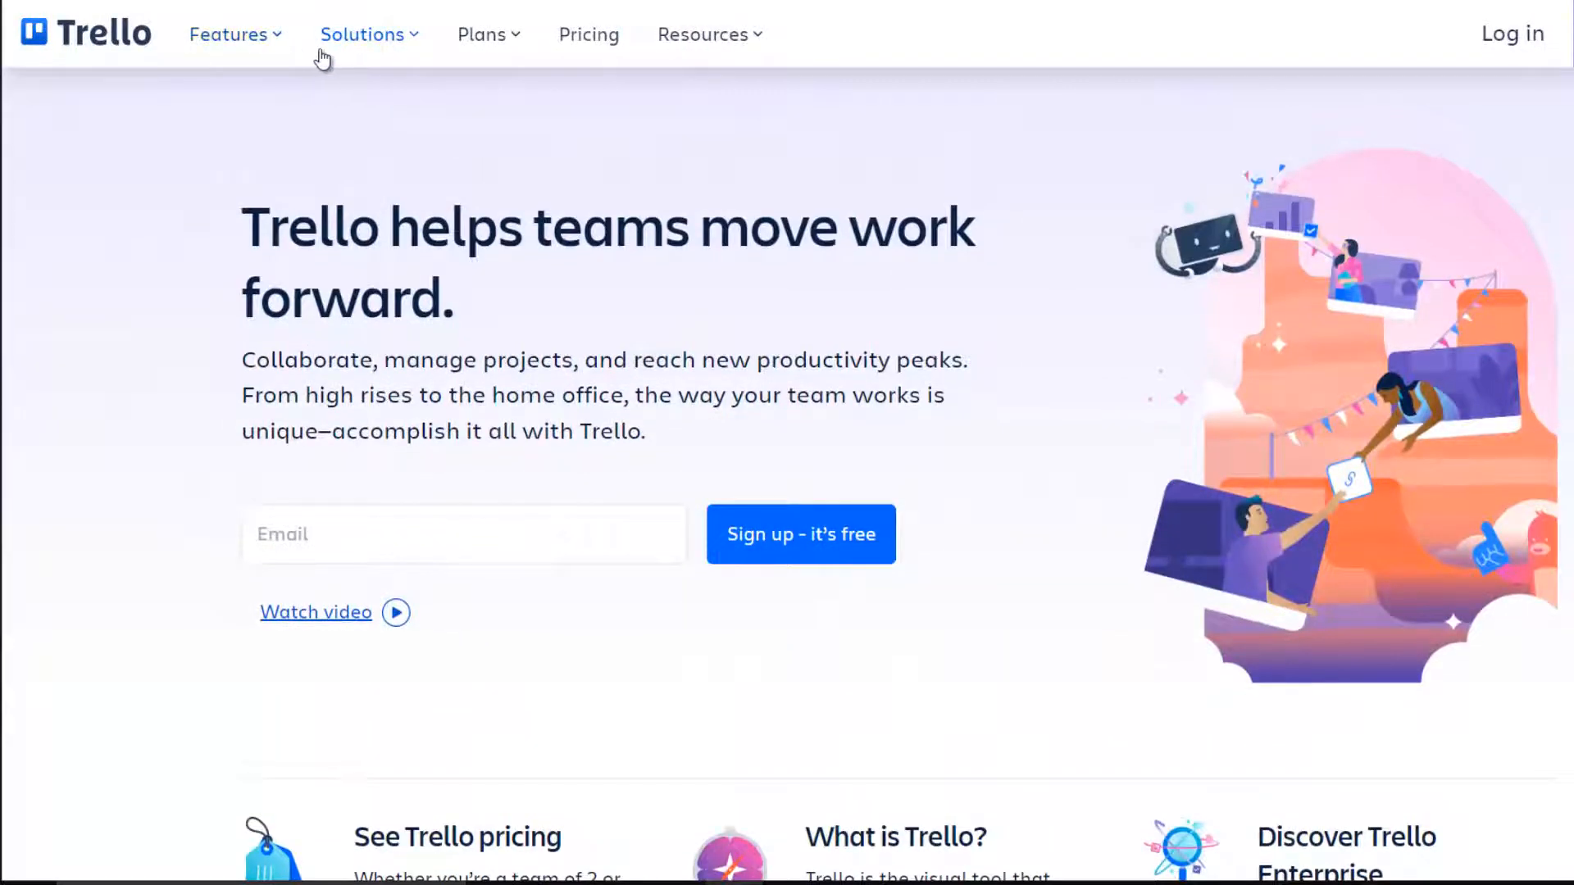
pyautogui.click(363, 35)
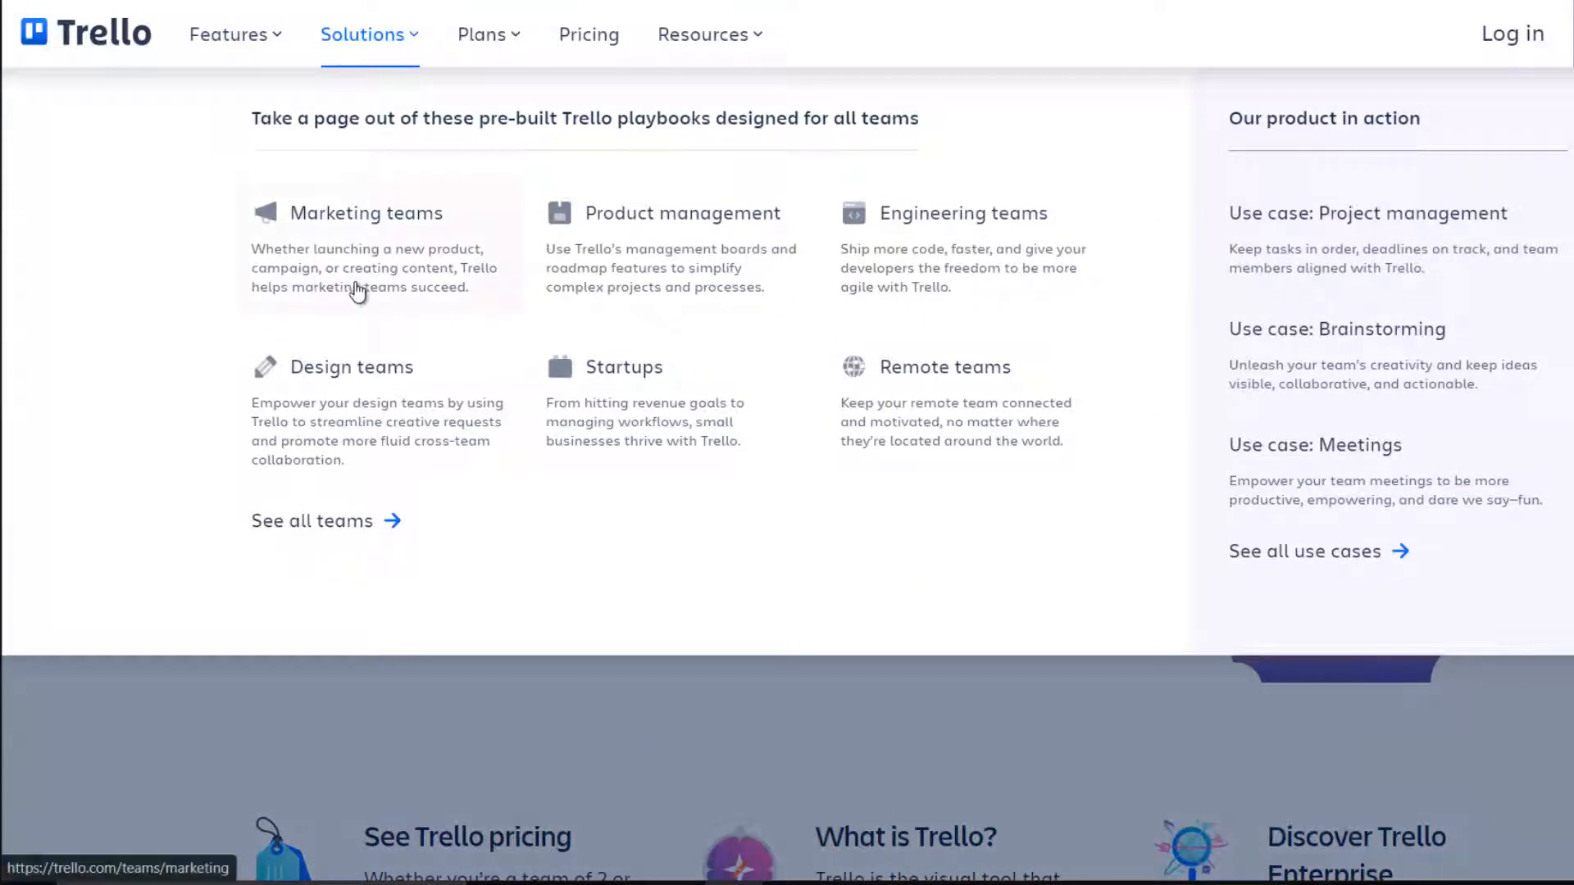
pyautogui.moveTo(505, 539)
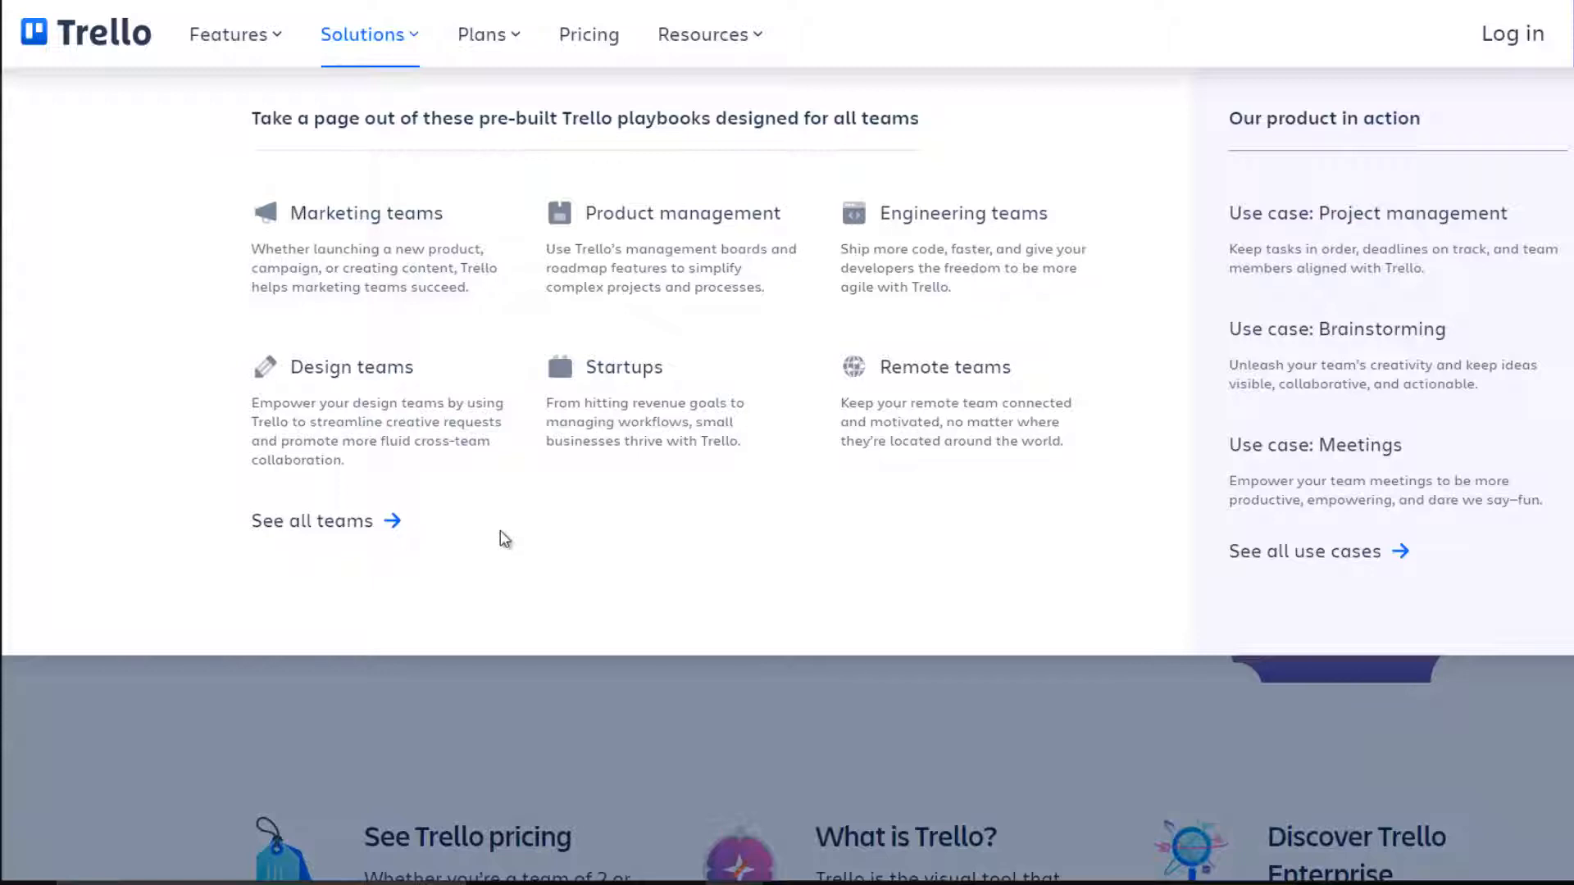
pyautogui.moveTo(434, 304)
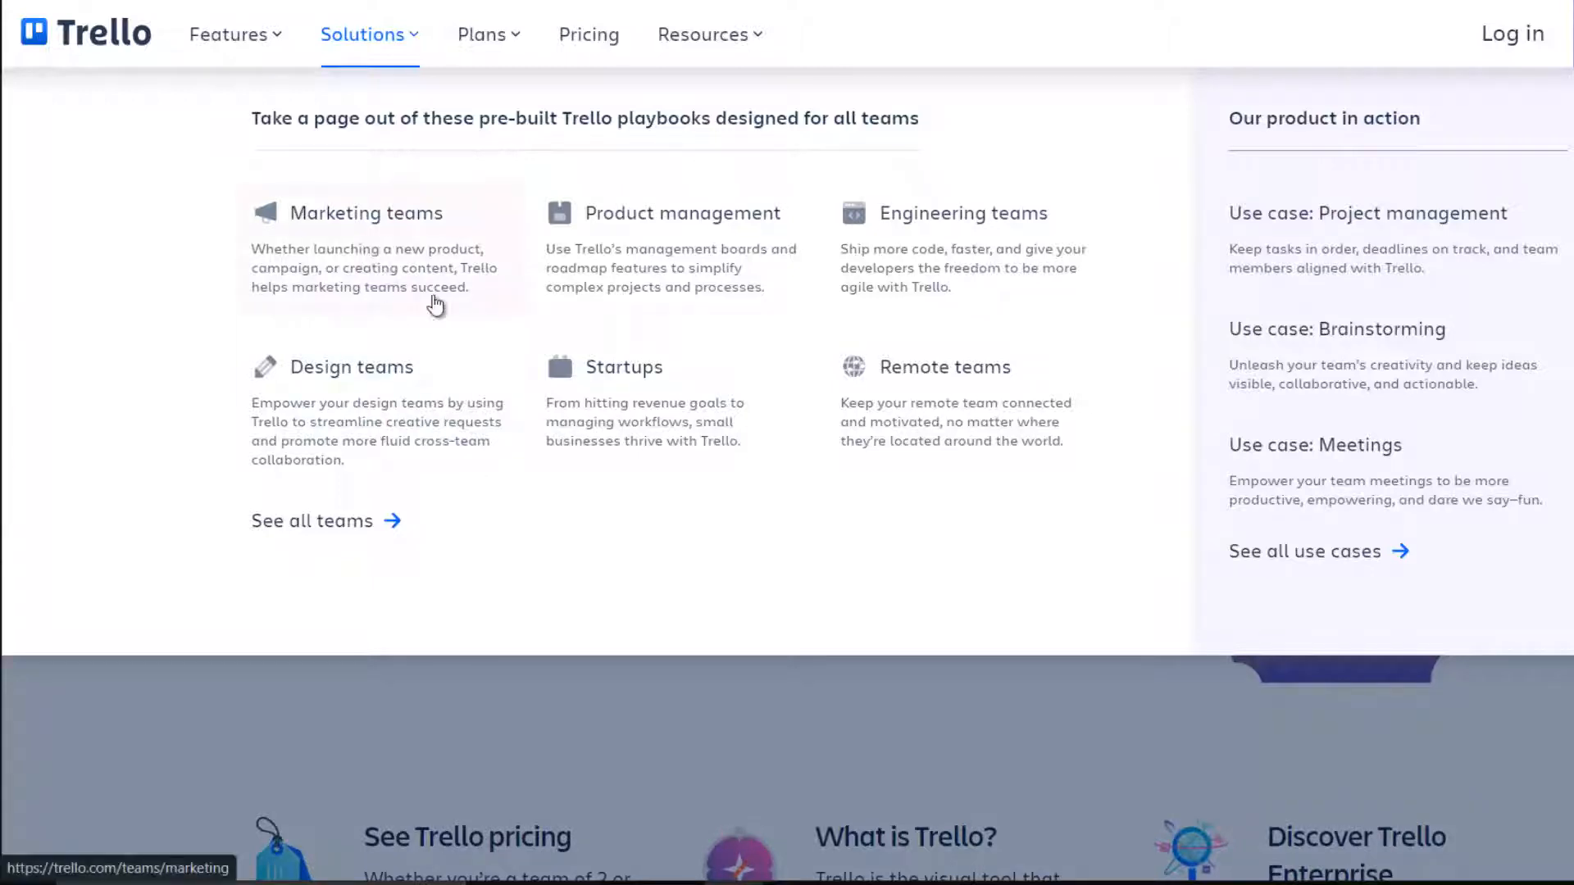
pyautogui.moveTo(701, 385)
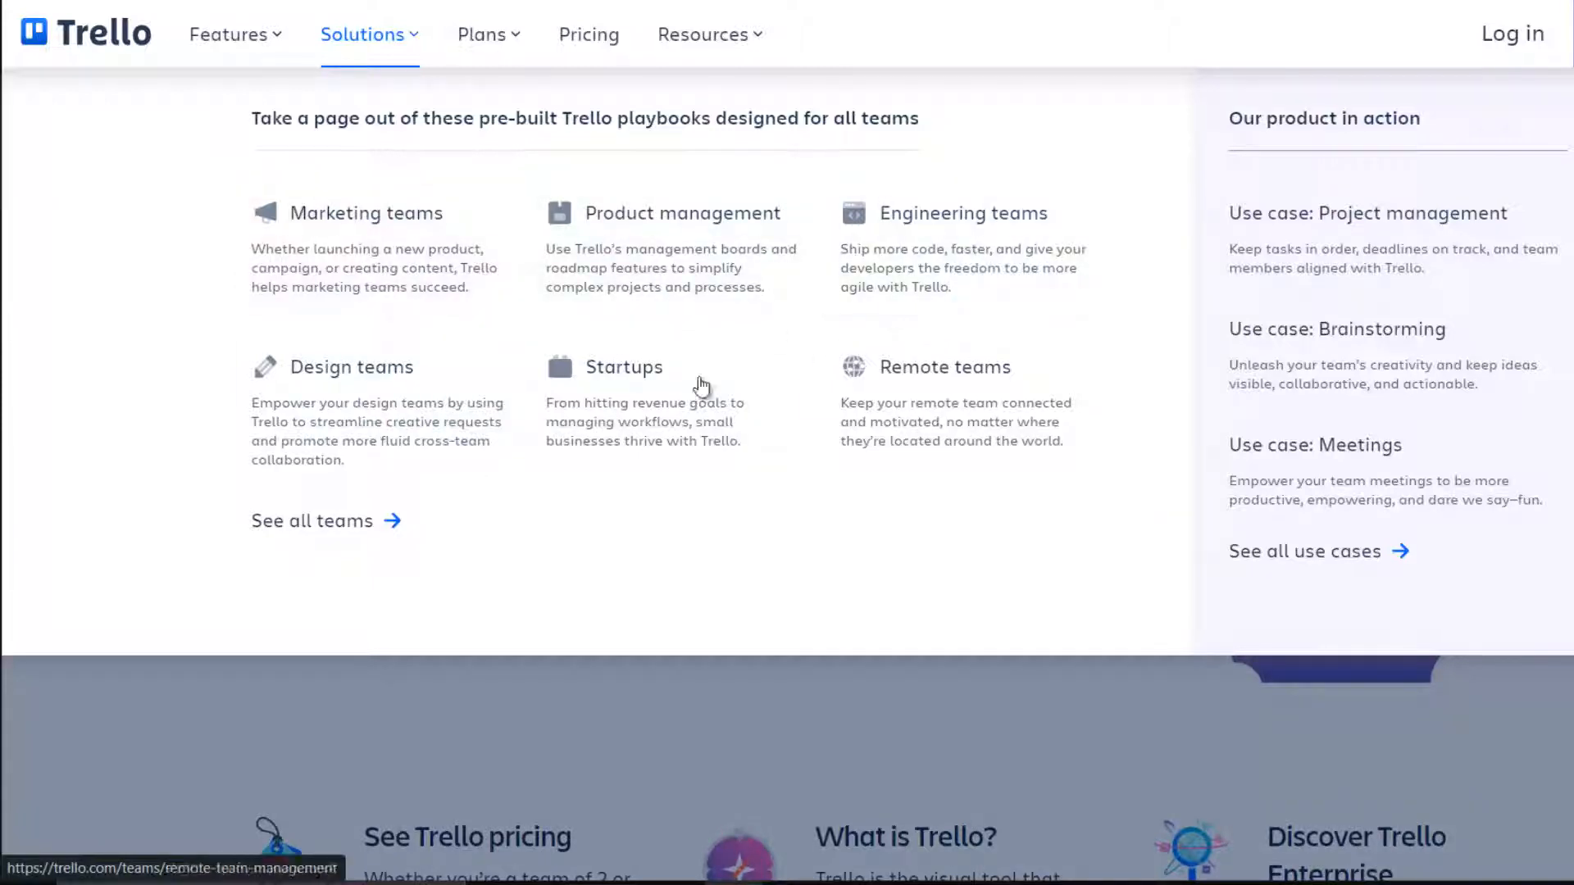
pyautogui.moveTo(600, 456)
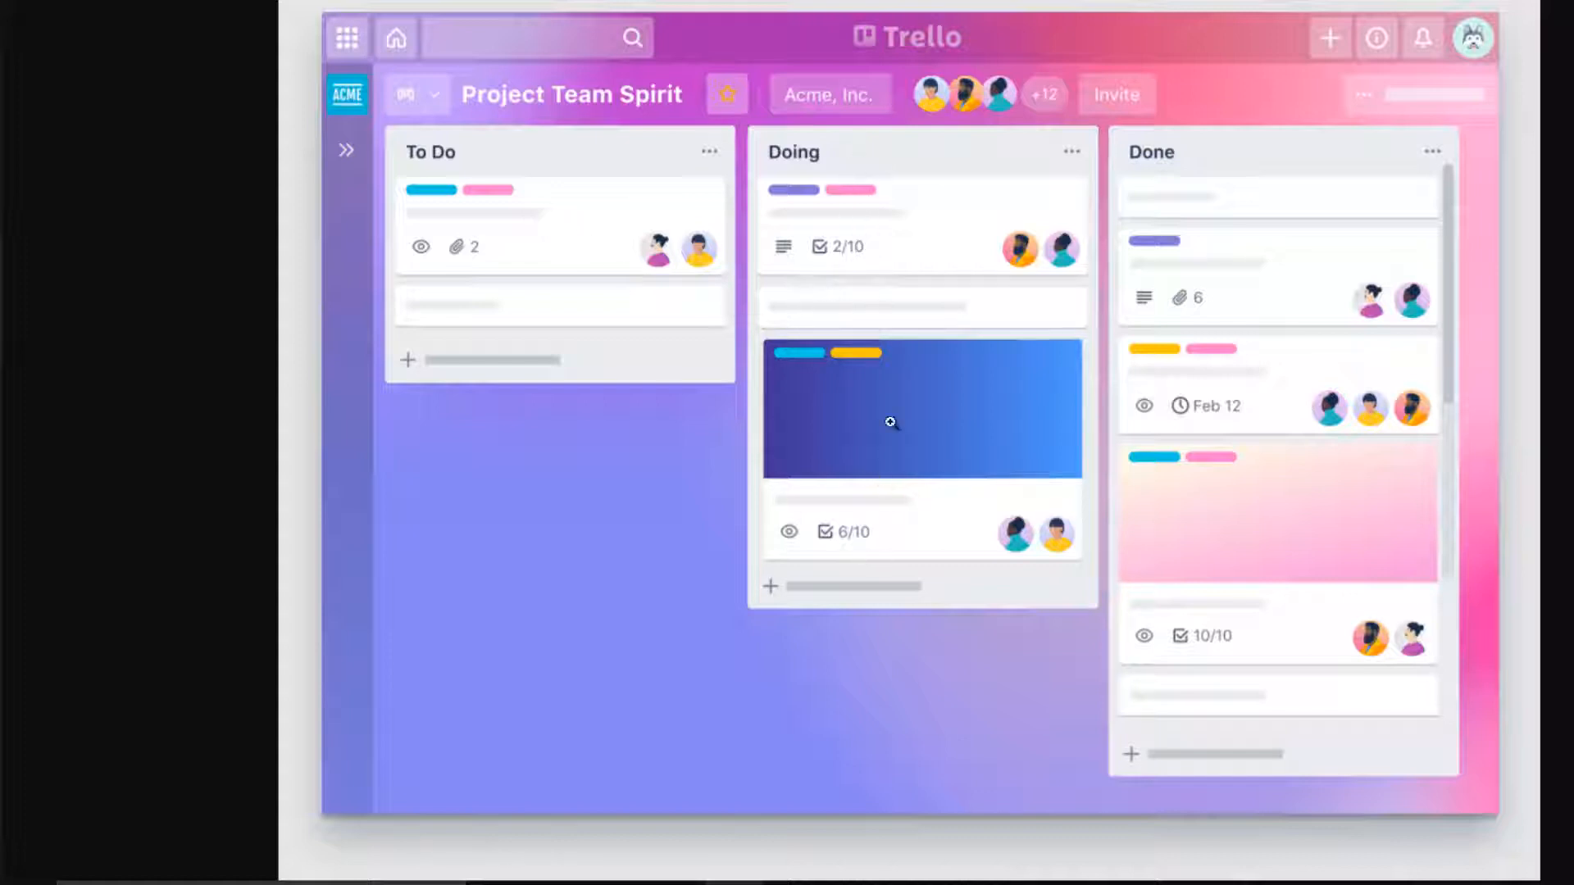
pyautogui.moveTo(910, 431)
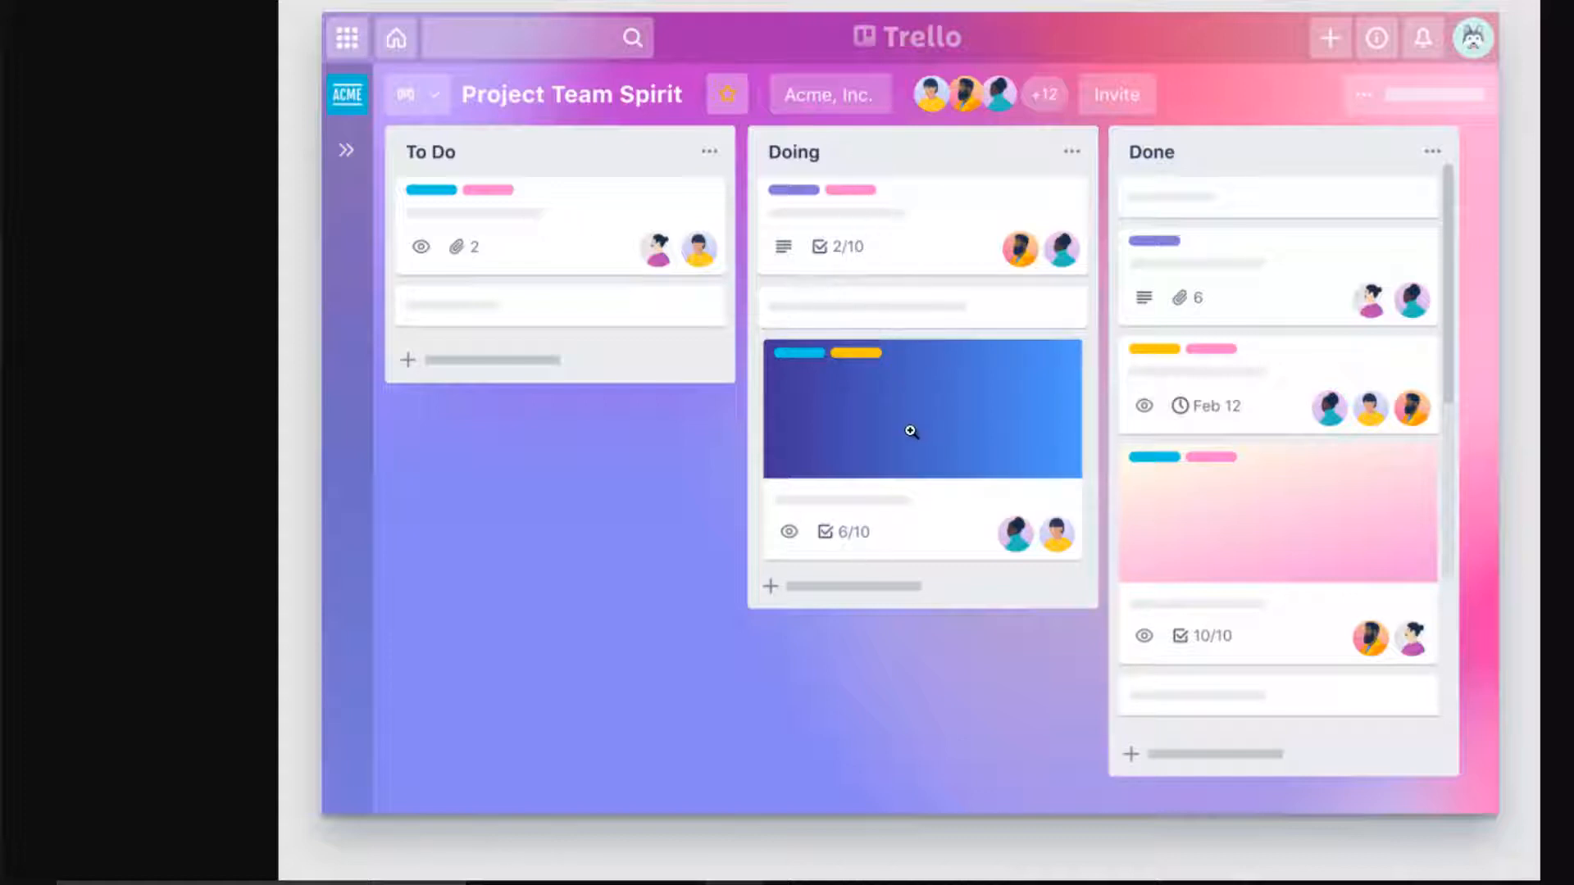
pyautogui.moveTo(908, 272)
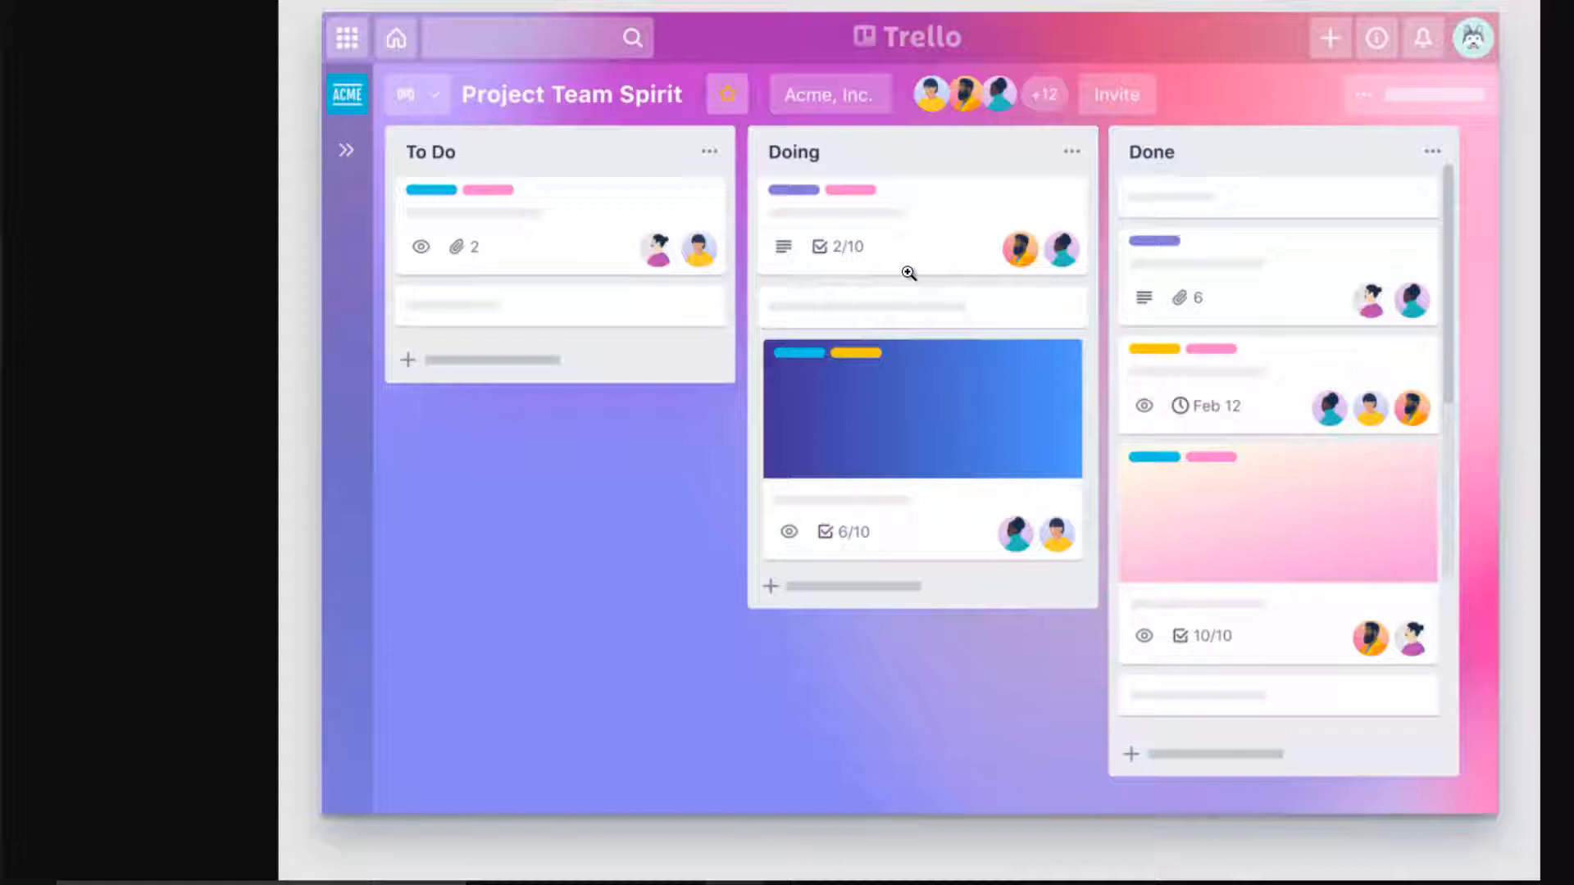
pyautogui.moveTo(875, 244)
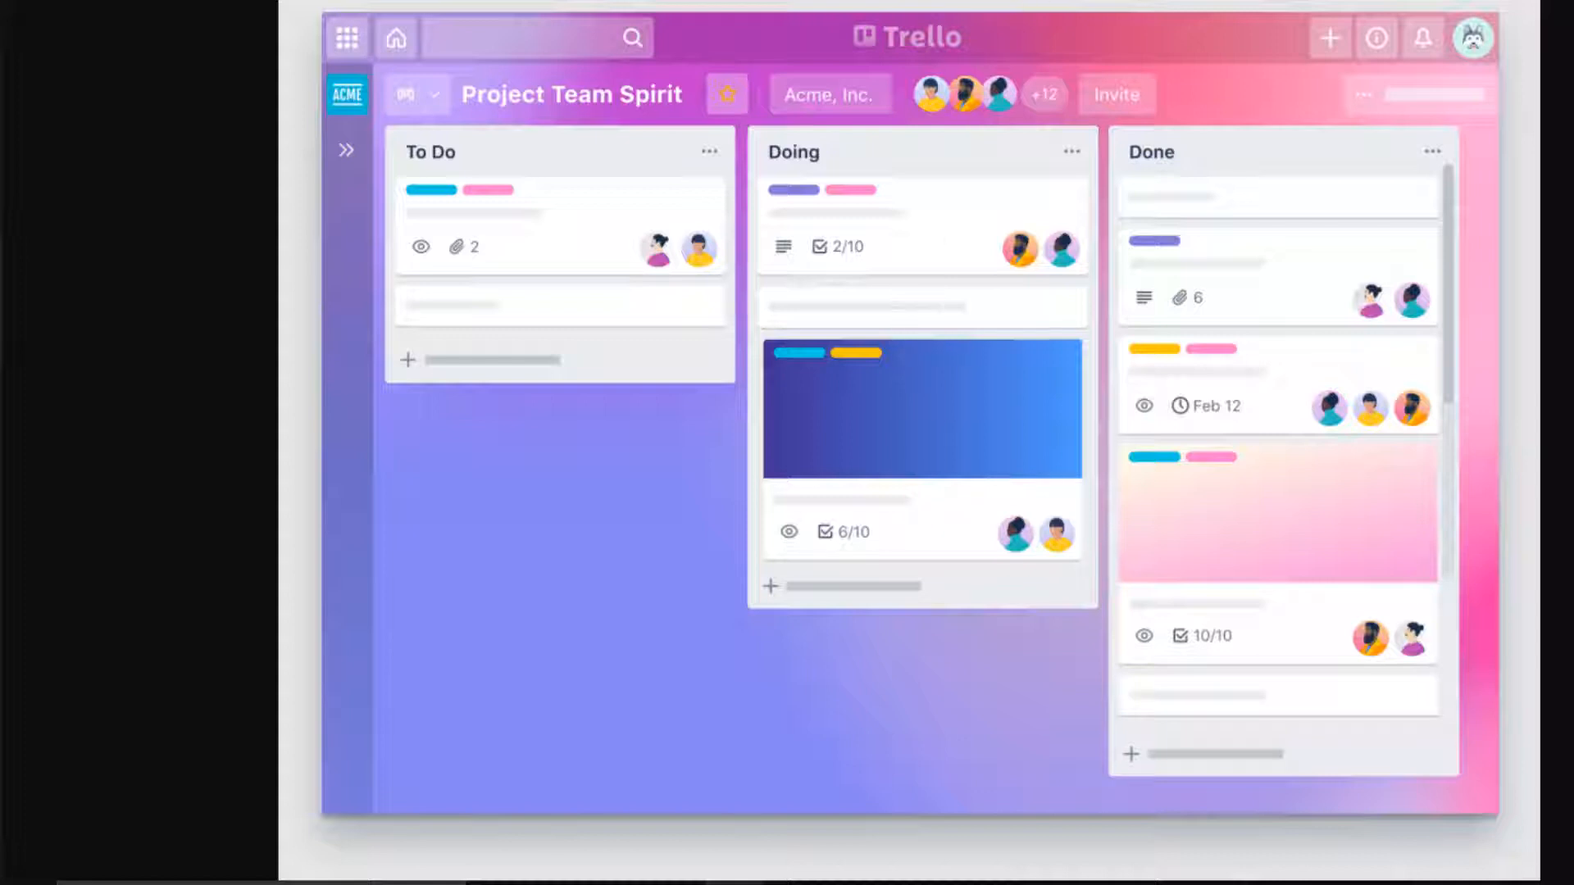
pyautogui.moveTo(960, 154)
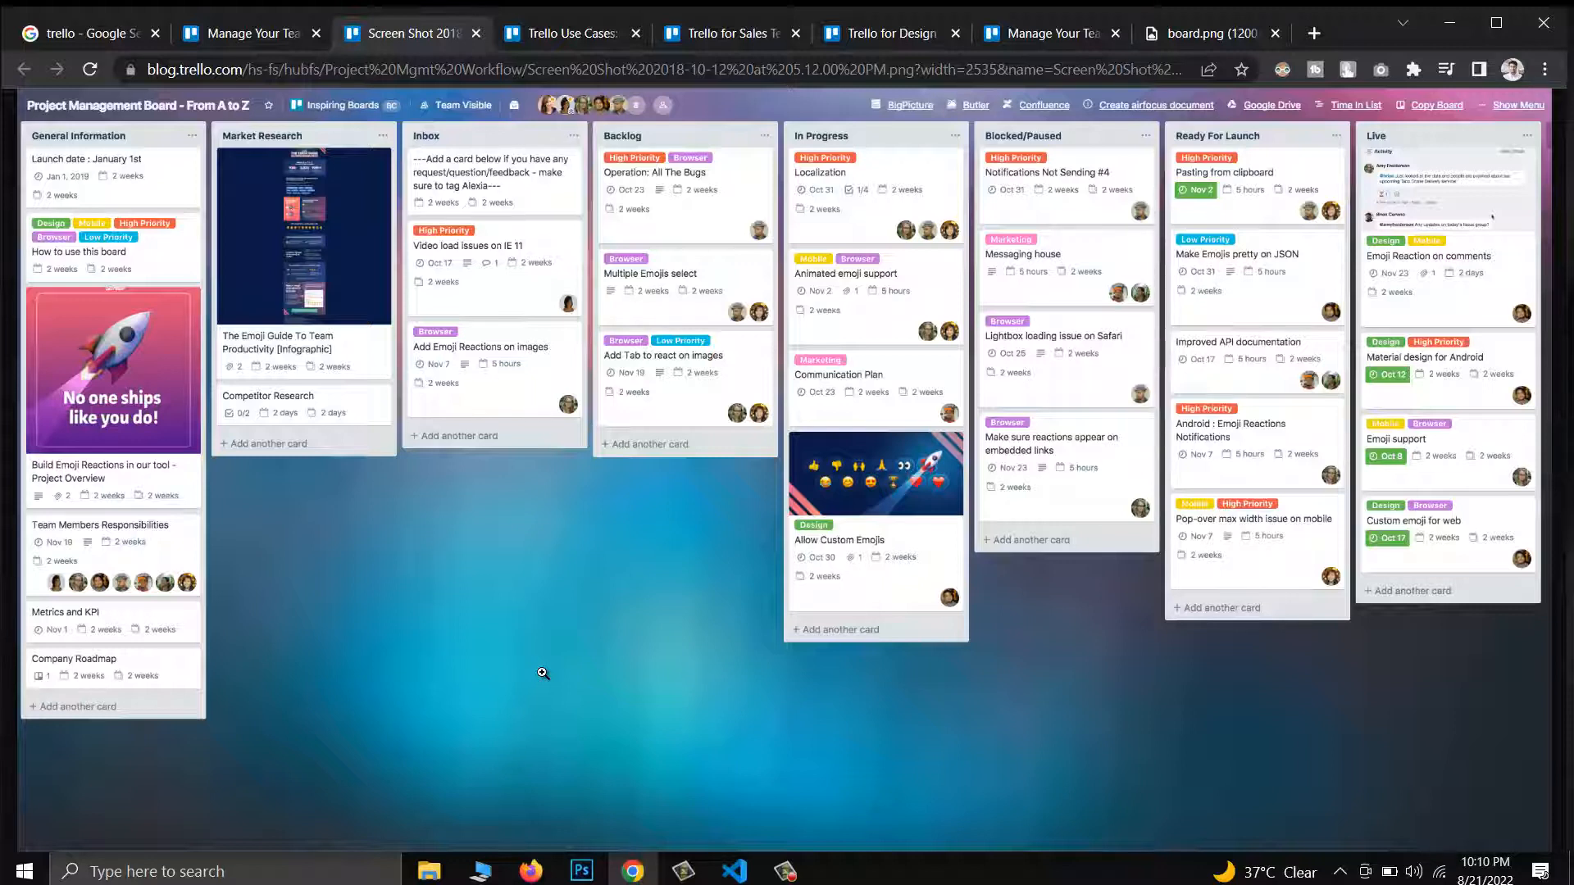
pyautogui.moveTo(543, 664)
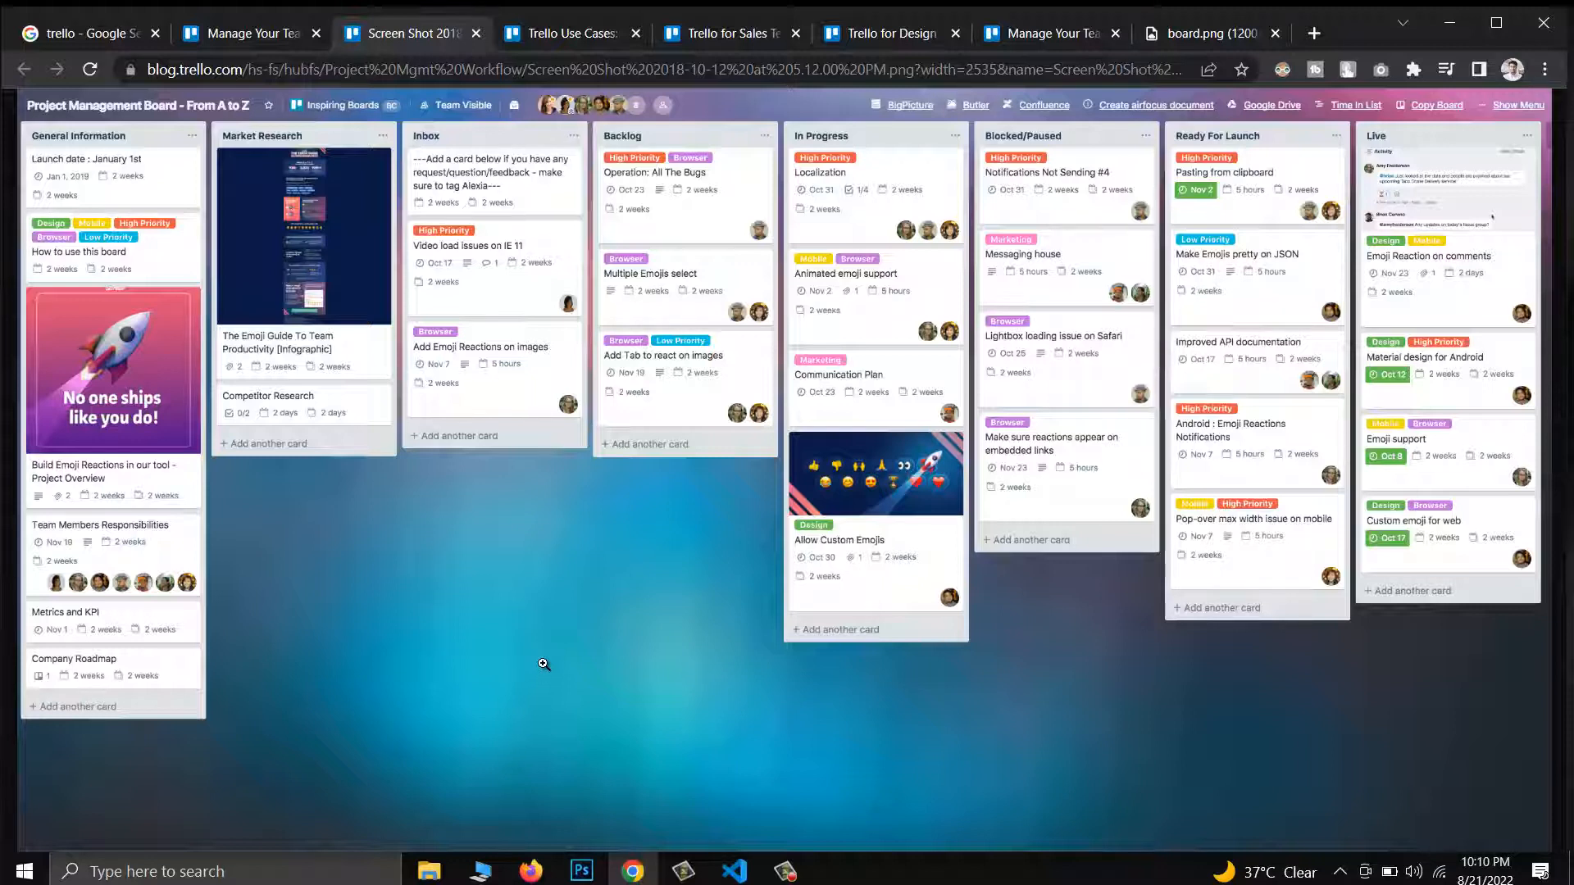
pyautogui.moveTo(554, 535)
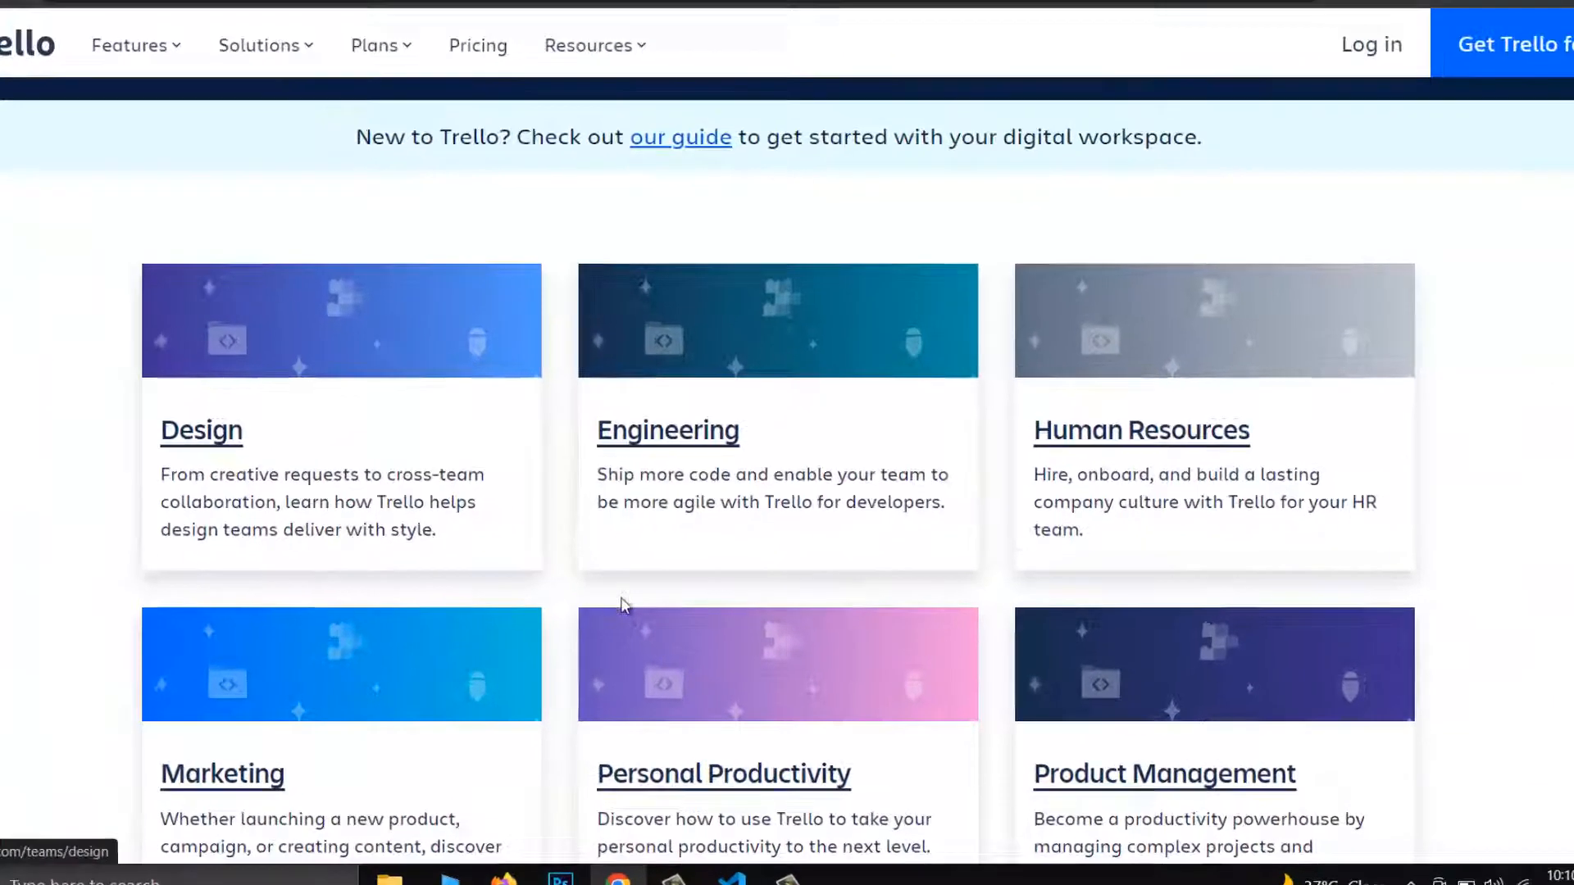
# Browse the Solutions For All Teams categories, then go to the Pricing page.
pyautogui.scroll(-3)
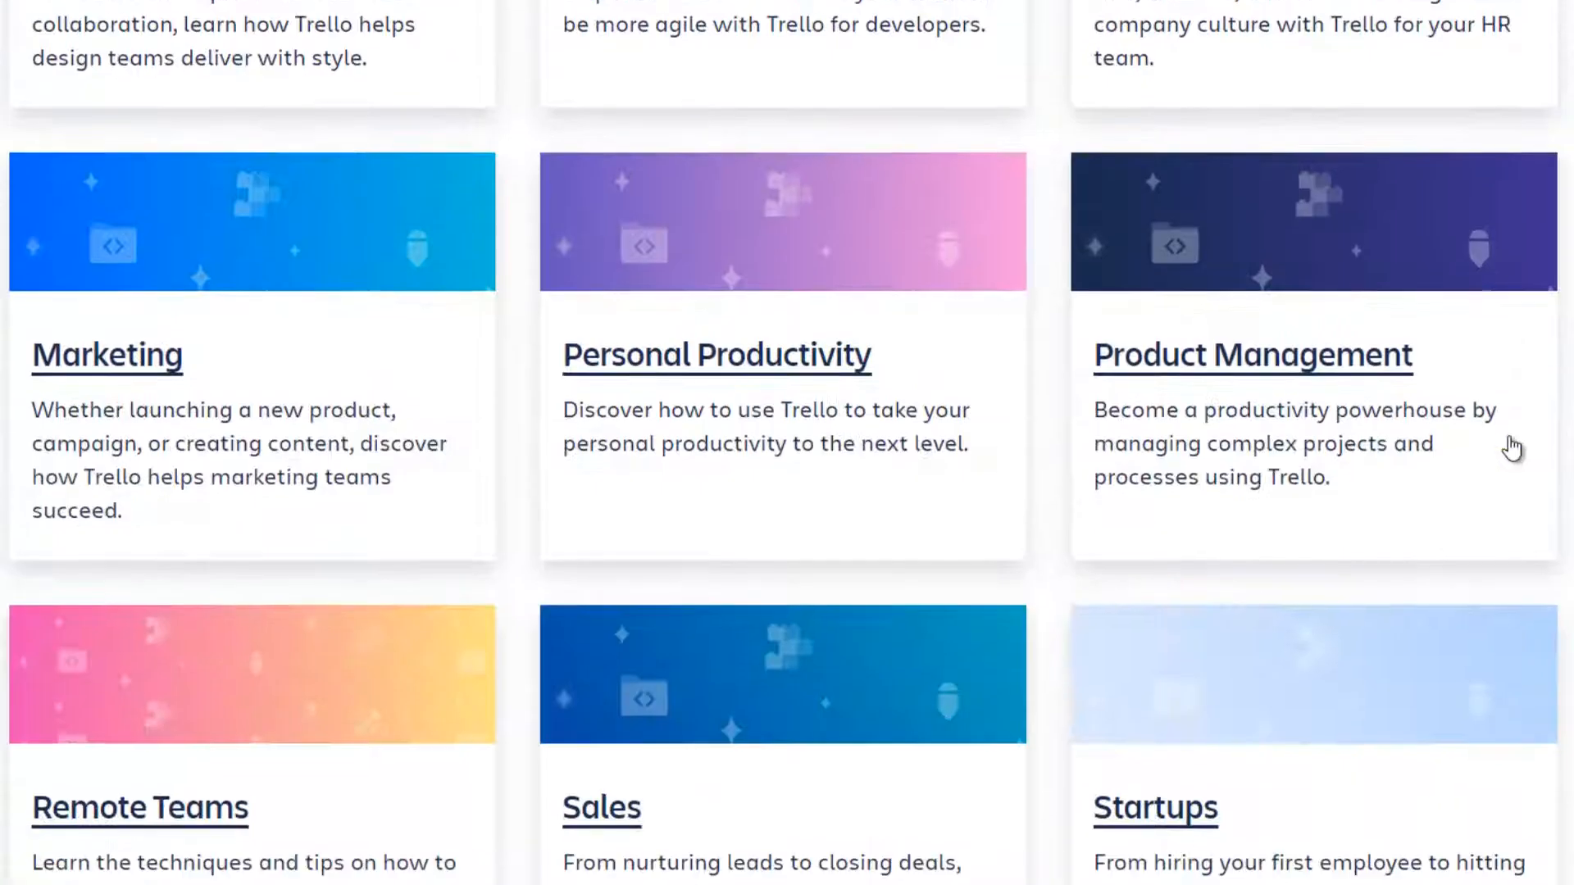
pyautogui.scroll(-3)
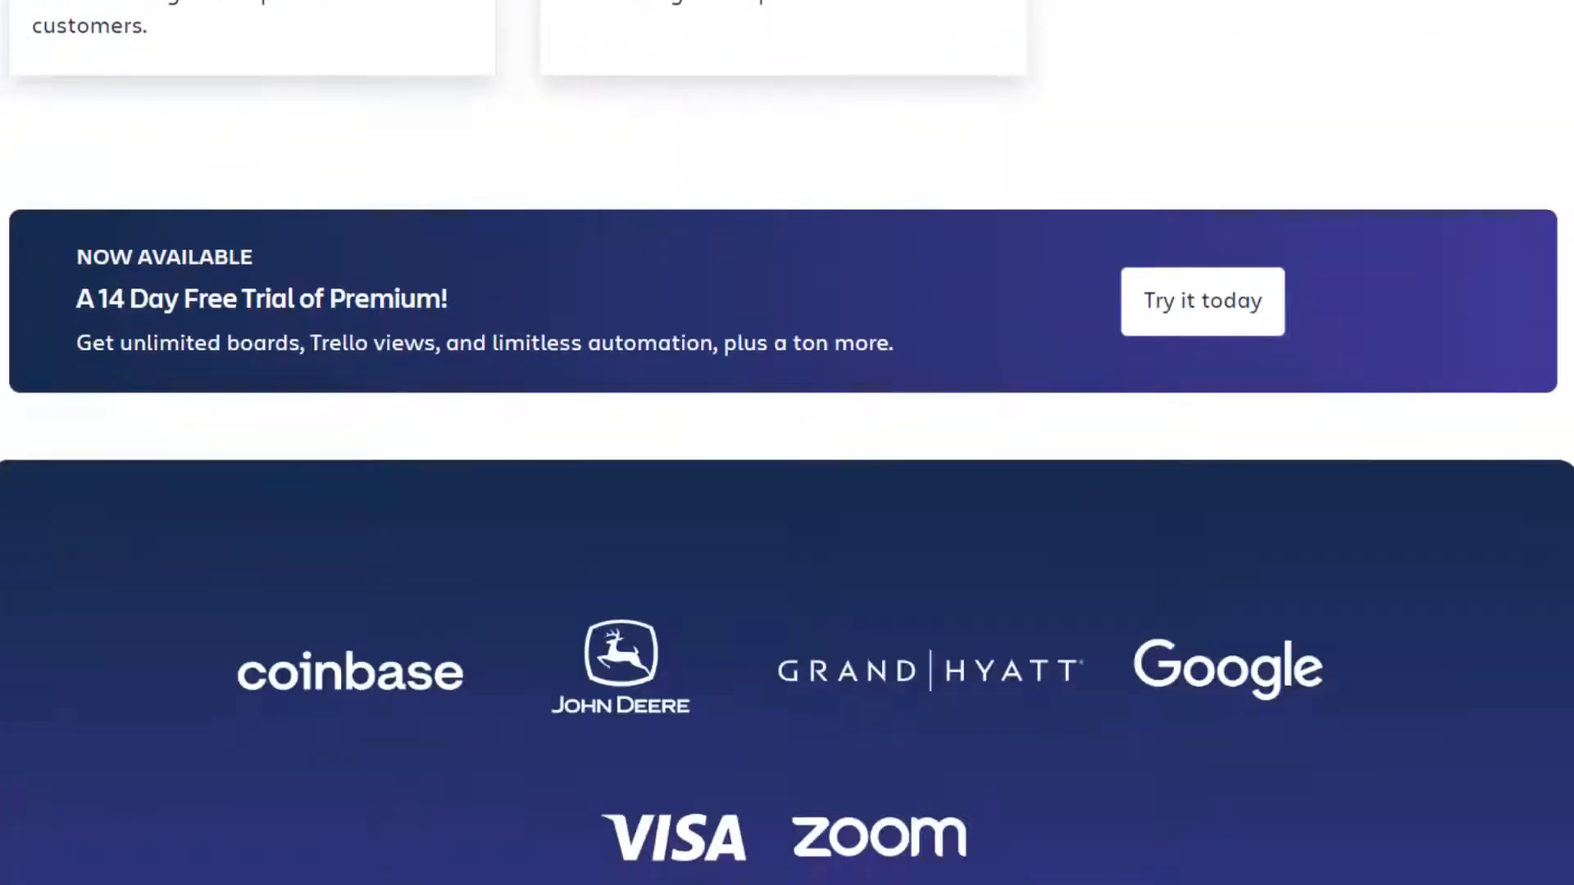
pyautogui.scroll(-3)
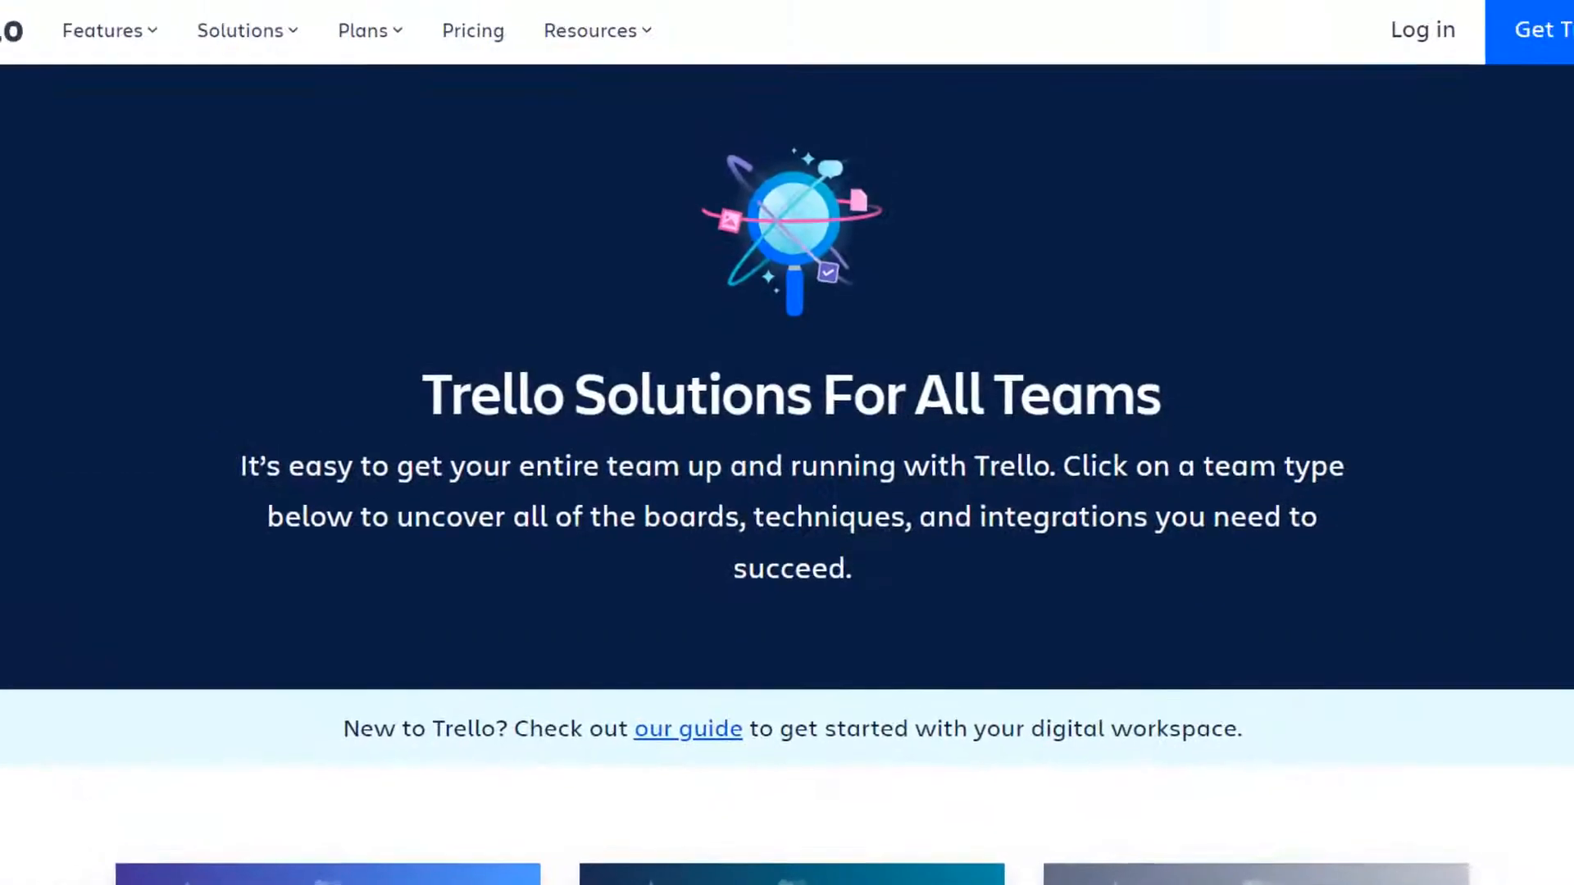
pyautogui.click(363, 31)
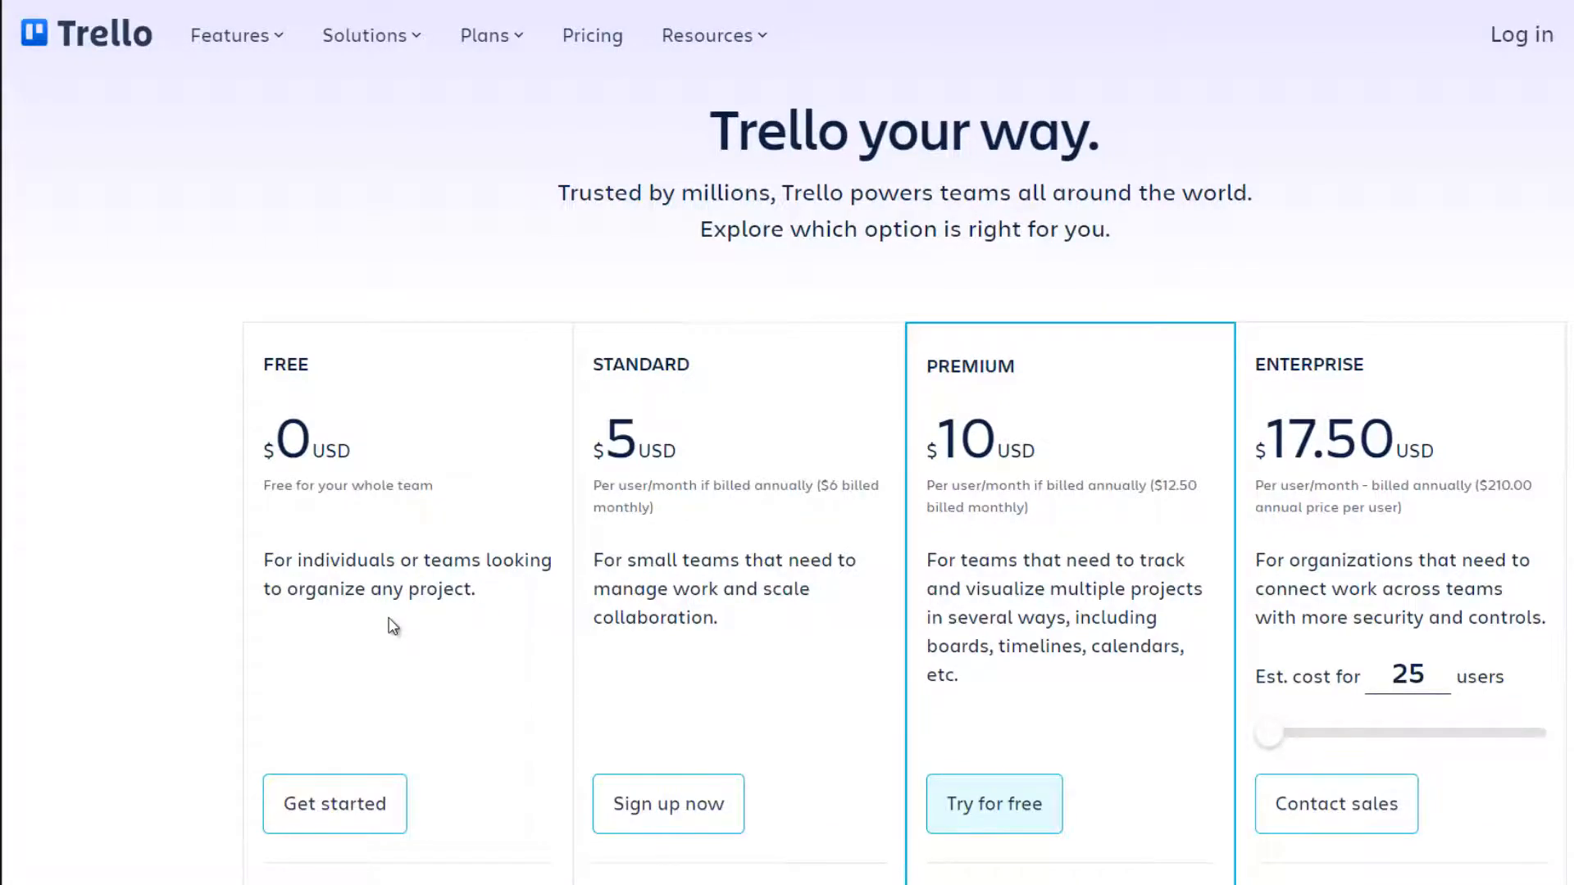
# Scroll the Pricing page down to the 'Compare our plans' table for Free, Standard, Premium, Enterprise.
pyautogui.scroll(-3)
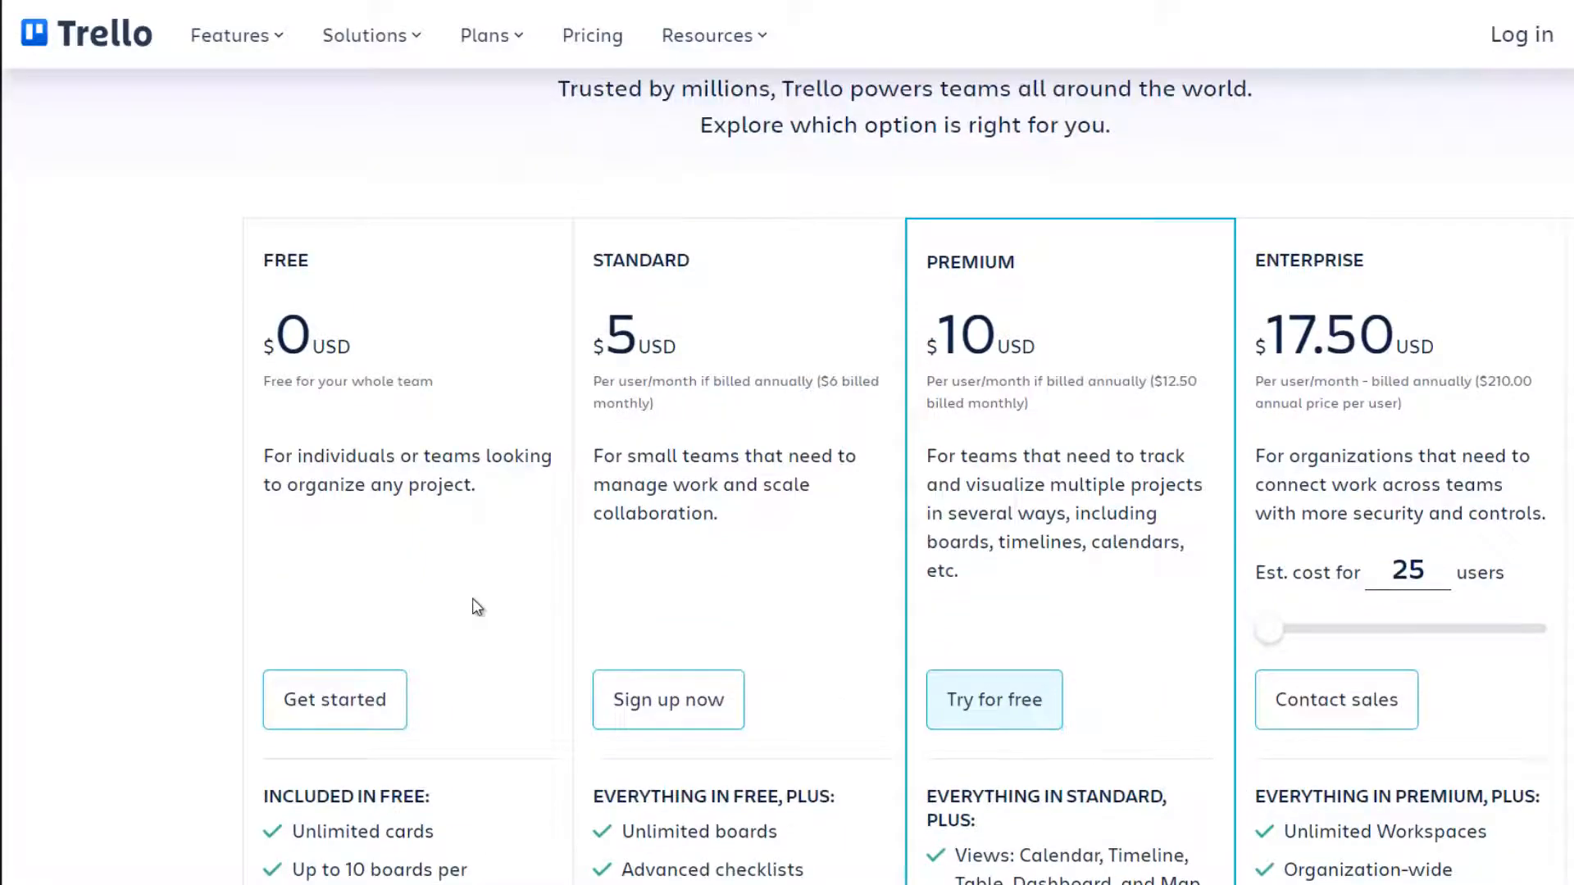
pyautogui.scroll(-3)
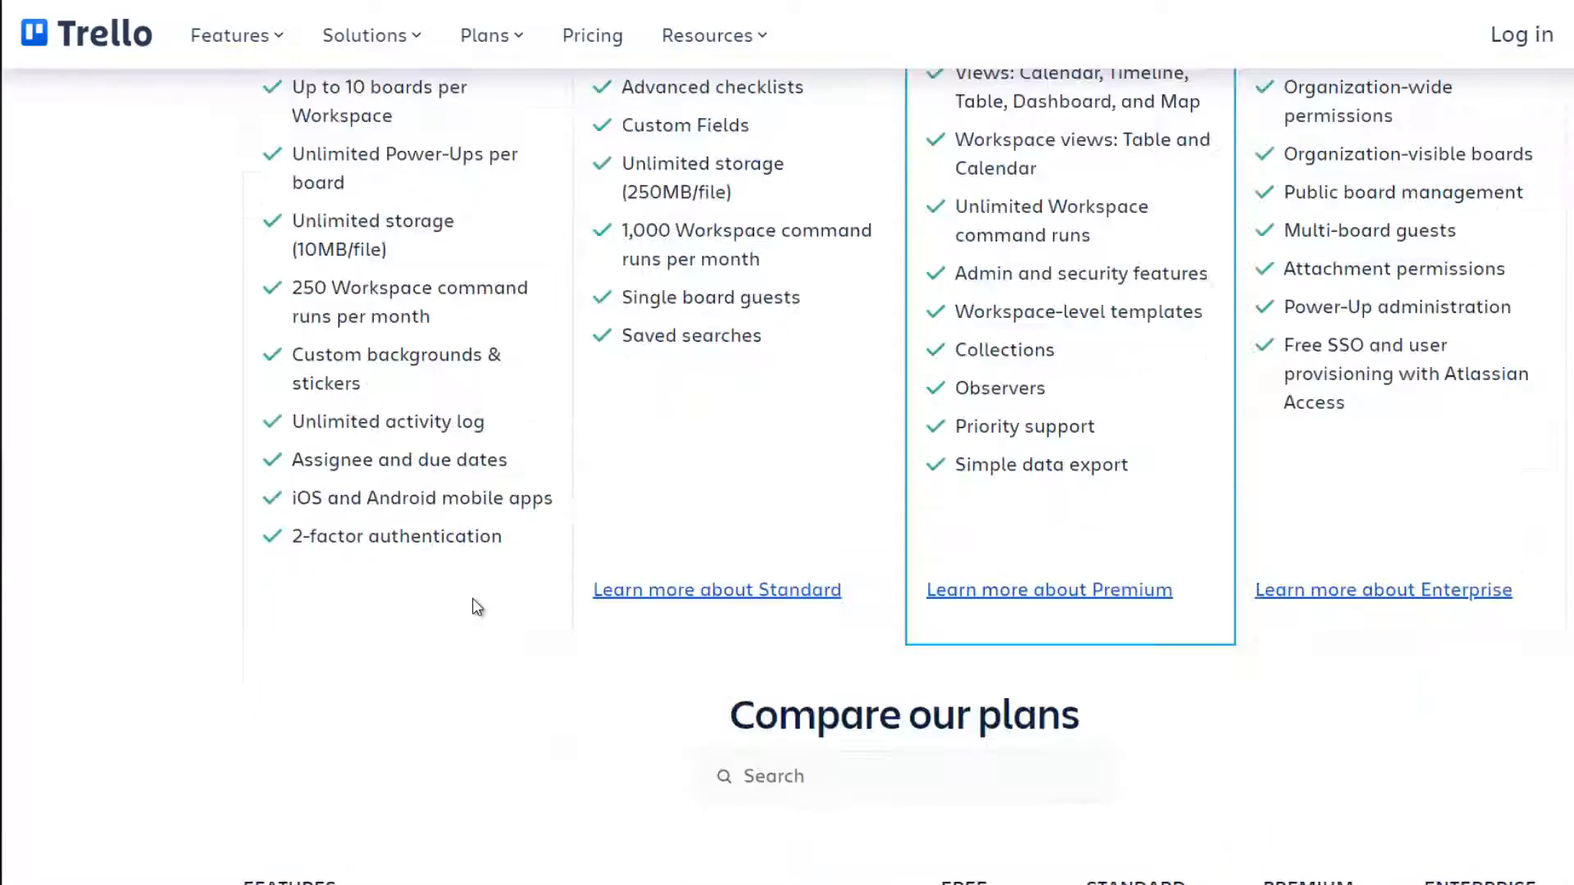
pyautogui.scroll(-3)
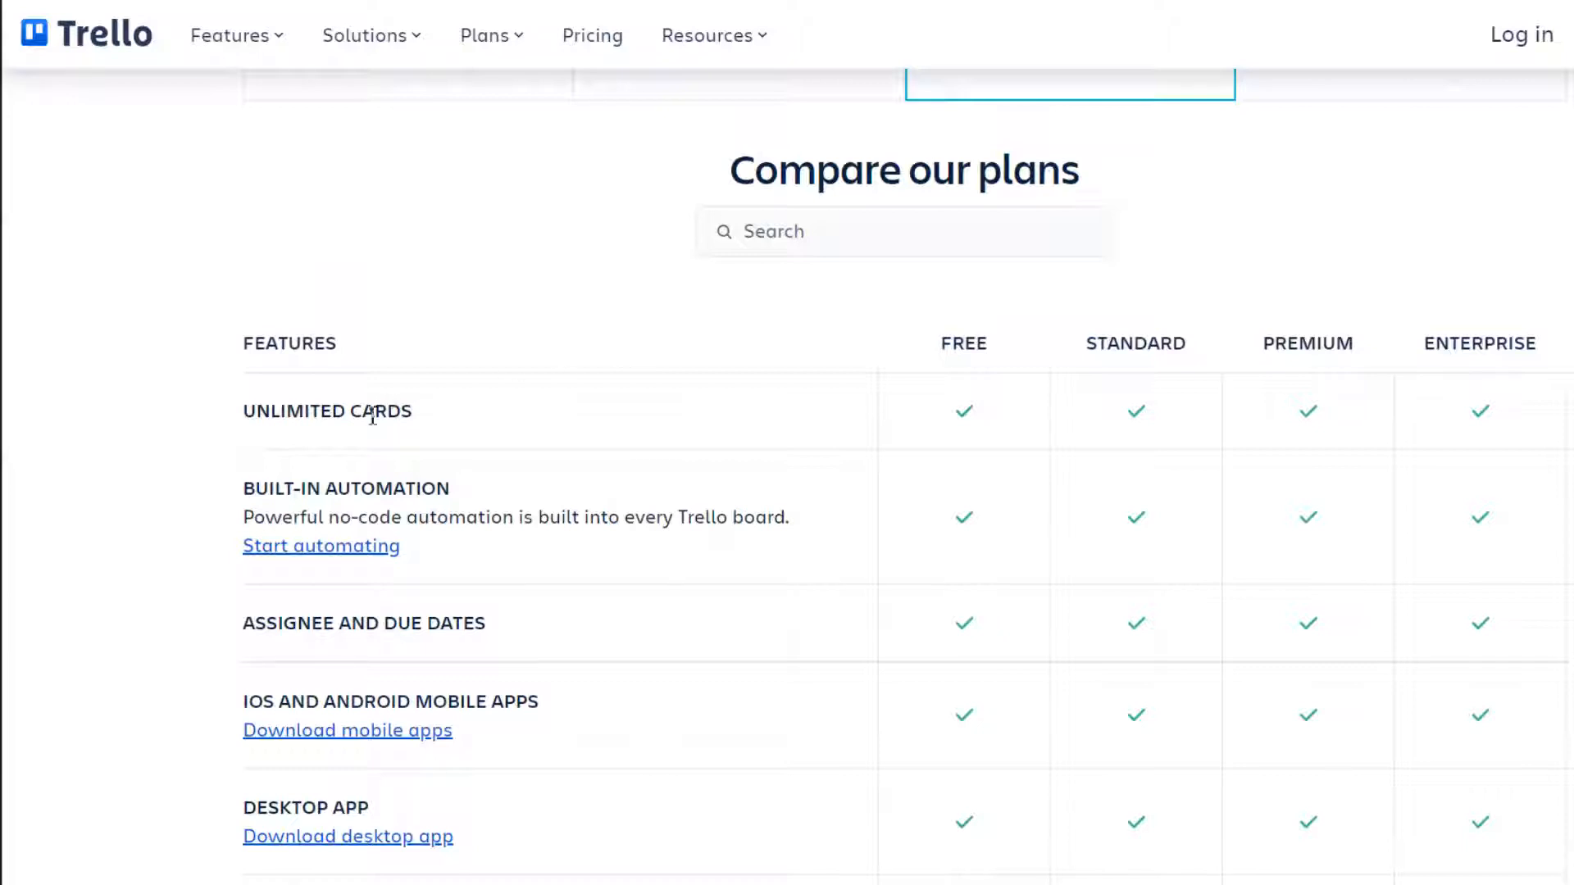
pyautogui.moveTo(592, 424)
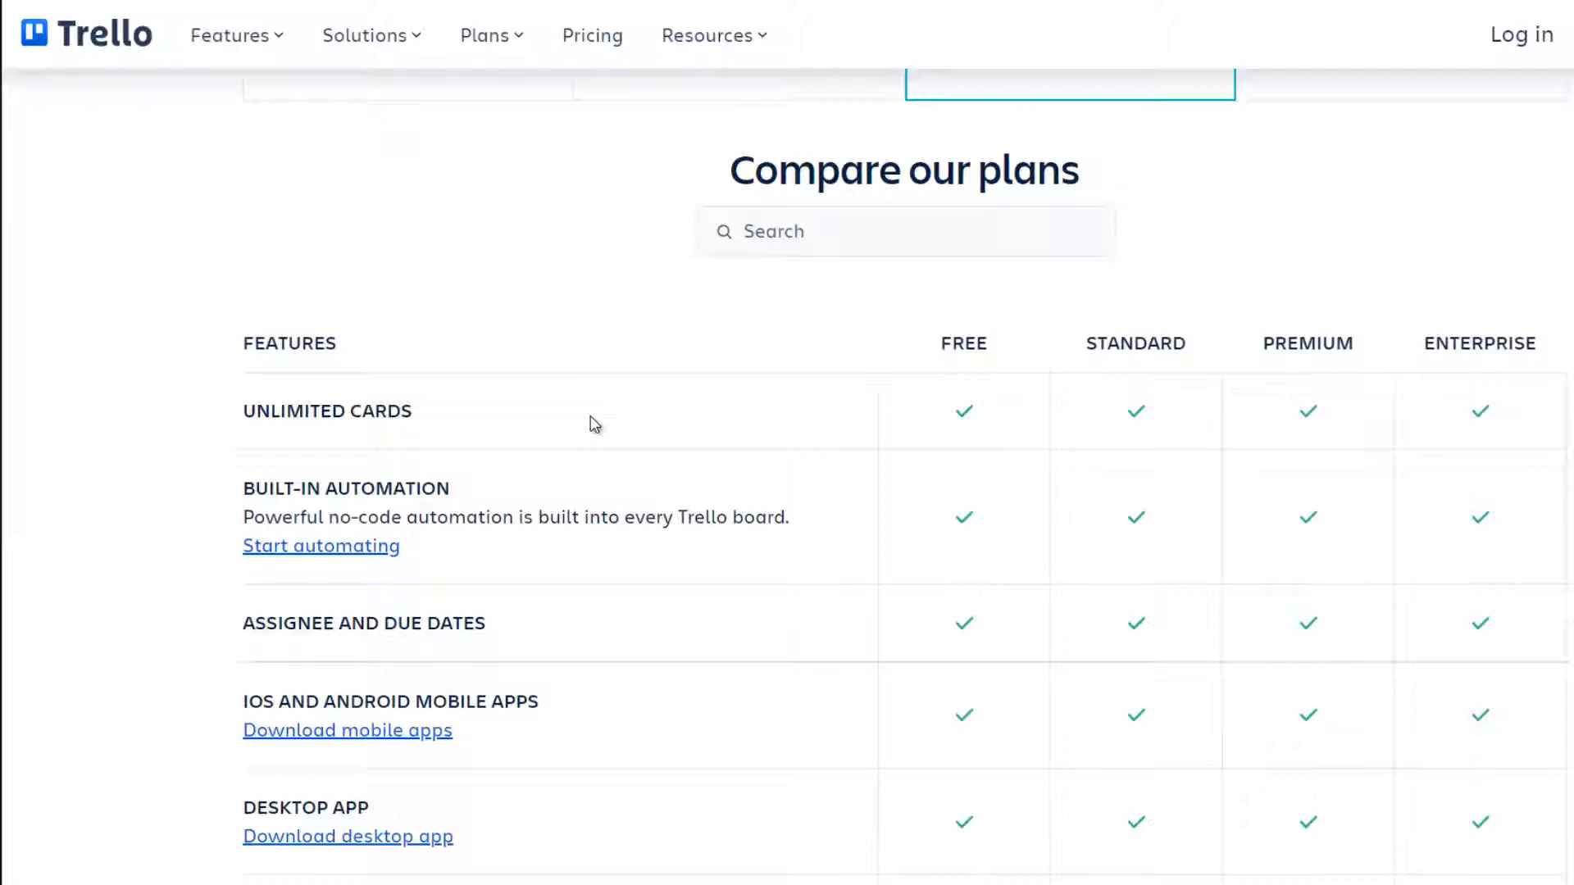
pyautogui.scroll(-3)
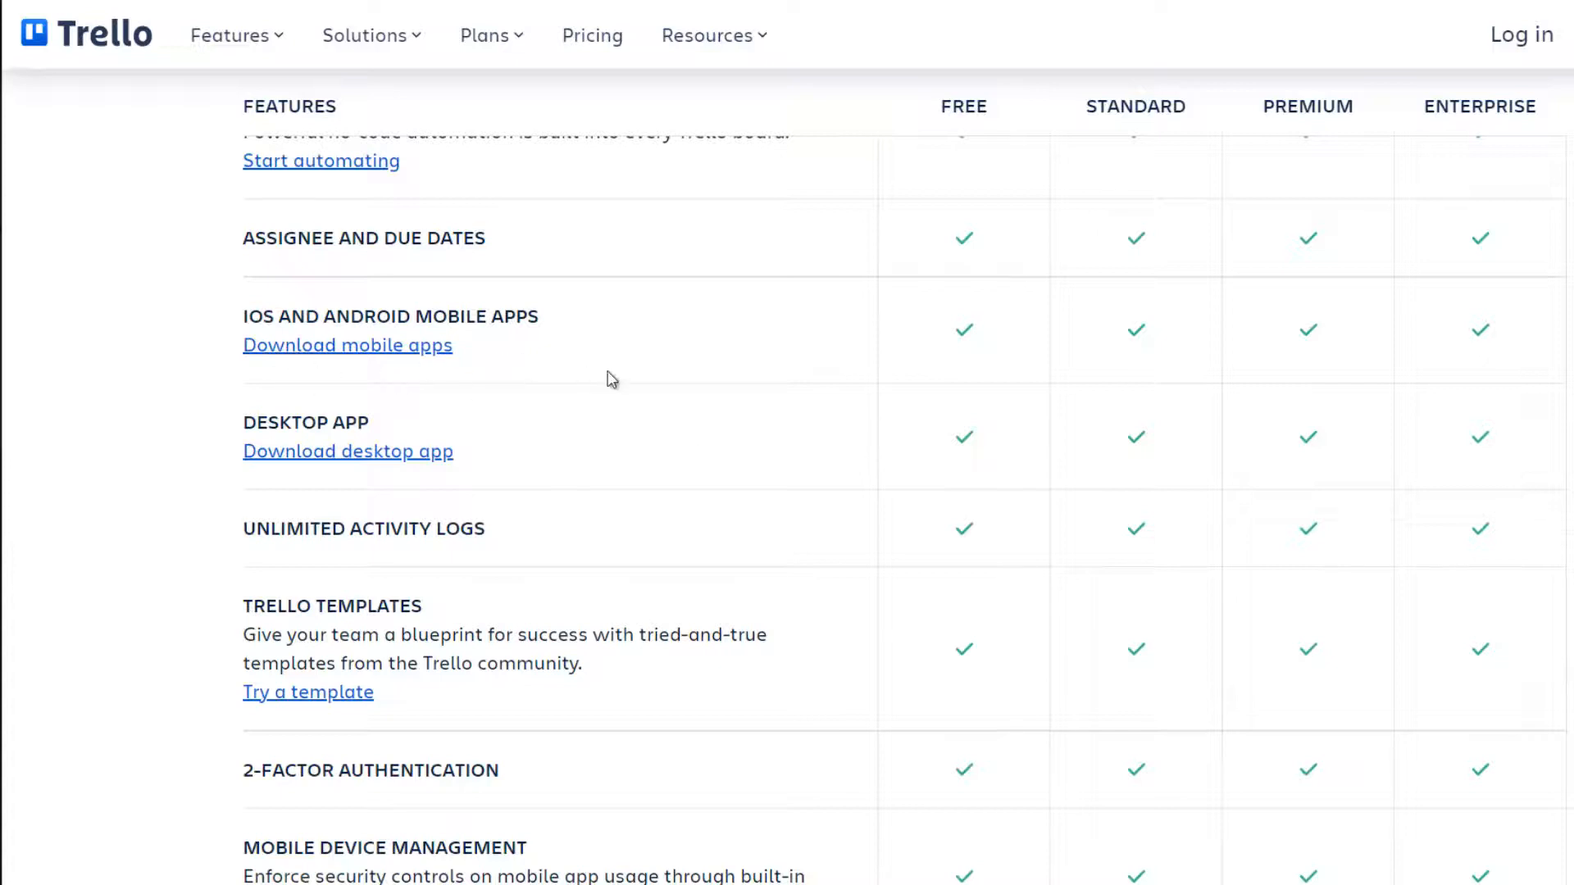
pyautogui.moveTo(709, 387)
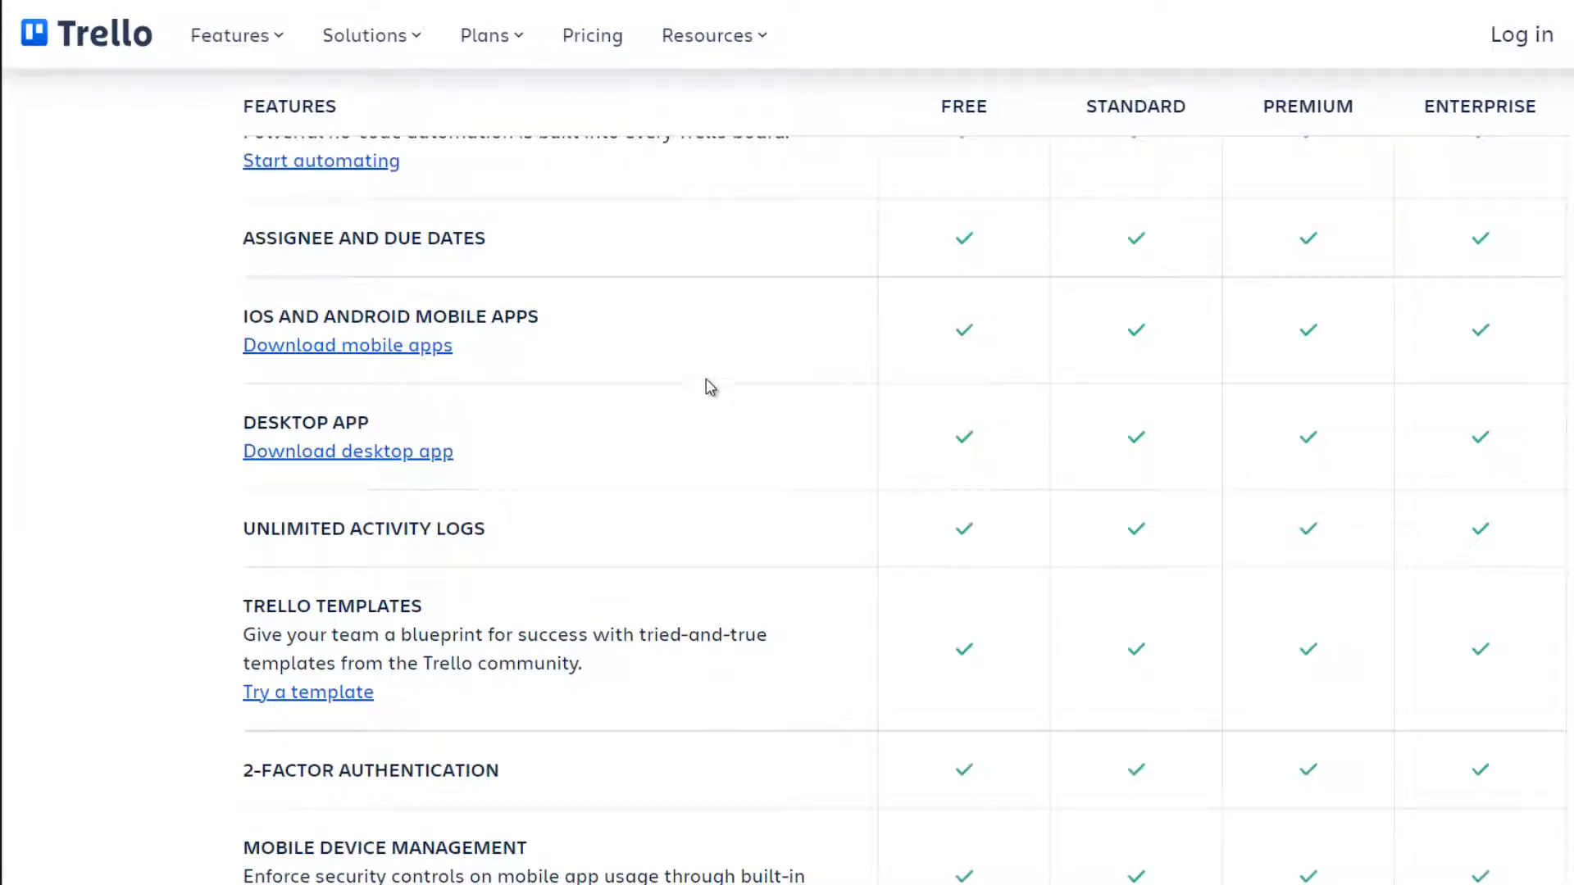
pyautogui.scroll(-3)
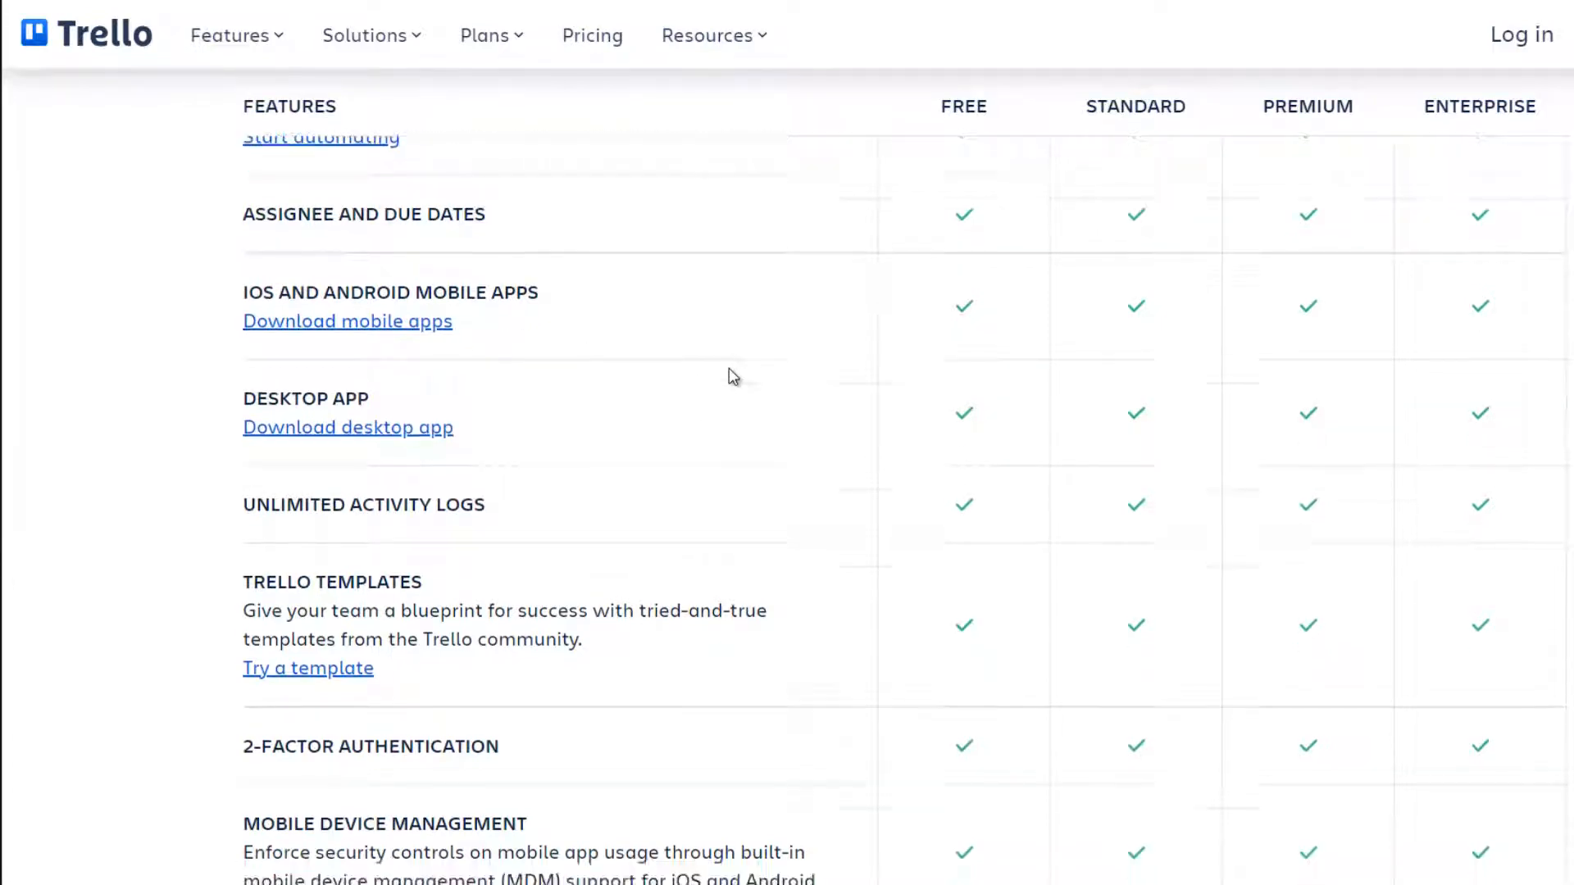
pyautogui.scroll(3)
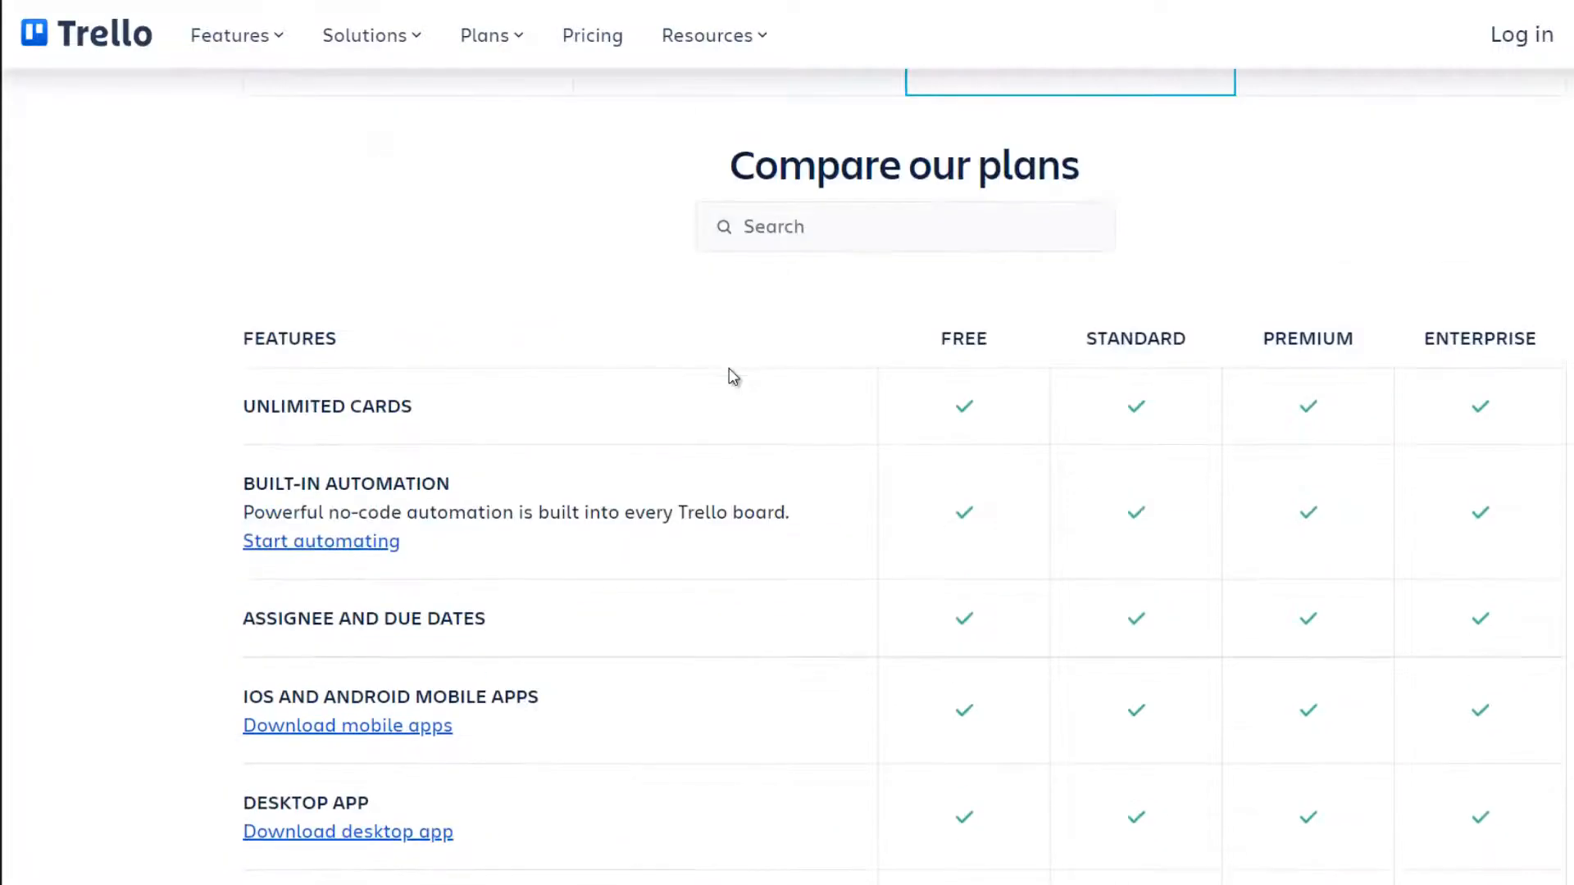
pyautogui.scroll(-3)
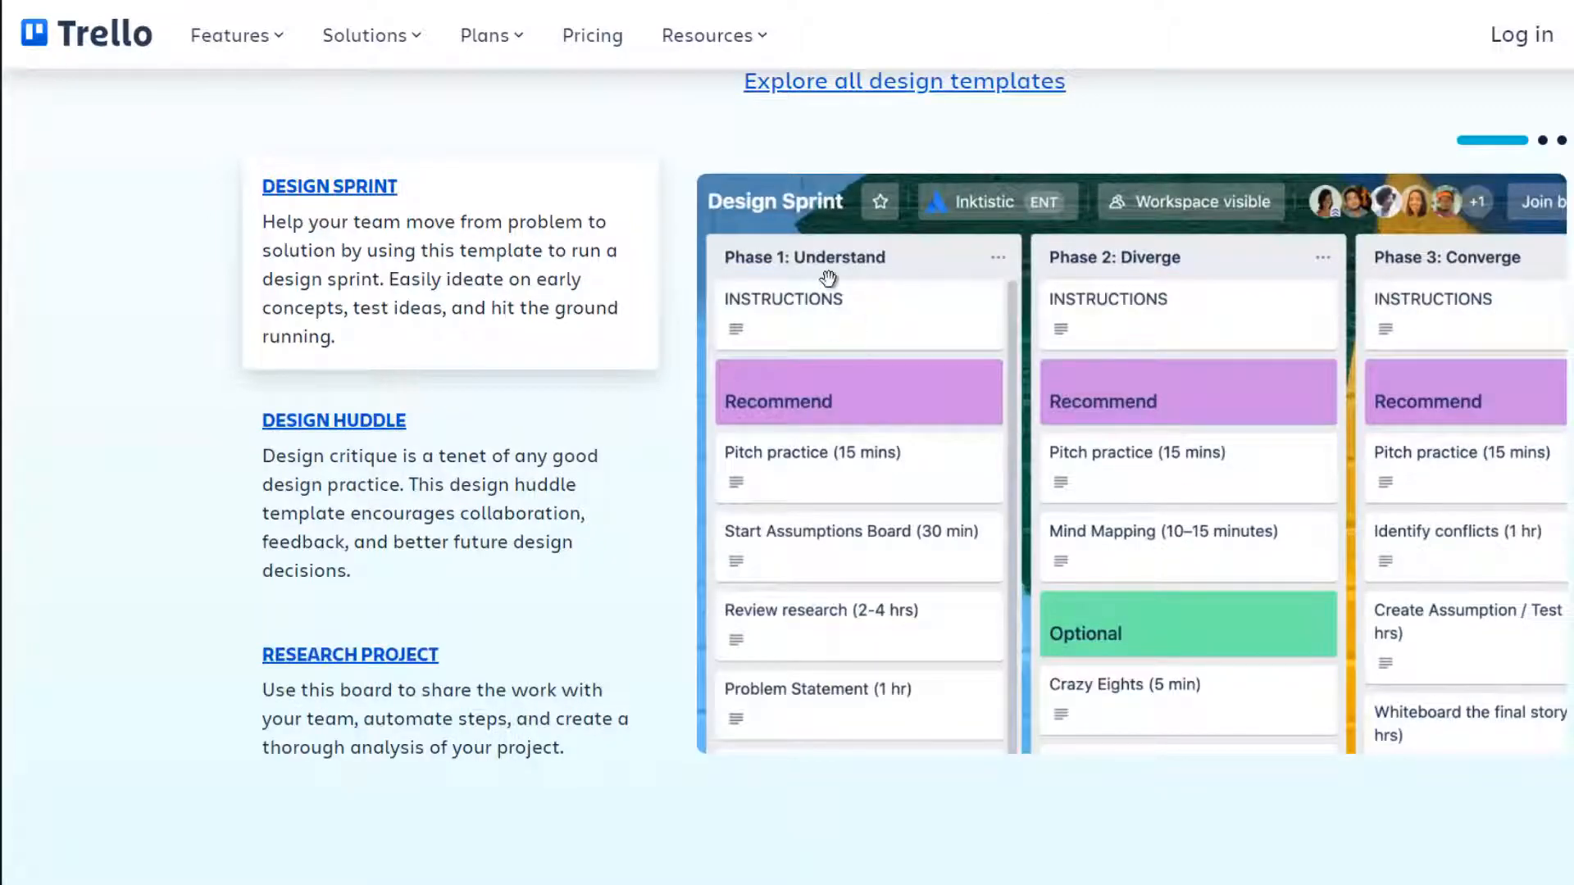
pyautogui.moveTo(831, 401)
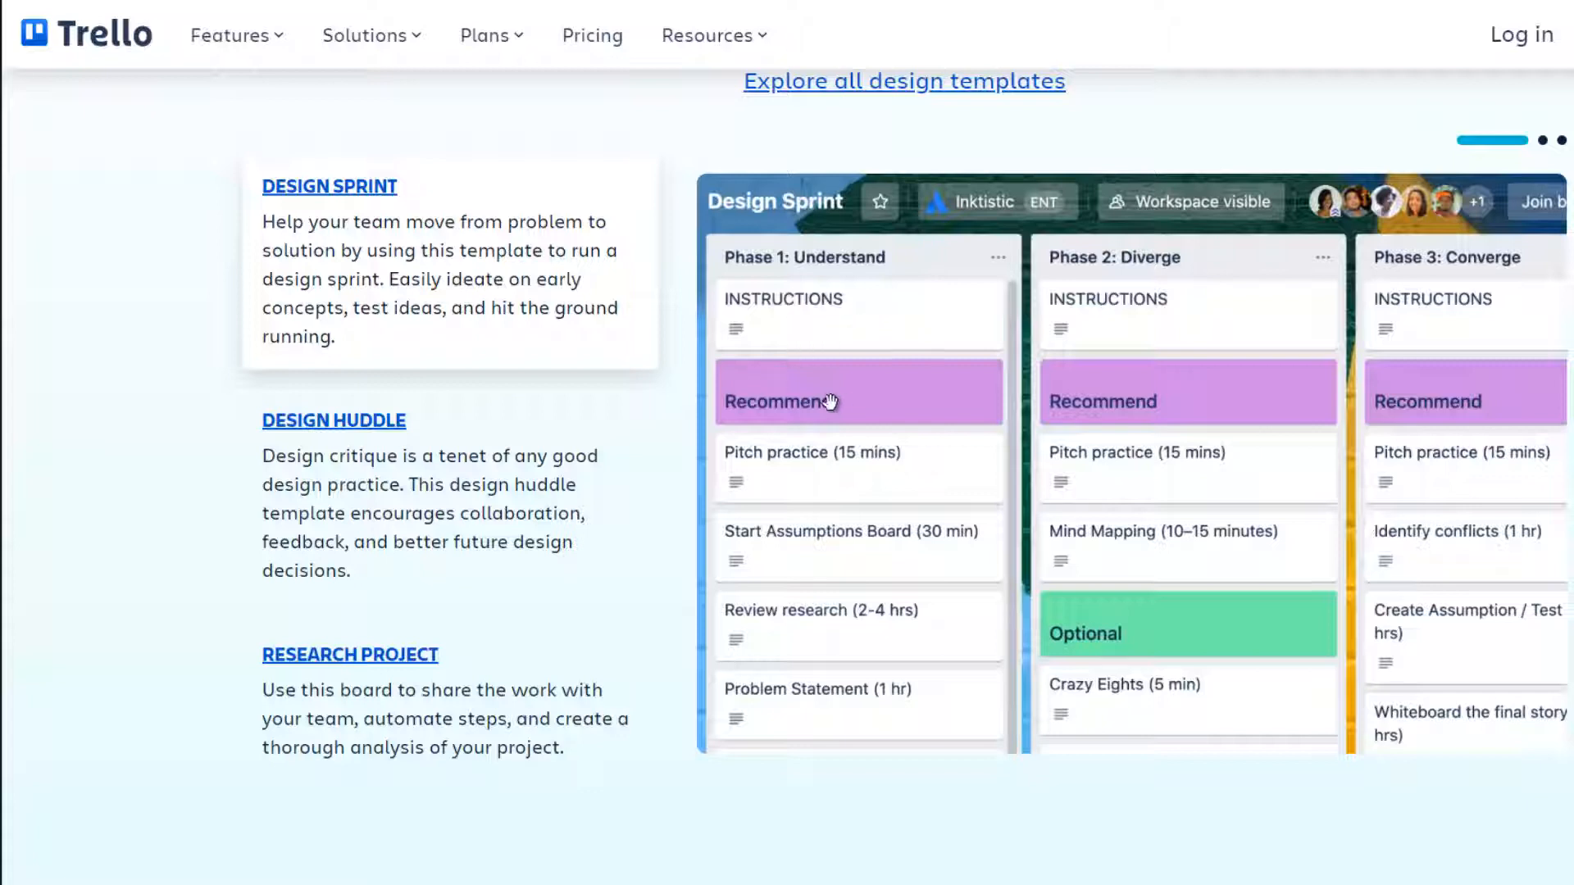
pyautogui.moveTo(984, 91)
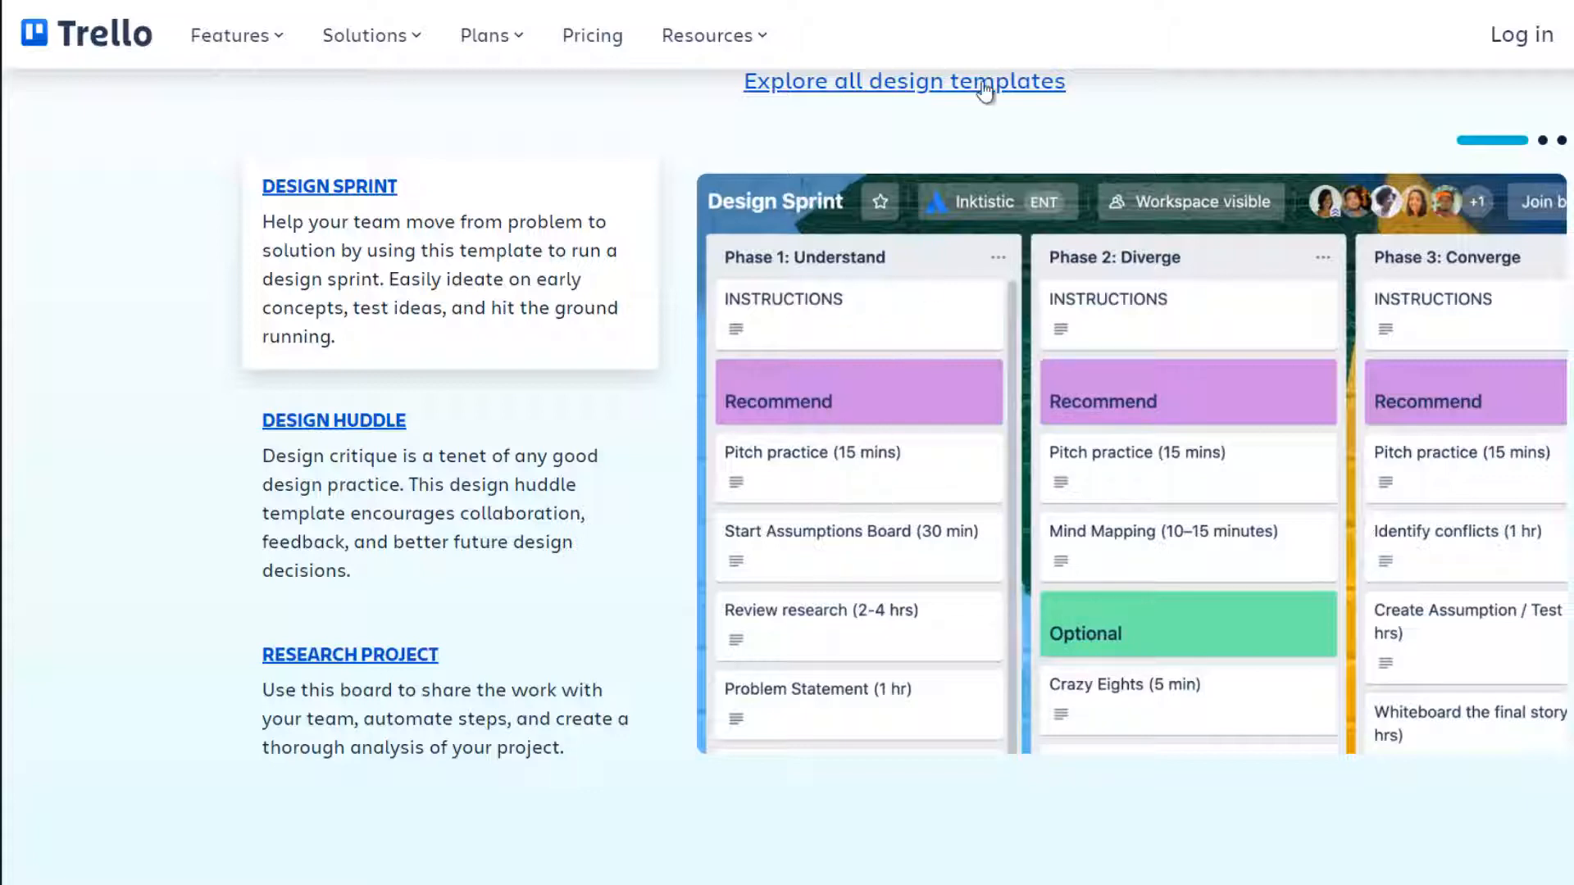
# Scroll the design templates page to the Design Sprint, Design Huddle and Research Project templates.
pyautogui.scroll(-3)
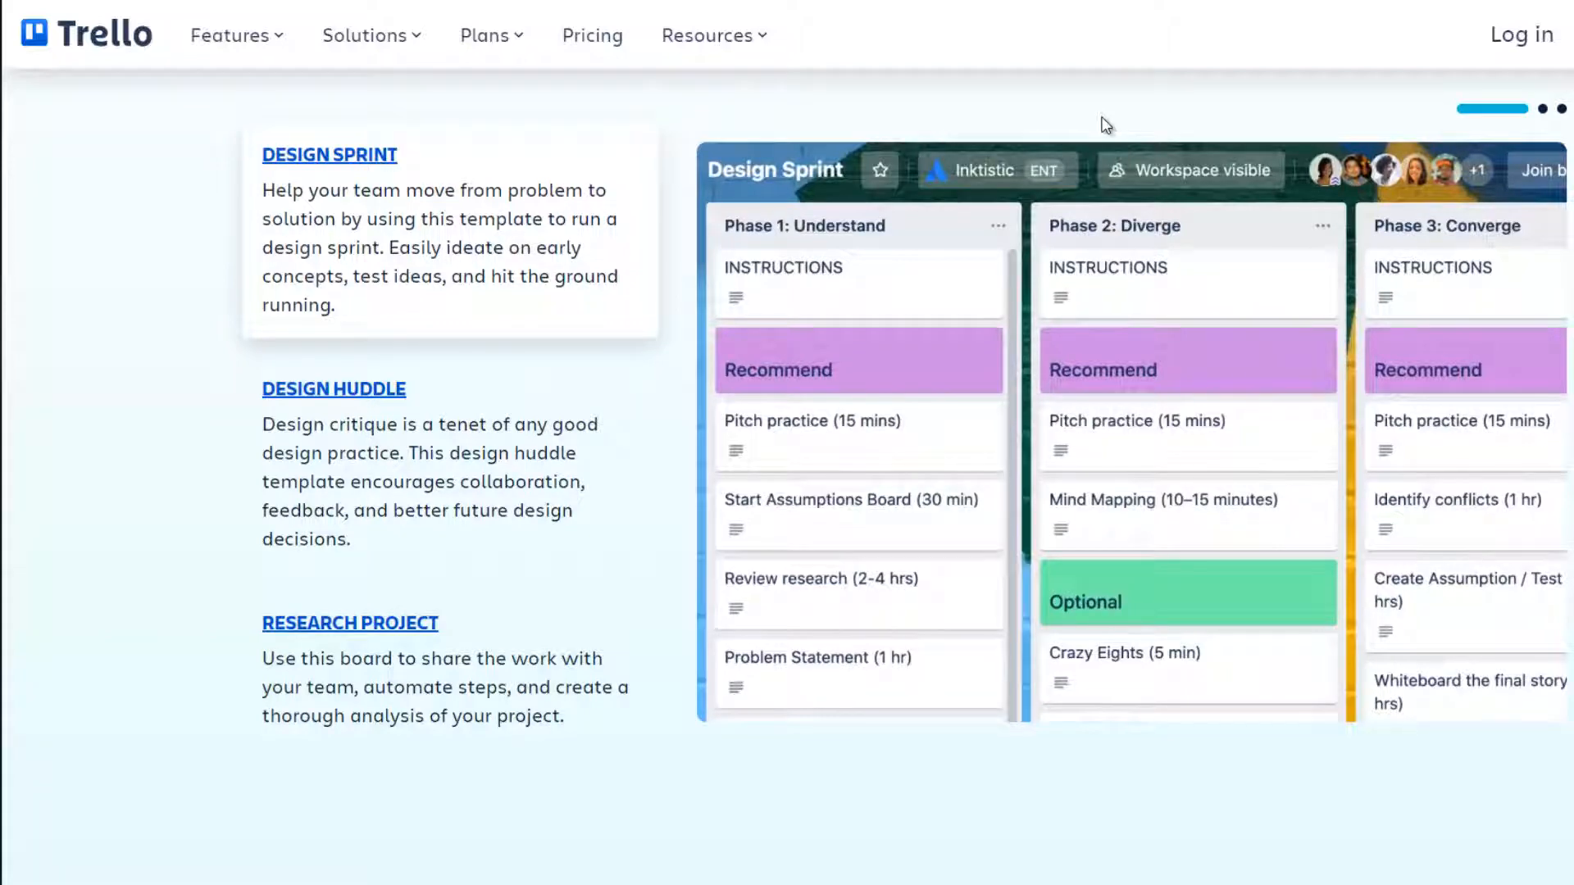
# Scroll to the homepage's 'Trello helps teams move work forward' hero section.
pyautogui.scroll(-3)
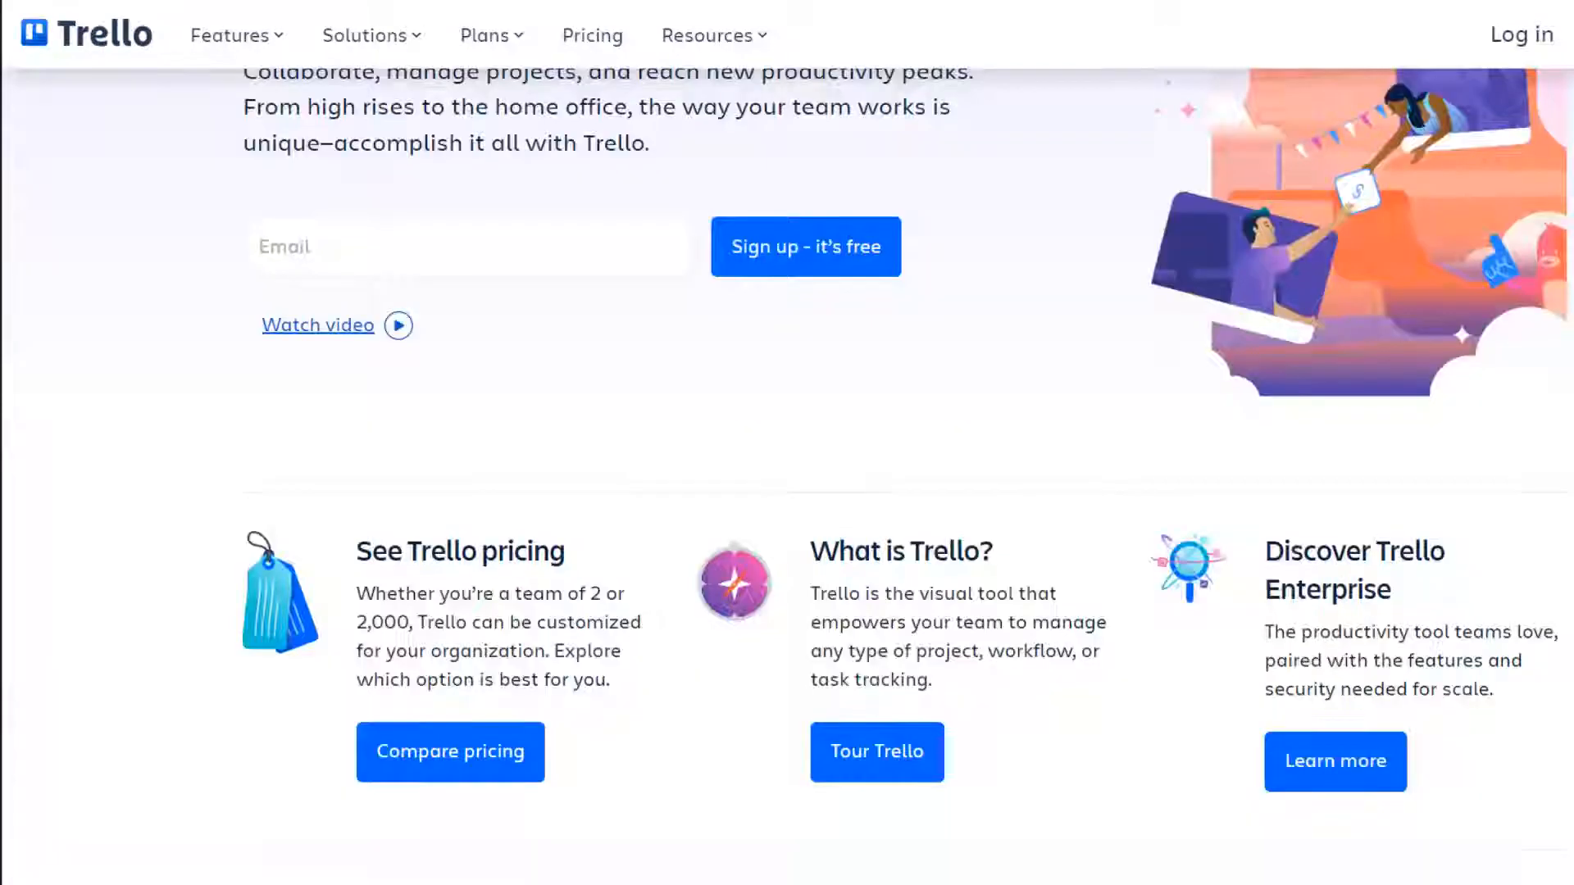
pyautogui.scroll(-3)
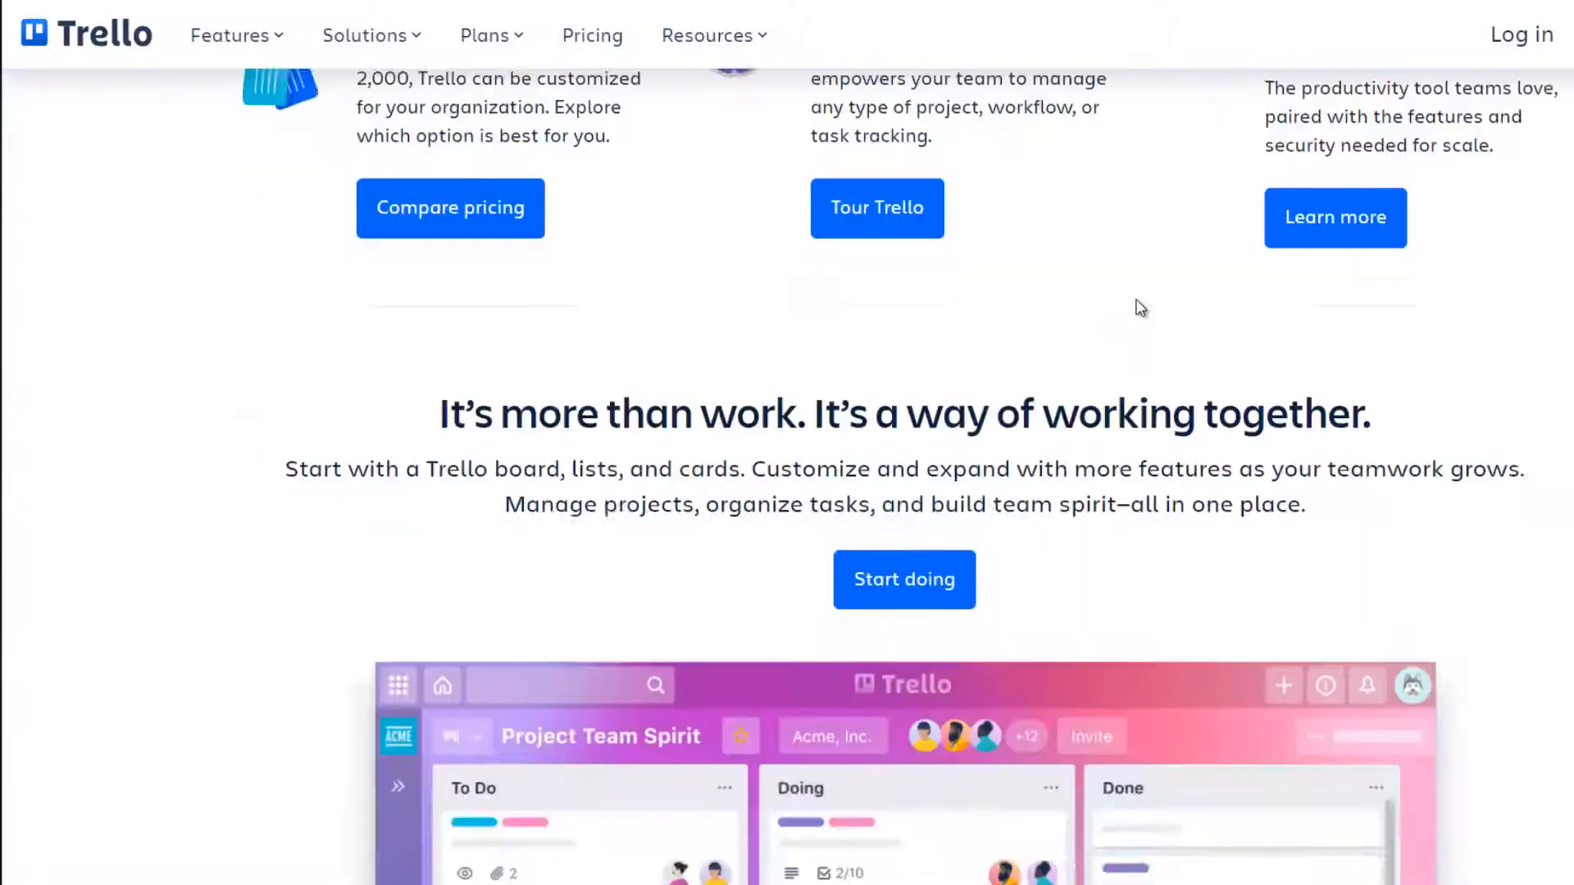
pyautogui.scroll(-3)
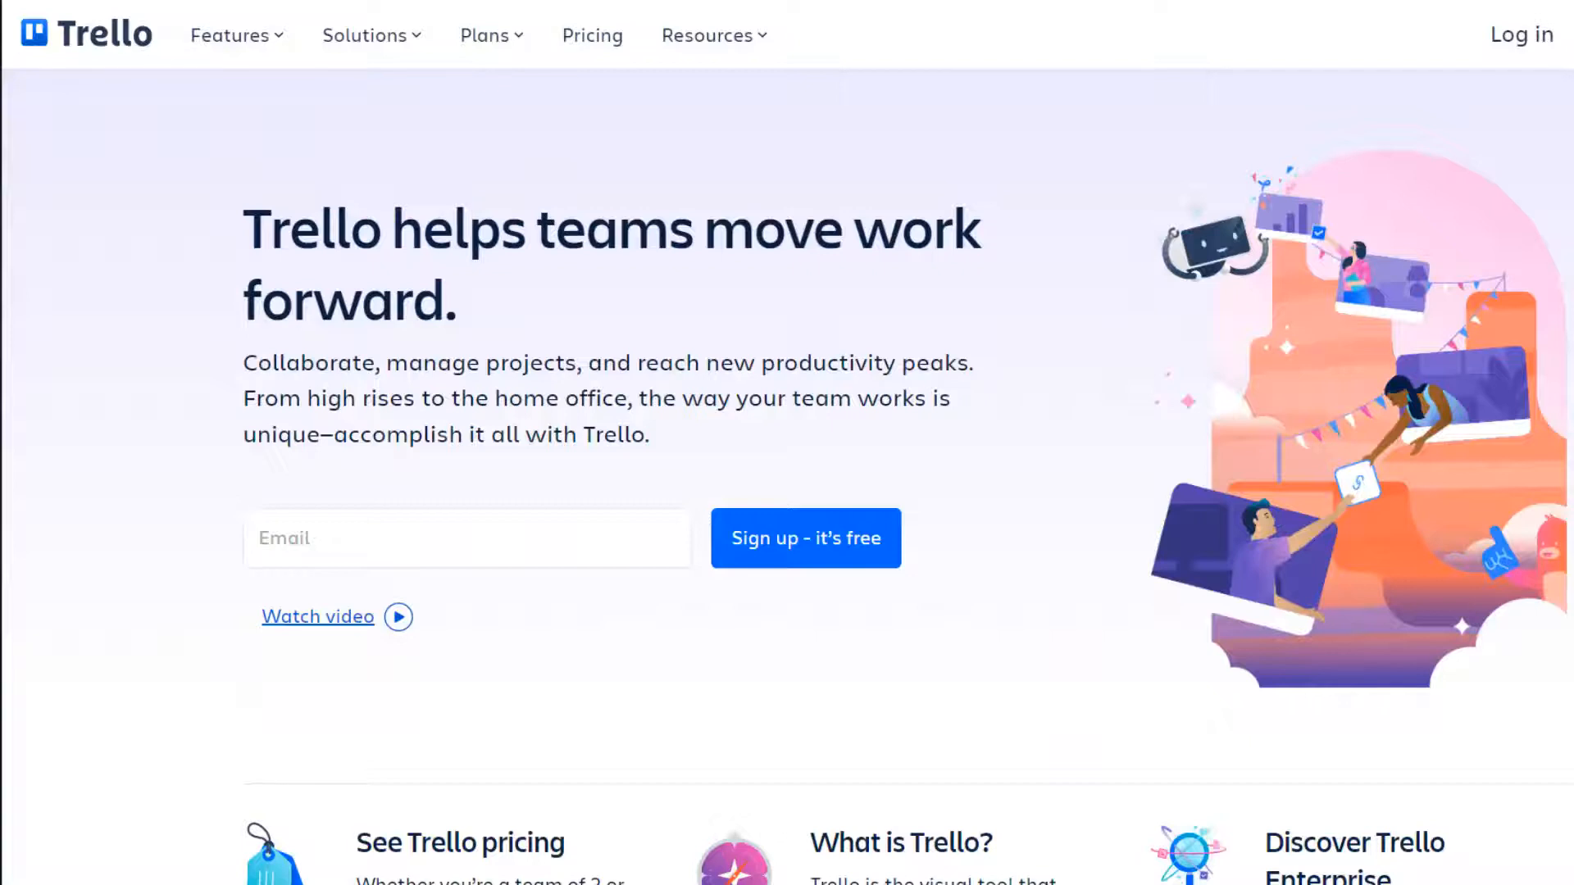
pyautogui.moveTo(546, 695)
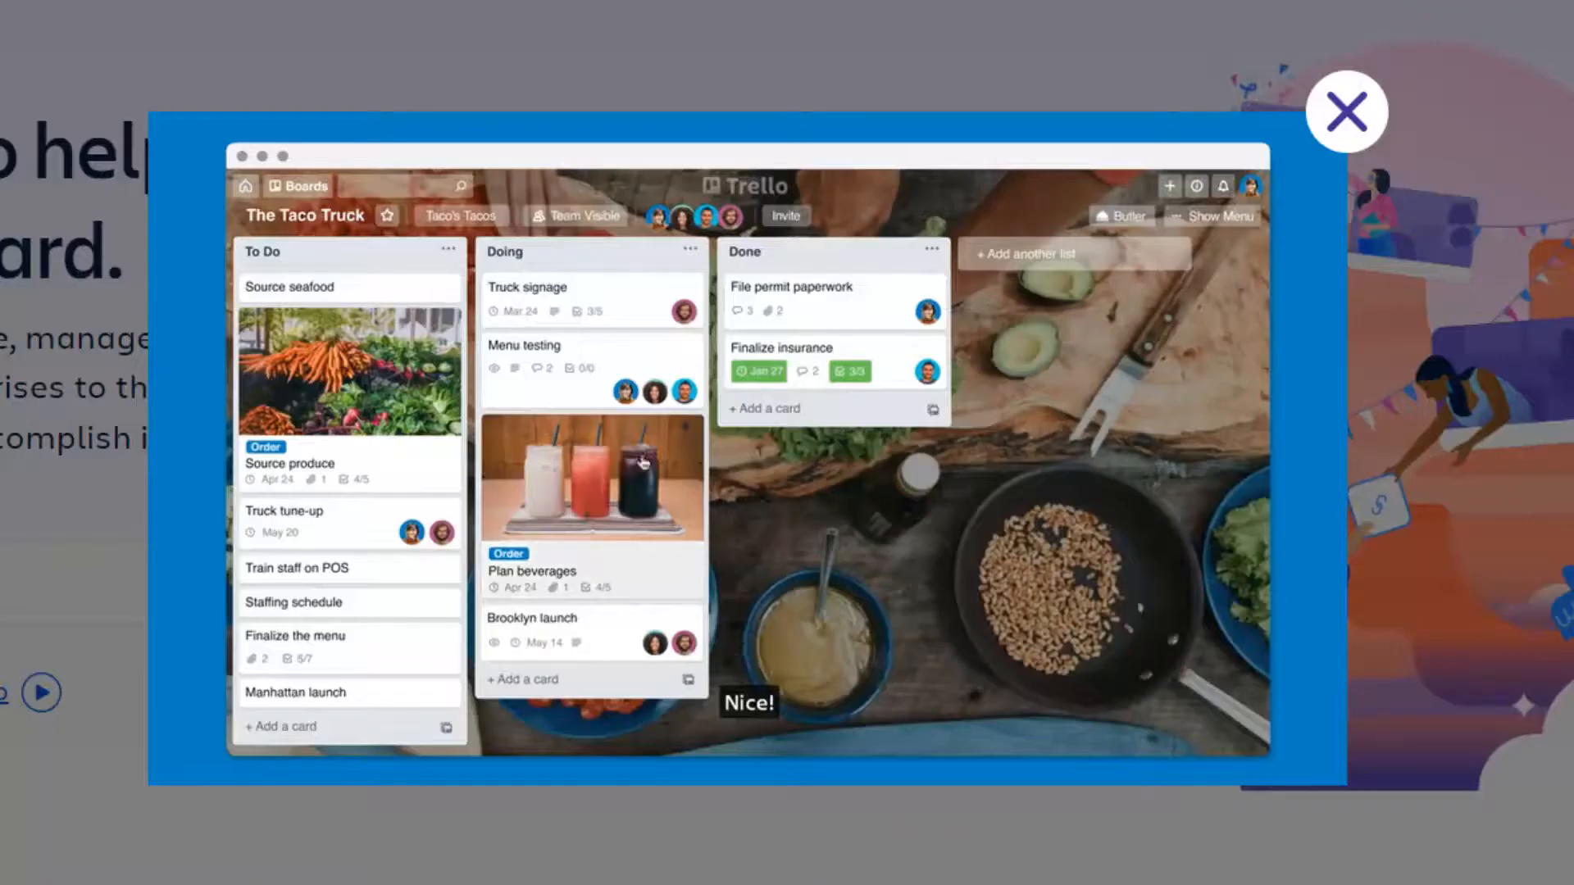
# Play the promo video showing a comment and due date on The Taco Truck board.
pyautogui.click(523, 345)
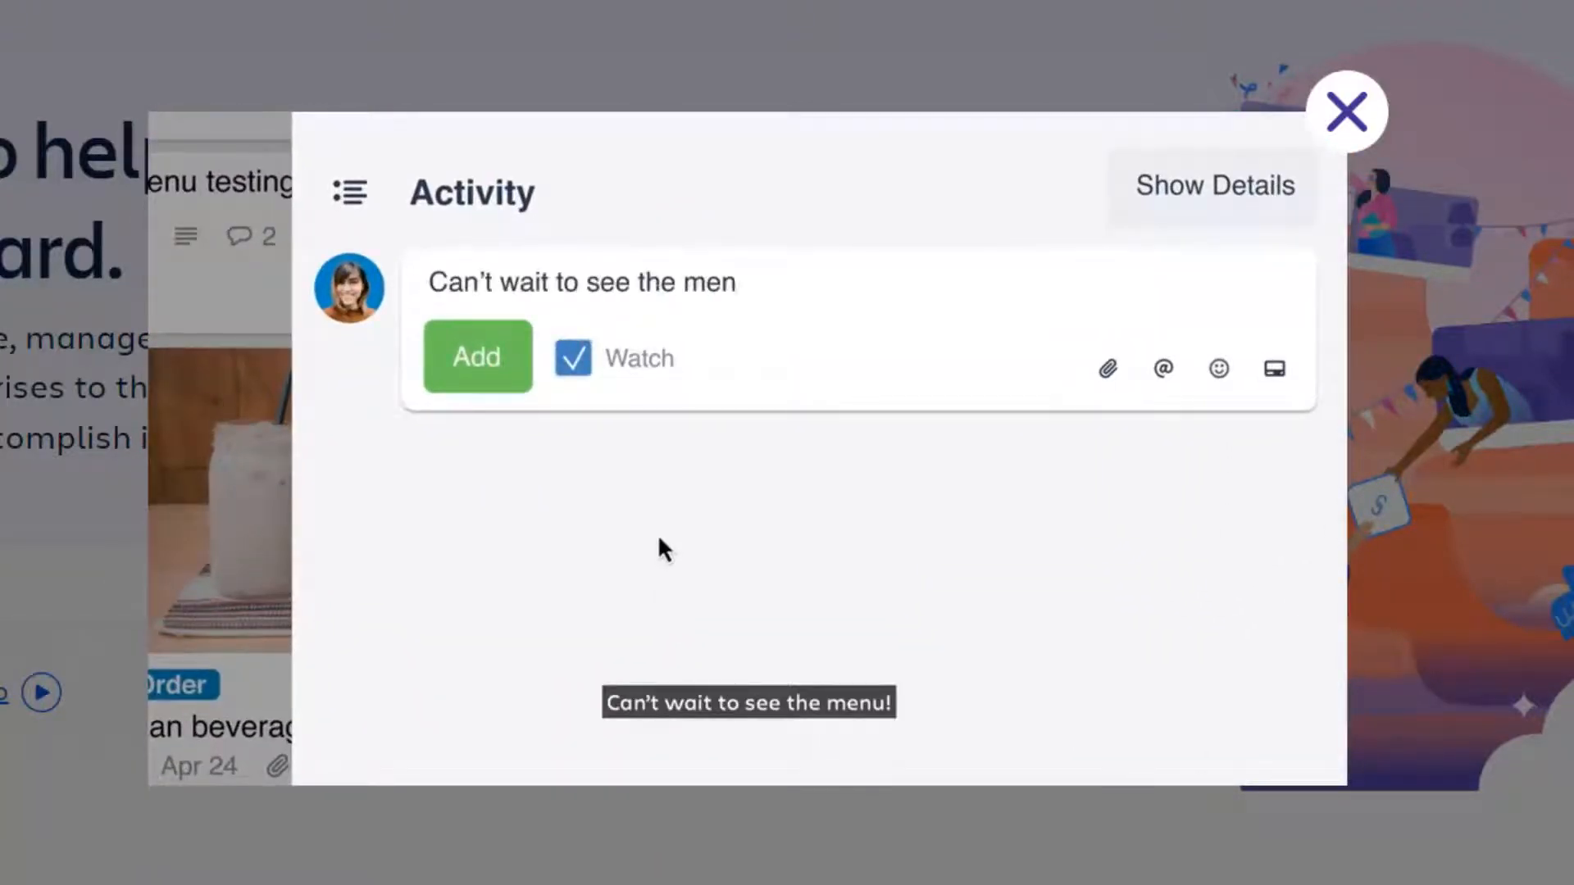
pyautogui.click(476, 357)
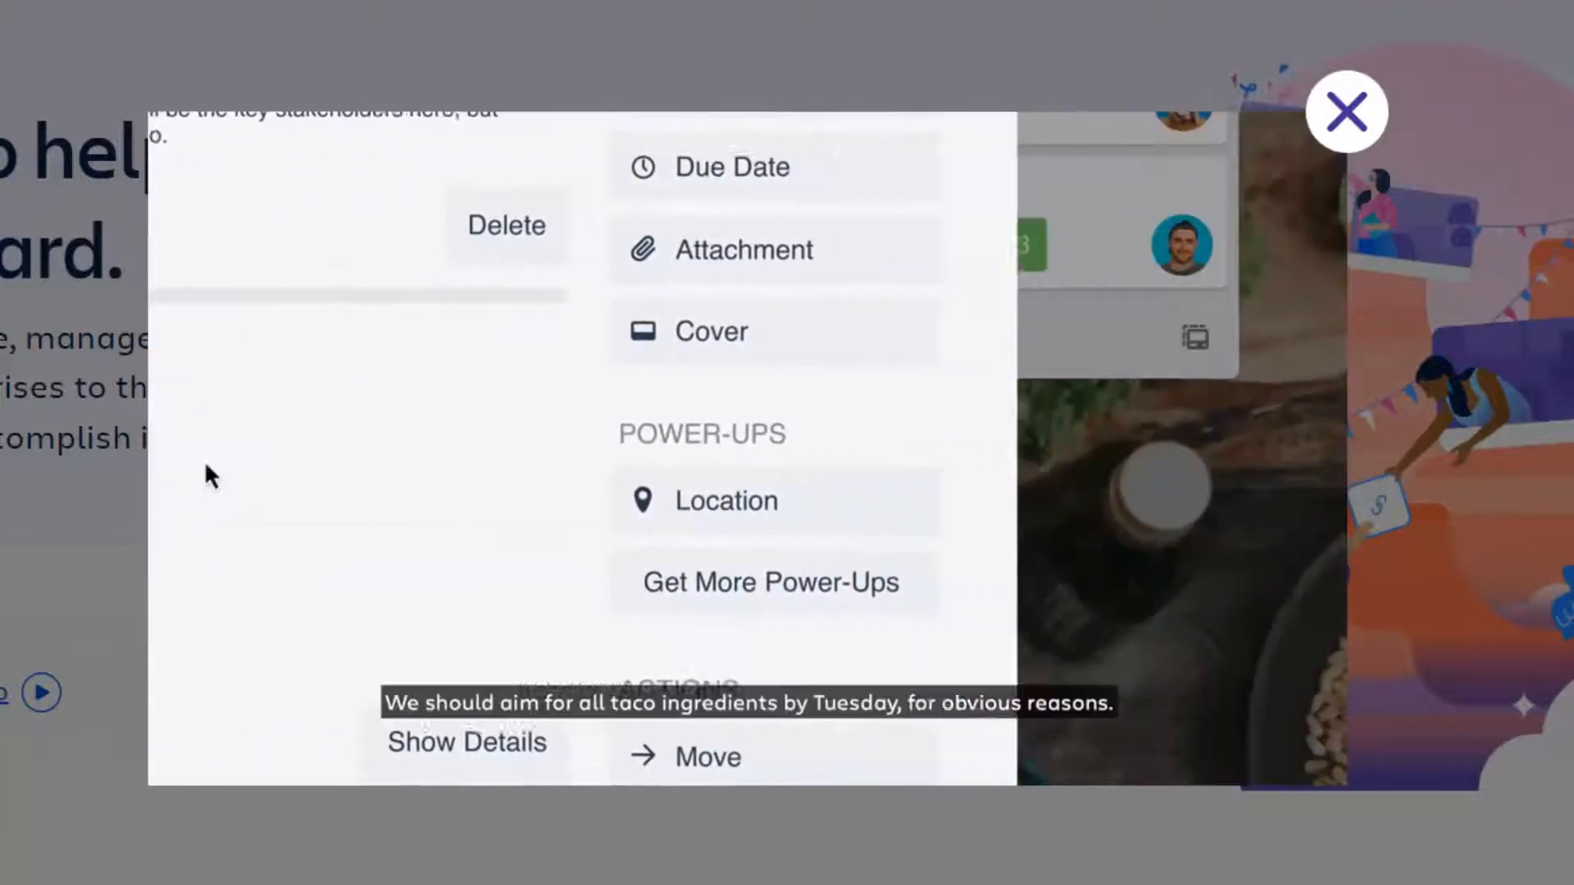
pyautogui.click(731, 167)
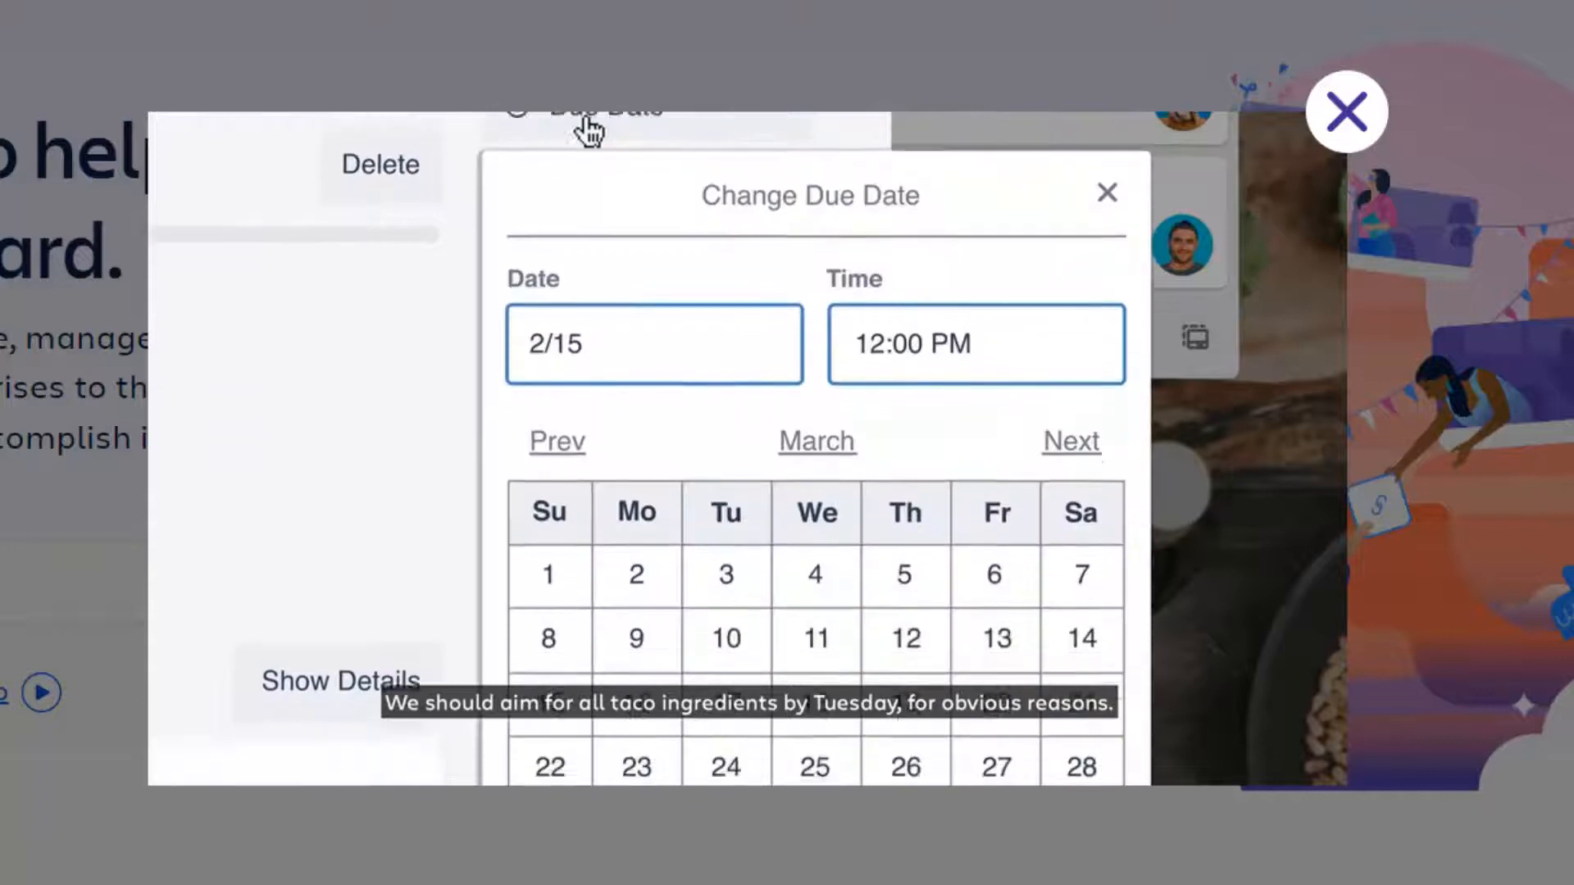
pyautogui.click(726, 640)
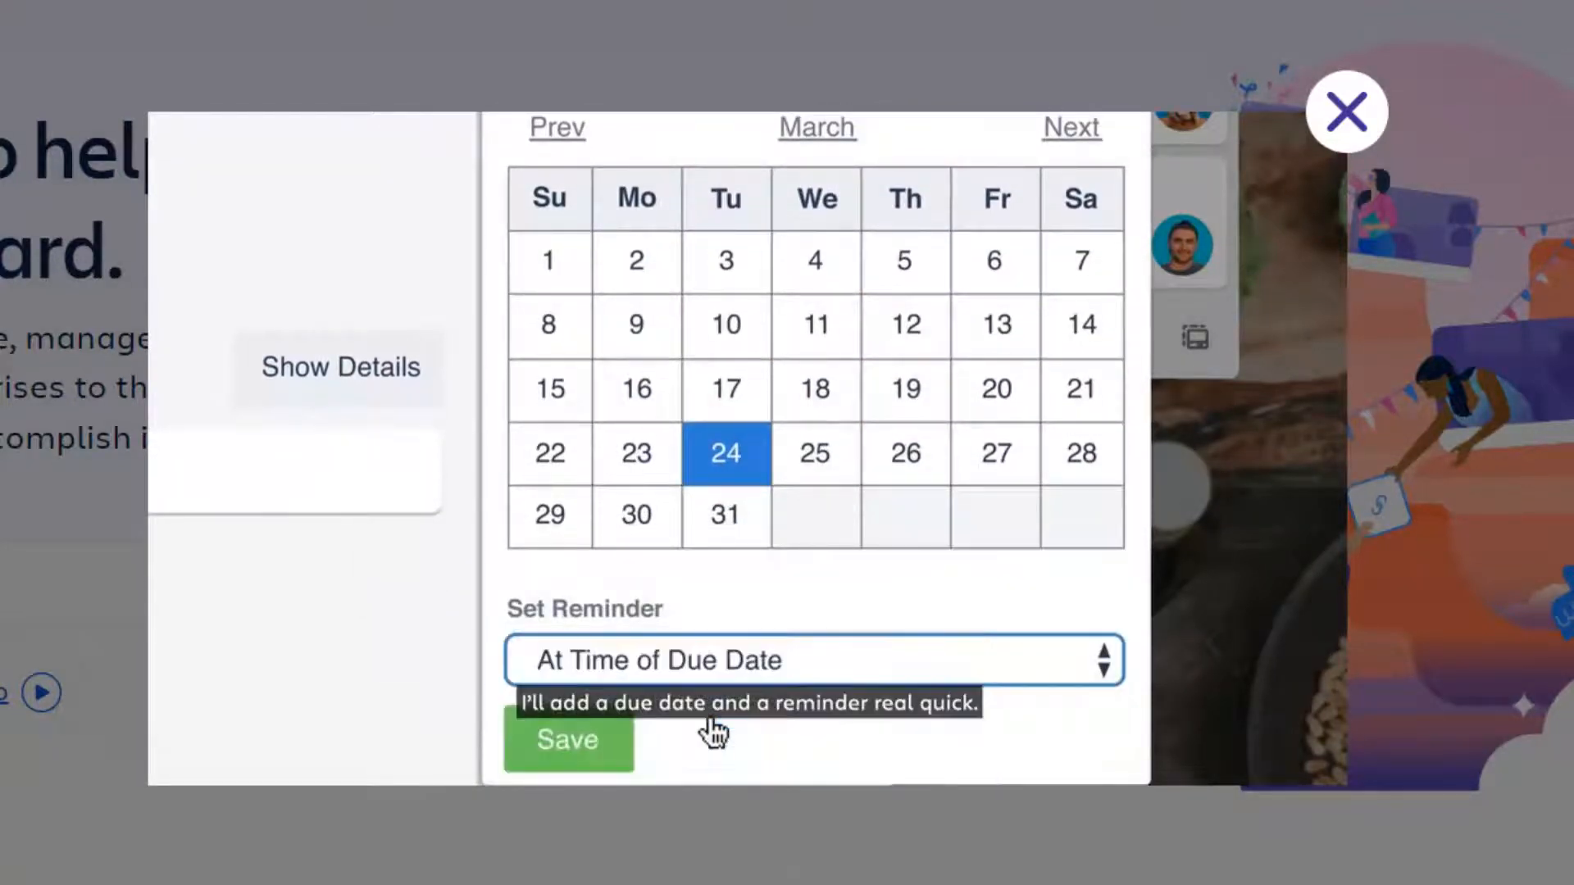
pyautogui.click(567, 740)
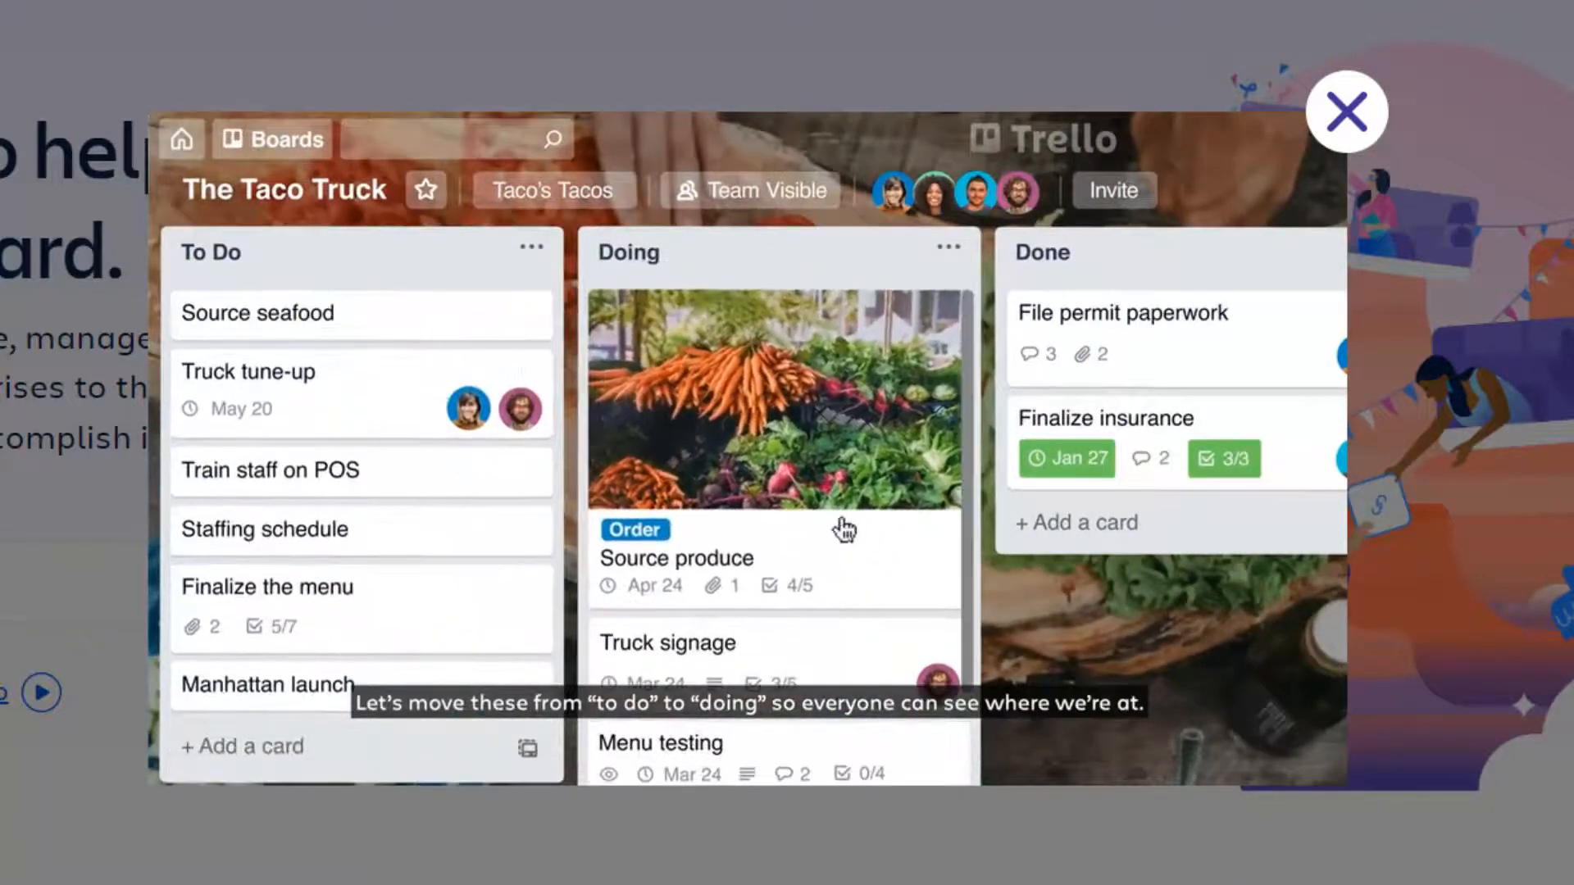
# Watch the video move cards to Done, including Truck signage with its taco logo cover.
pyautogui.scroll(-3)
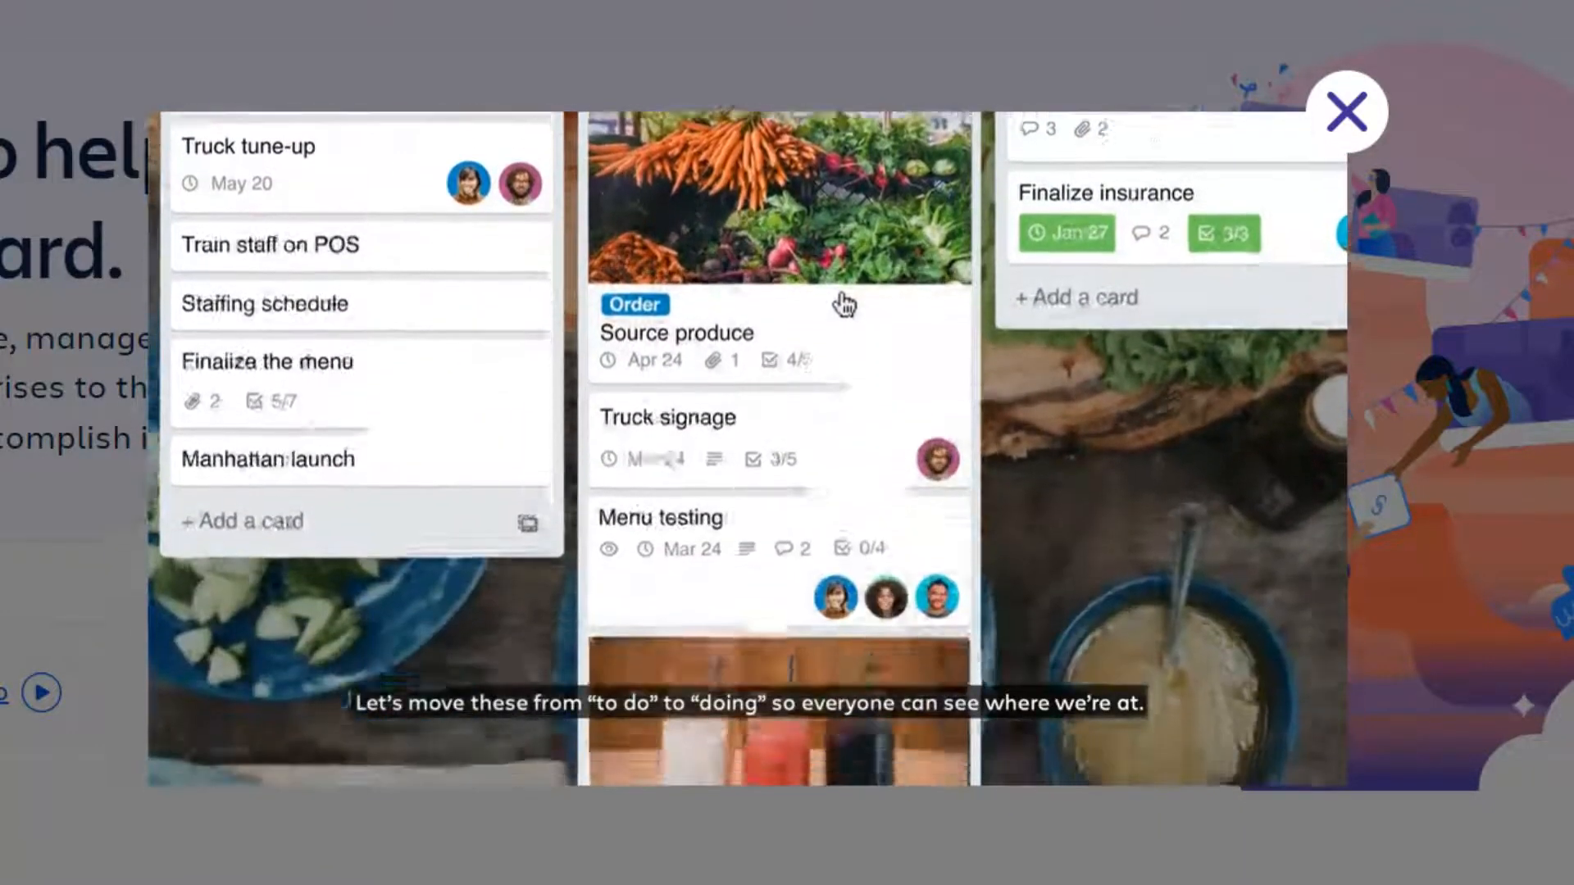
pyautogui.scroll(-3)
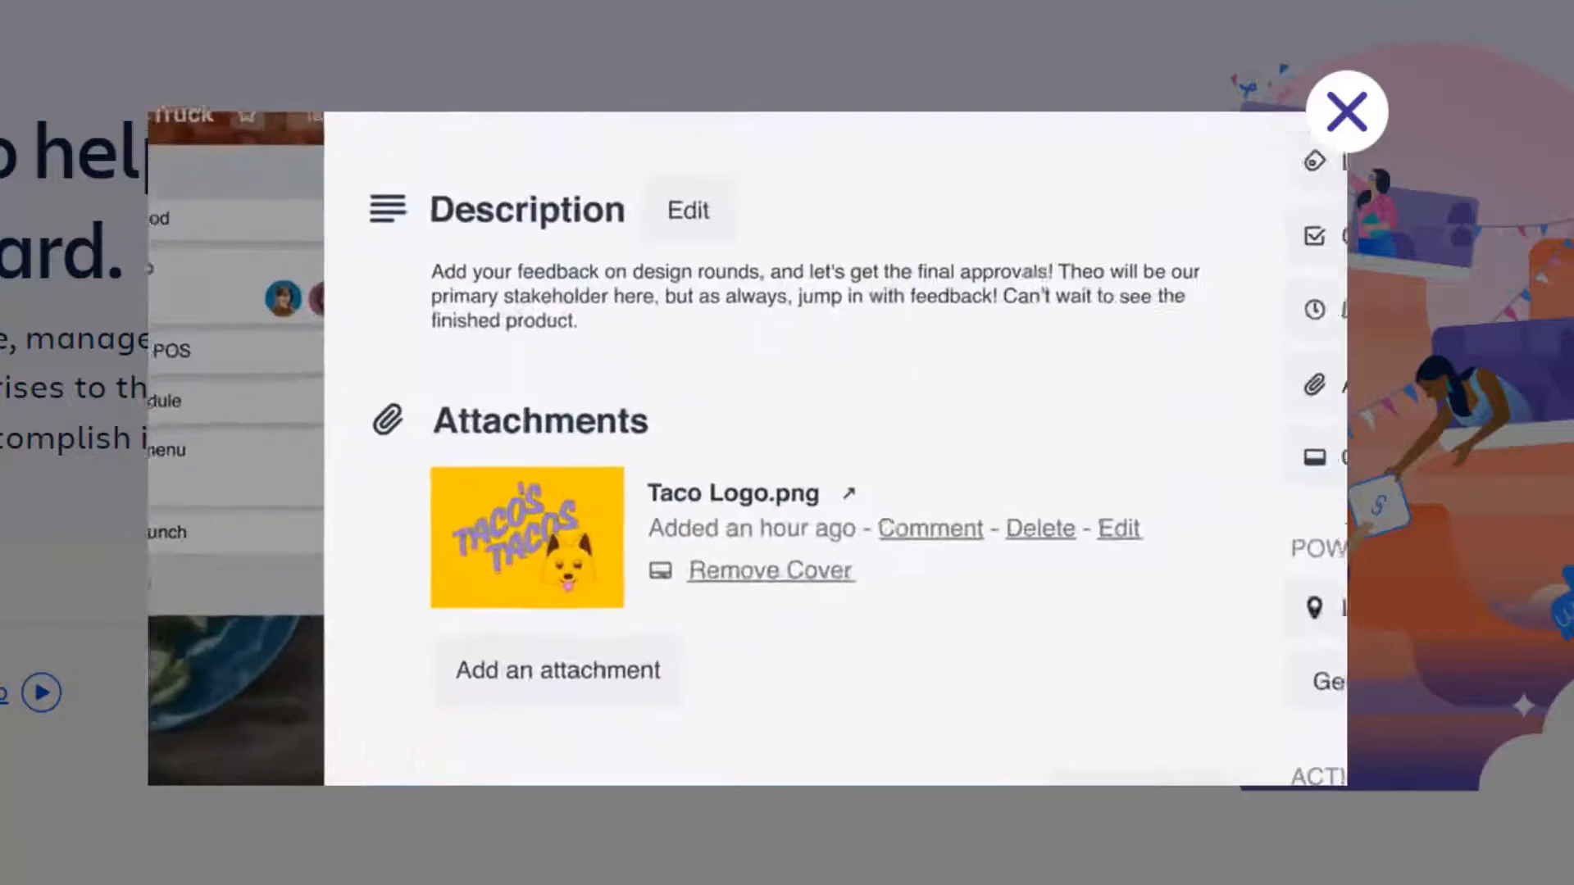
pyautogui.scroll(-3)
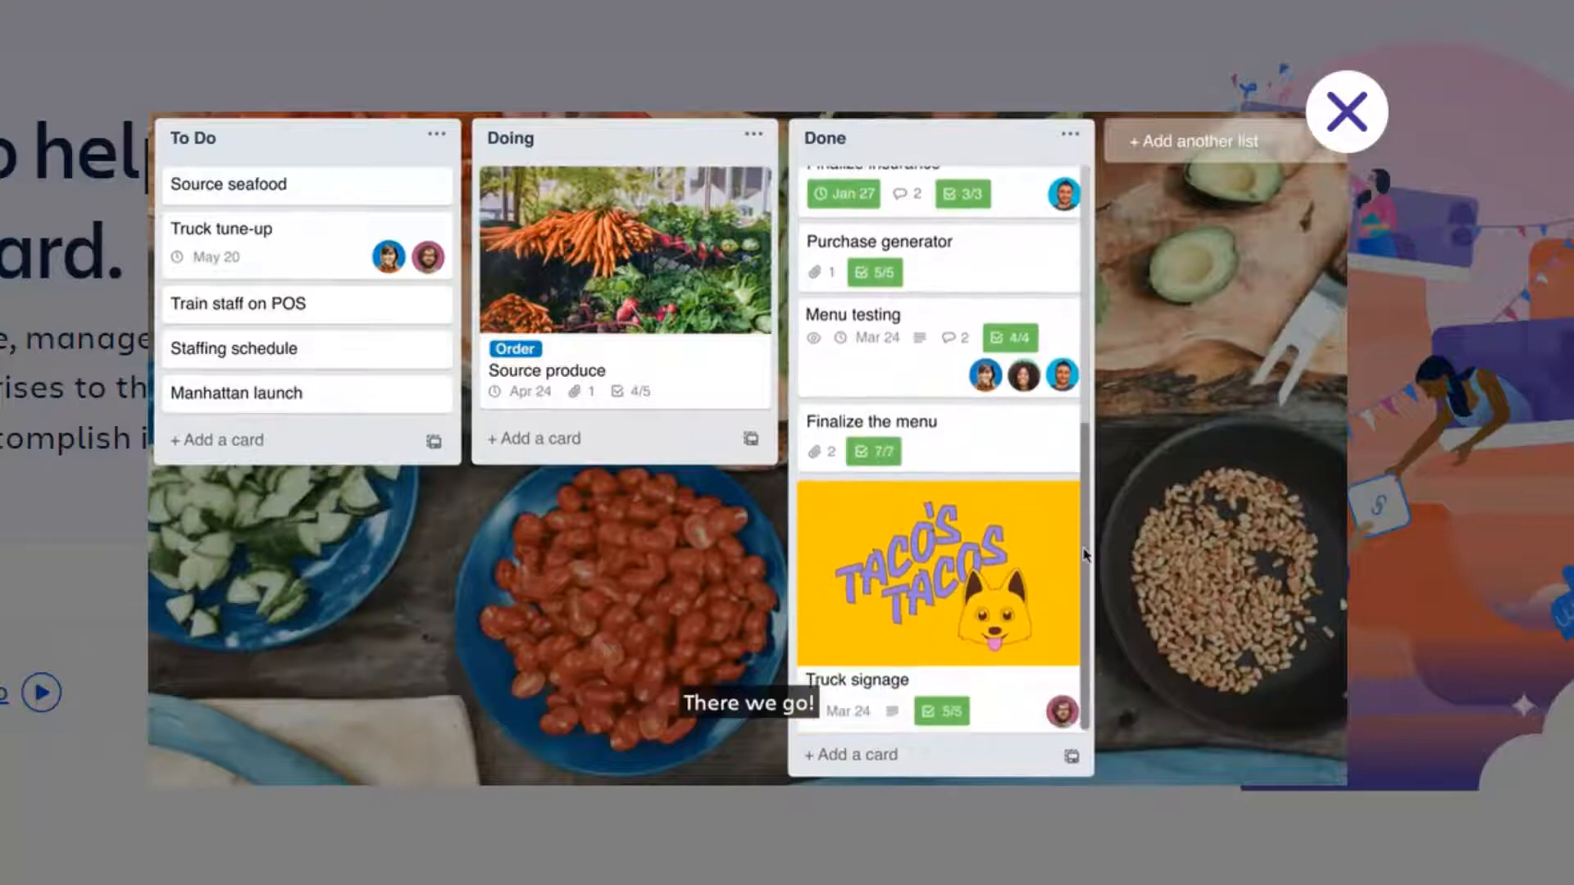
pyautogui.click(1197, 141)
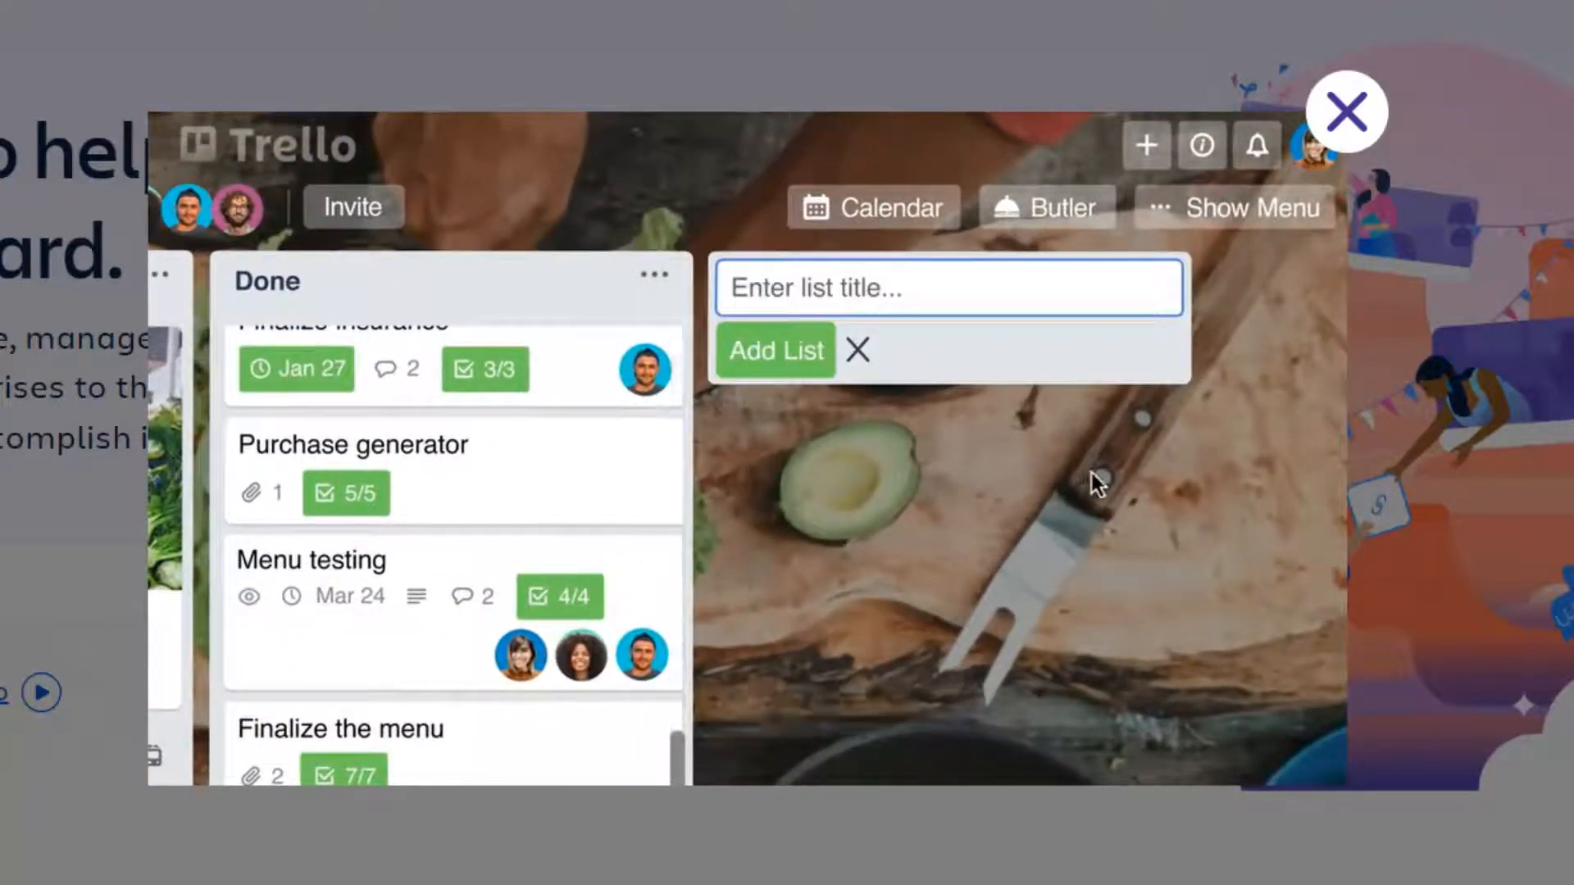
# Let the promo video reach its closing logo, then close it.
pyautogui.click(776, 351)
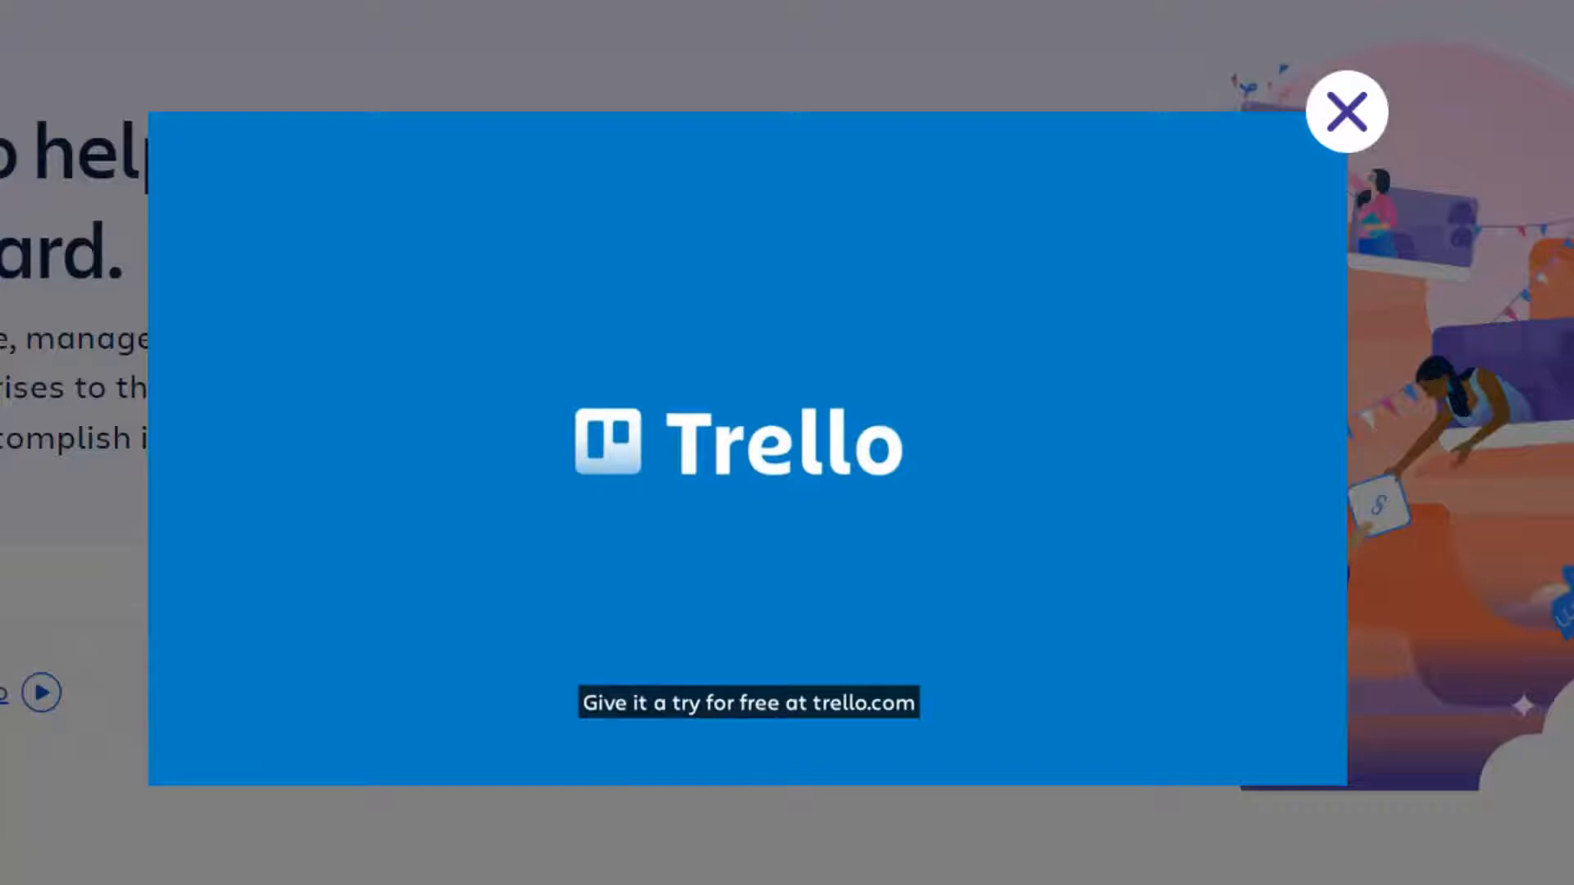
pyautogui.click(1348, 112)
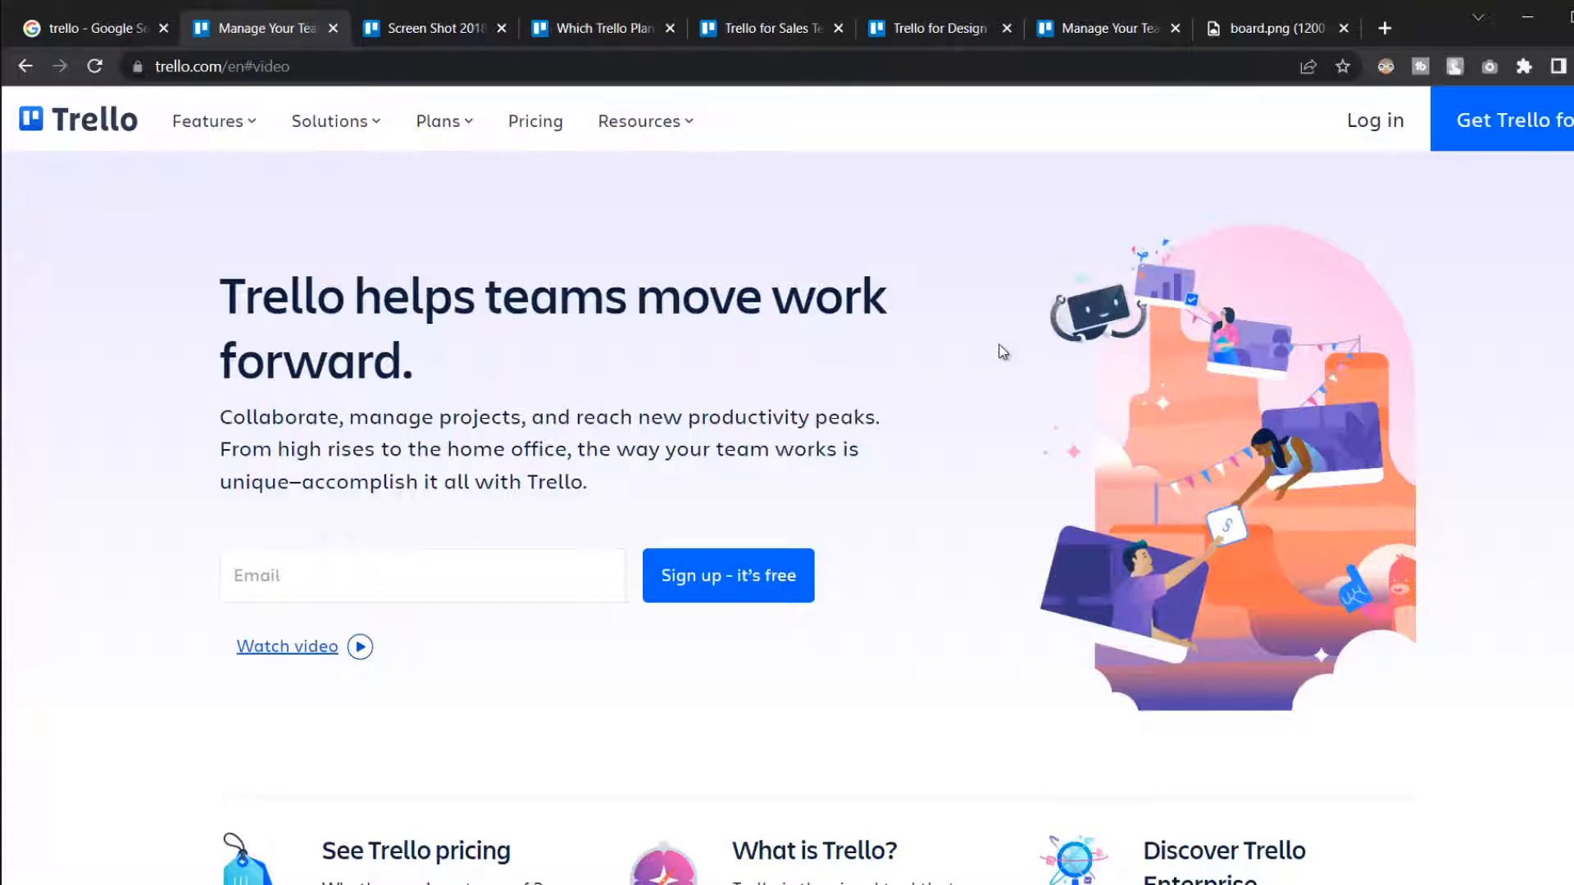
# Scroll past the customer logos to the pricing, Trello tour and Enterprise info cards.
pyautogui.scroll(-3)
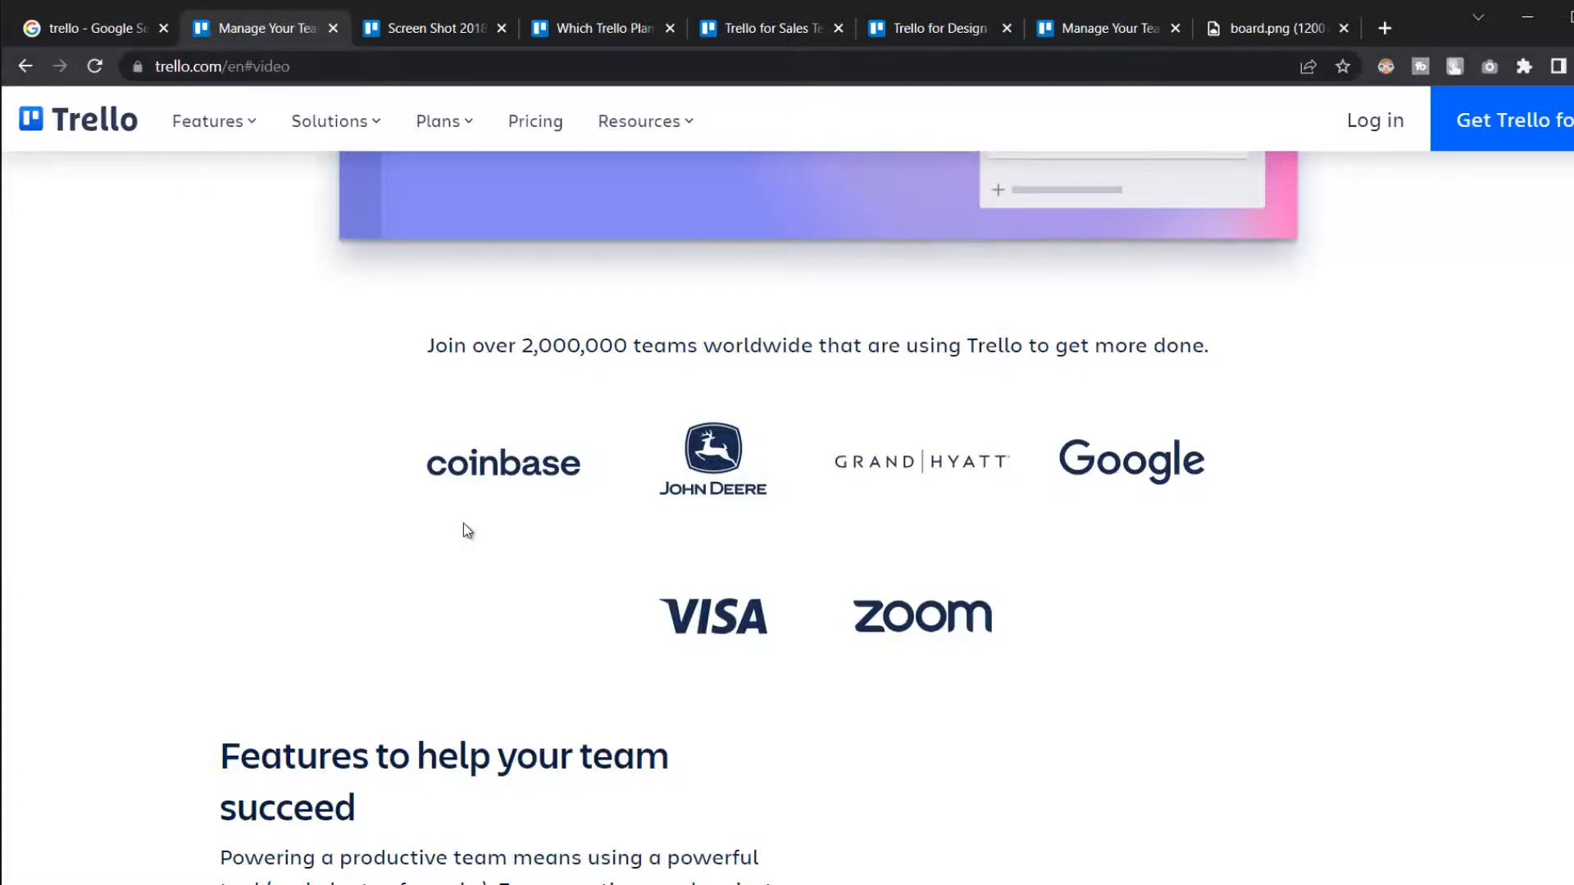
pyautogui.scroll(-3)
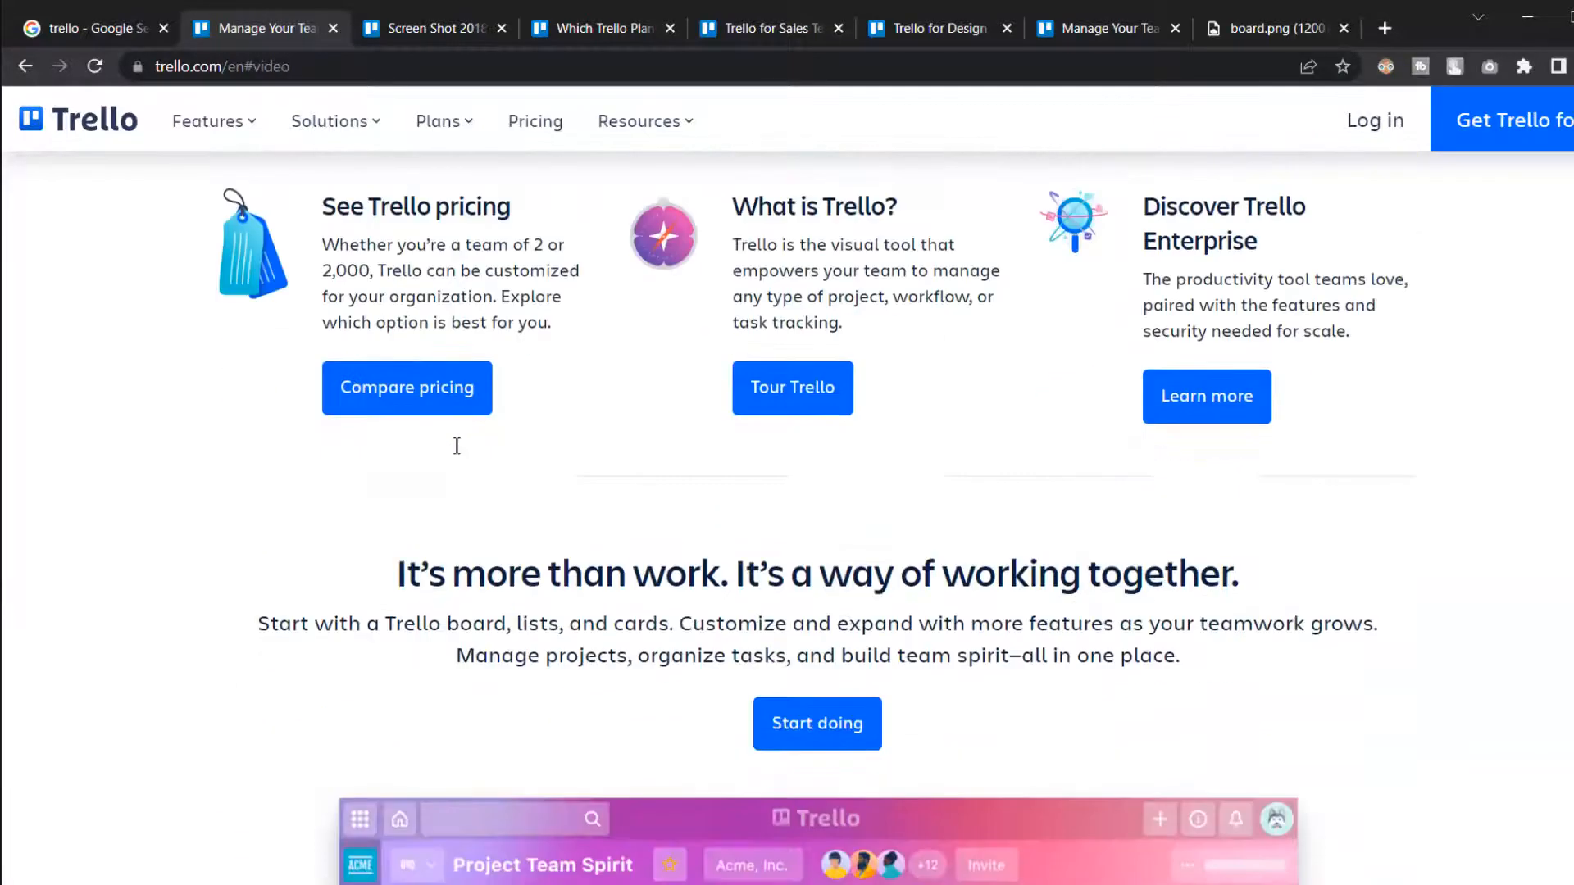
# Scroll the homepage to the Project Team Spirit sample board with To Do, Doing and Done lists.
pyautogui.scroll(-3)
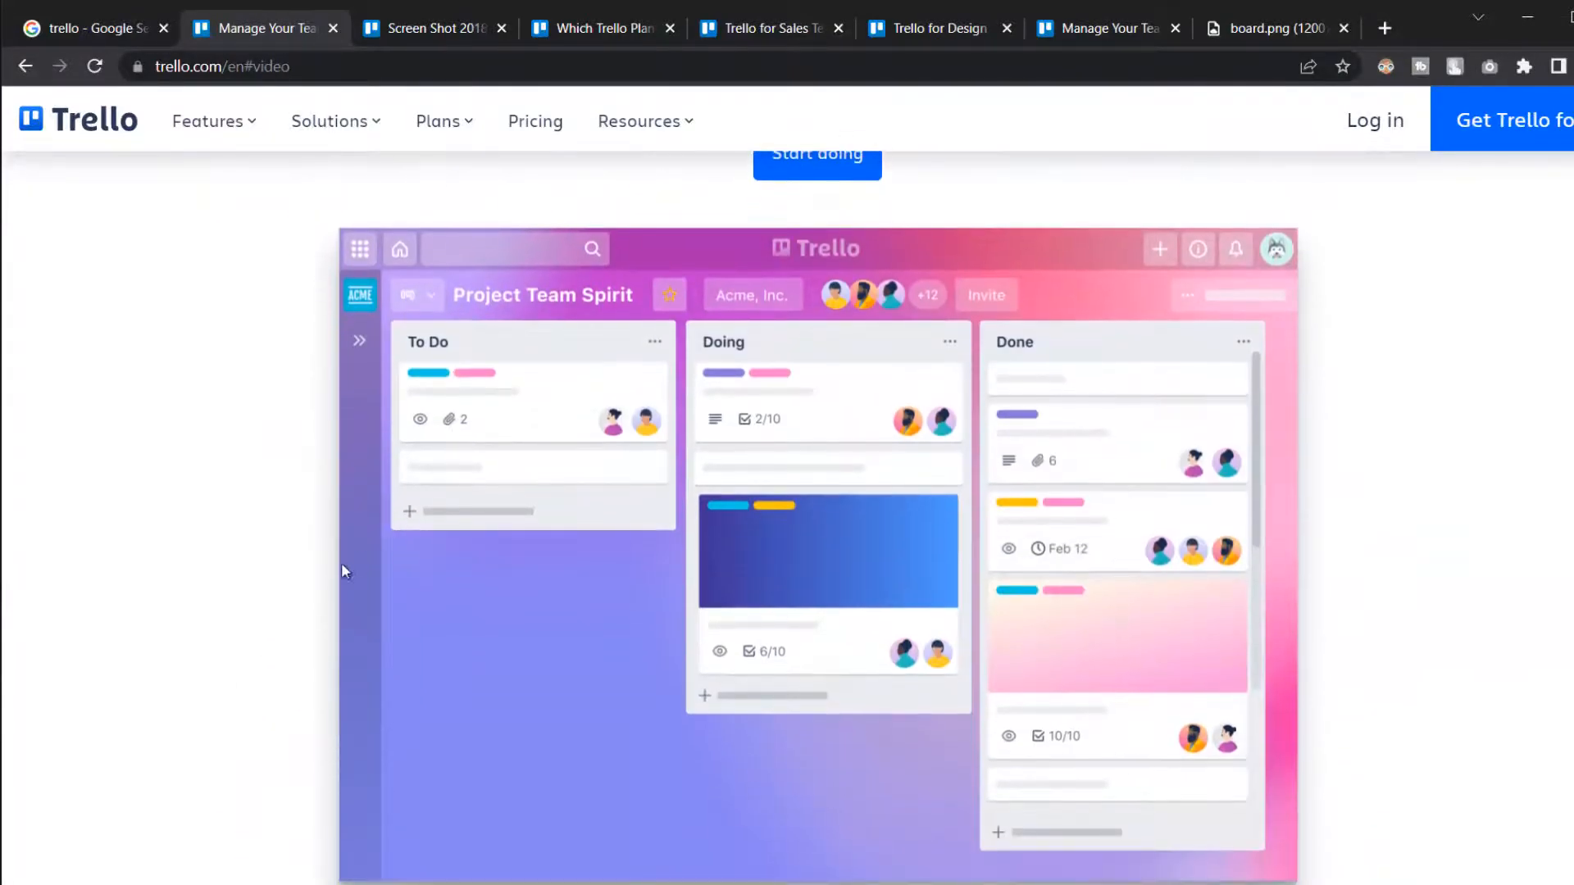
pyautogui.moveTo(261, 581)
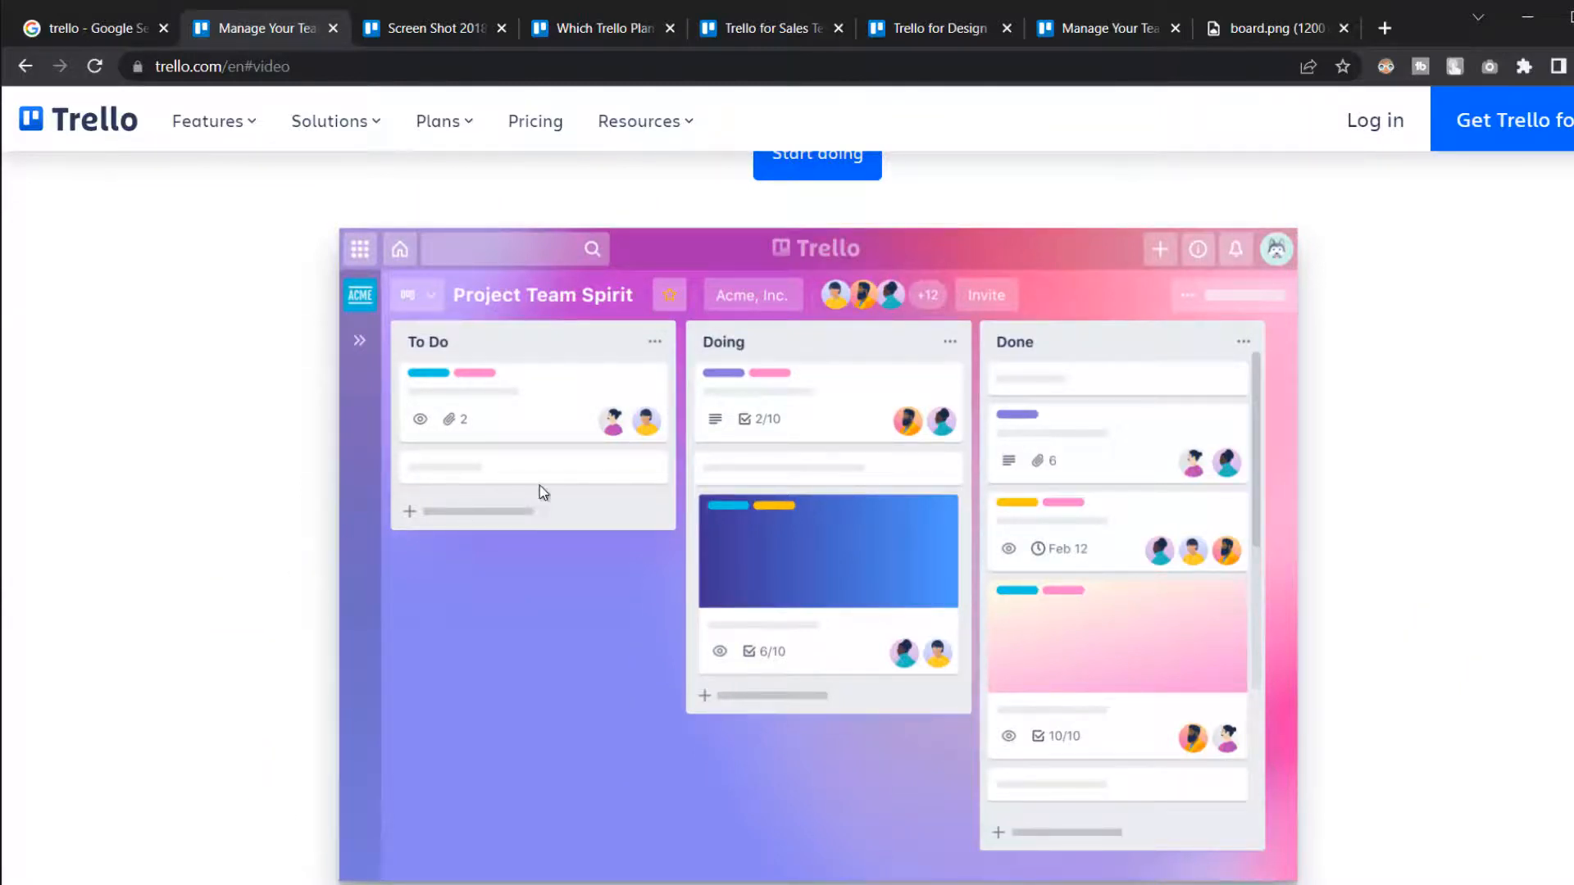
pyautogui.moveTo(905, 356)
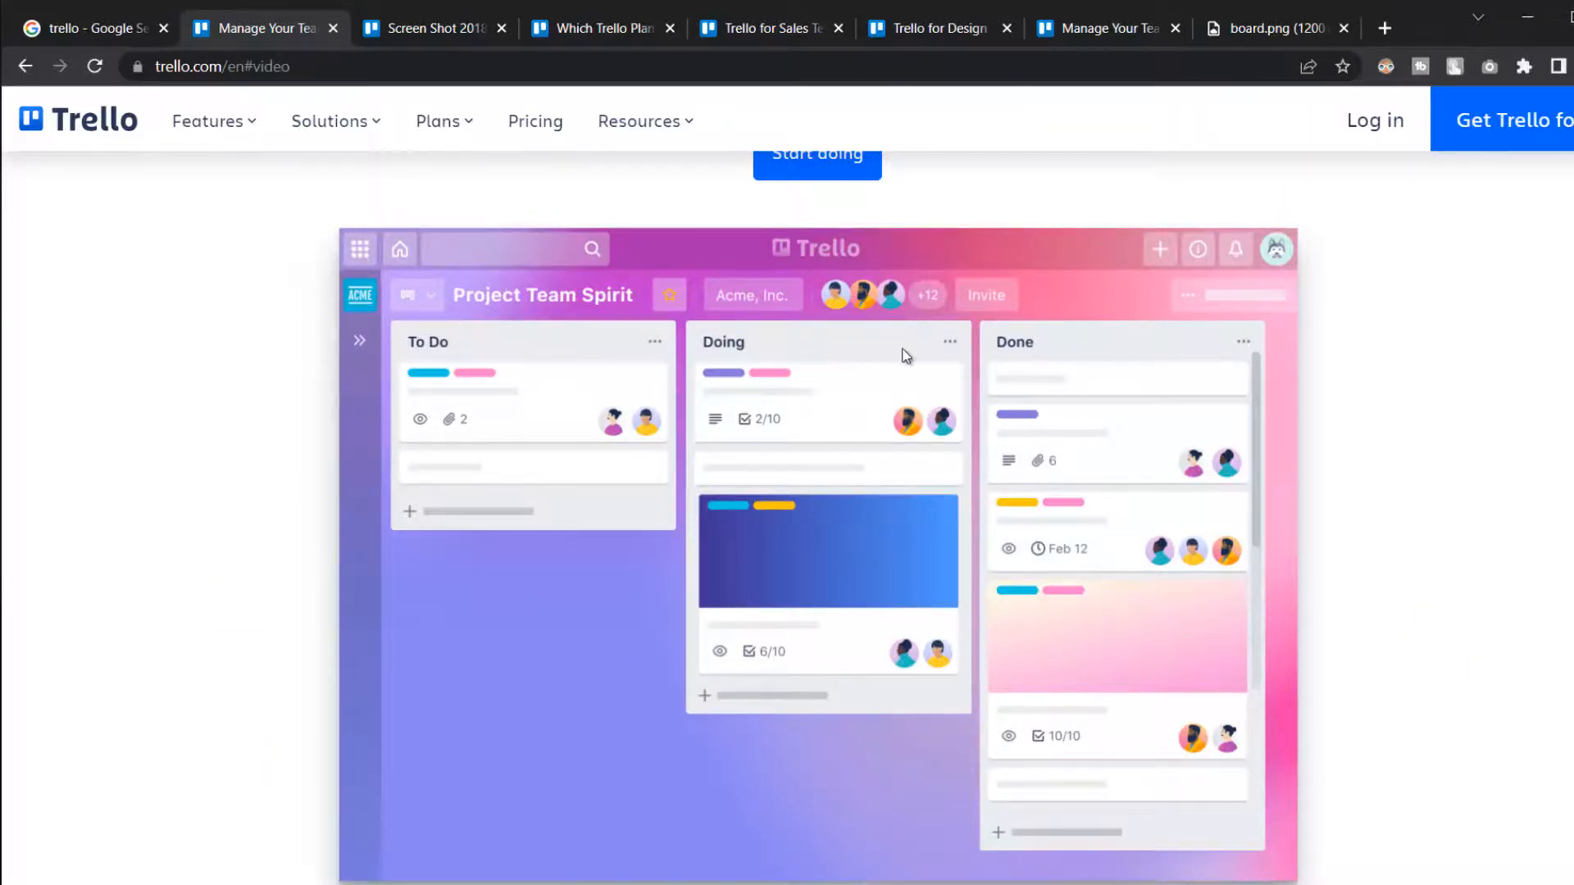
pyautogui.moveTo(989, 345)
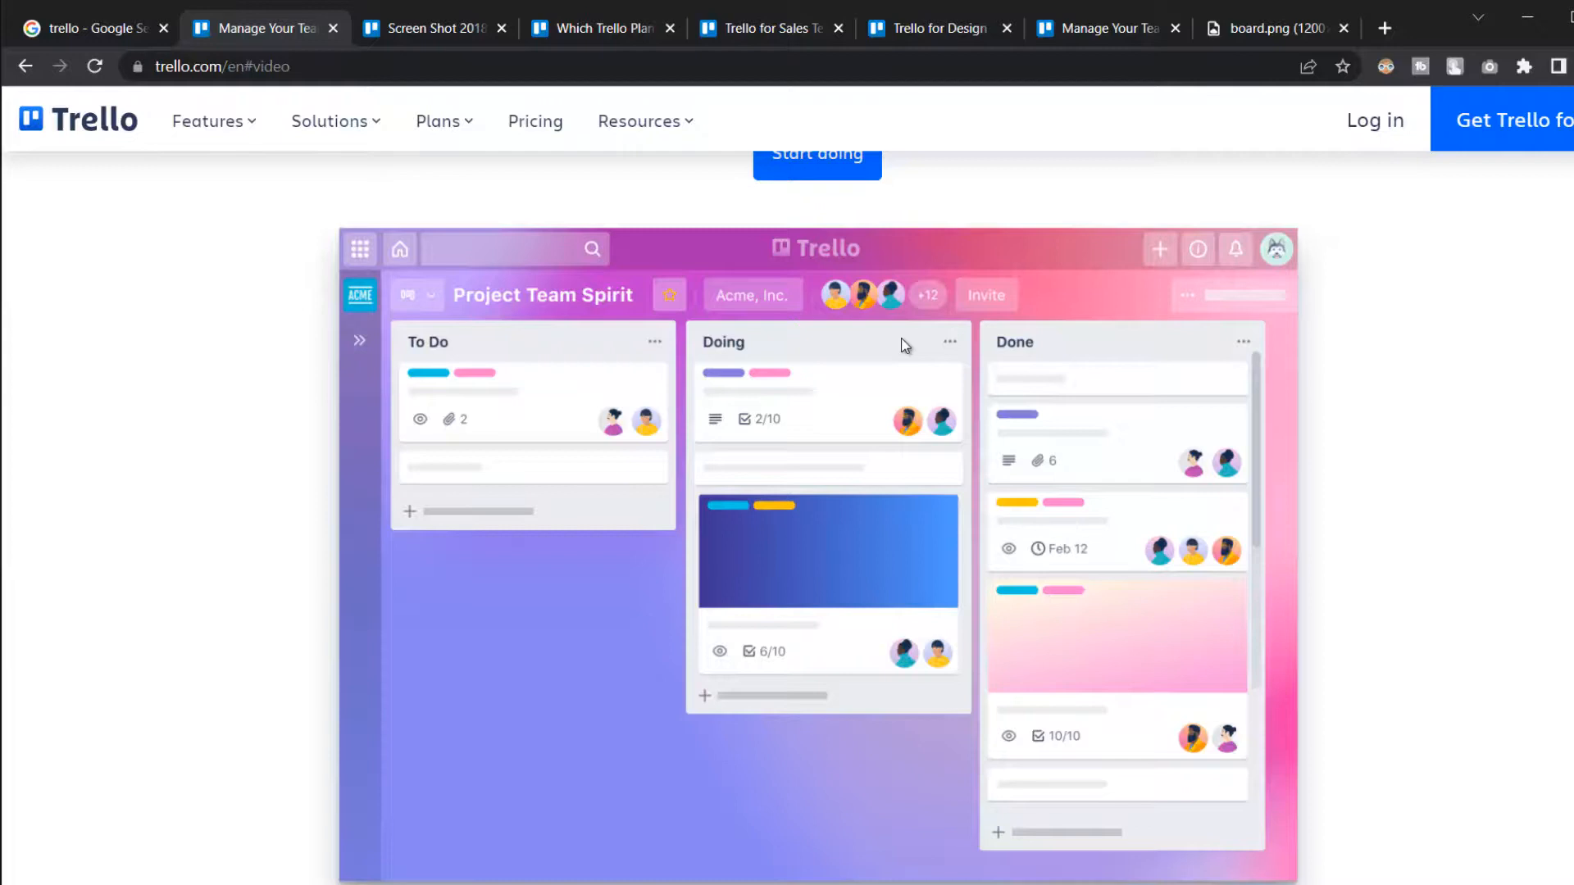
pyautogui.moveTo(820, 377)
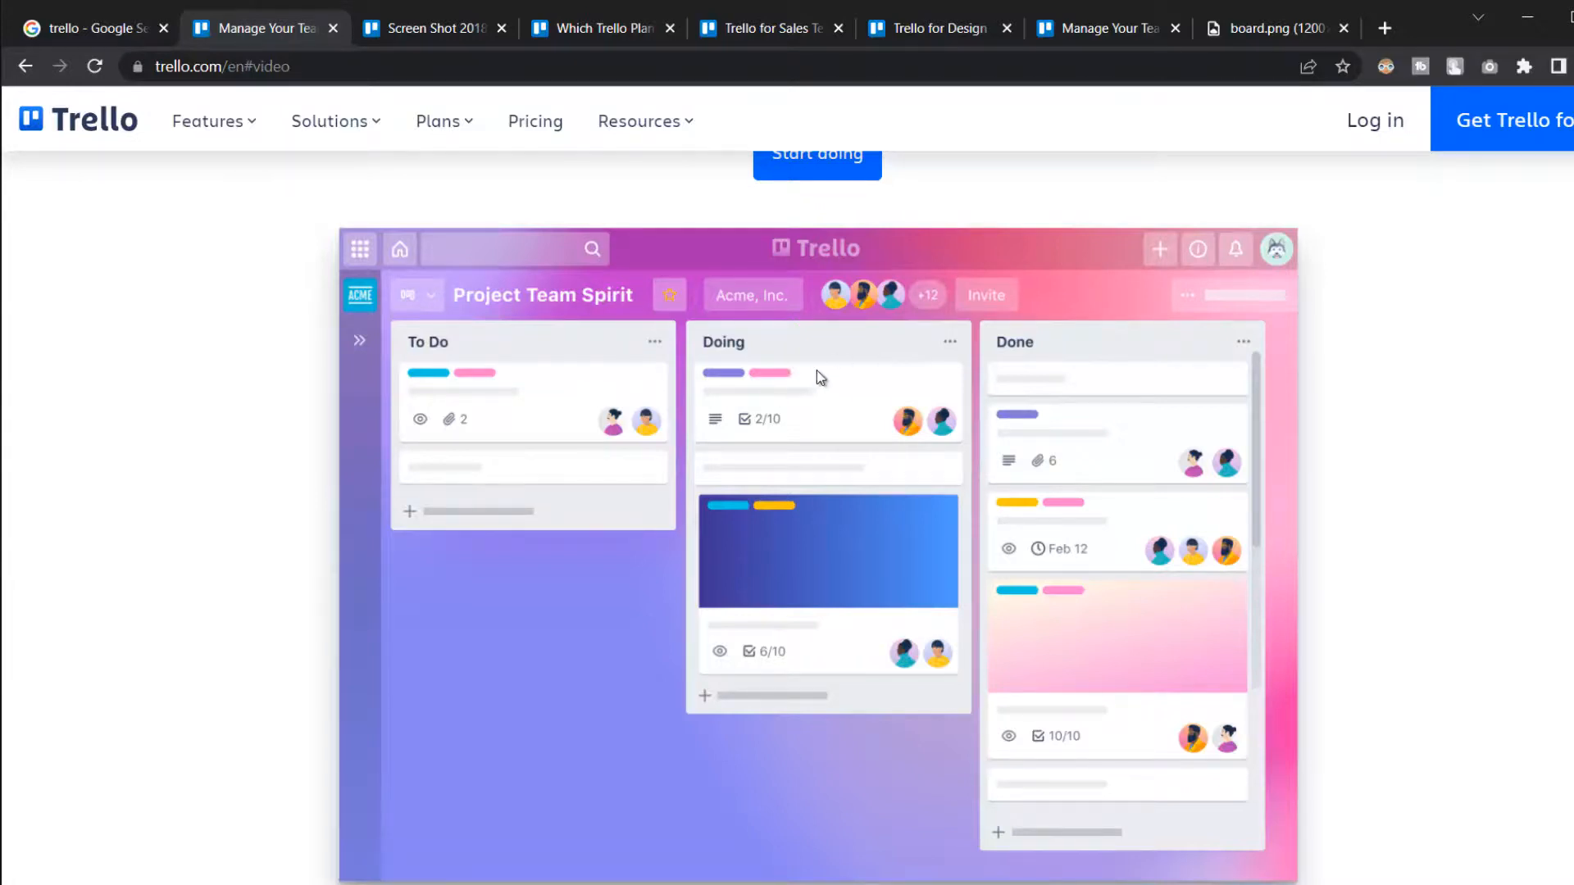
pyautogui.moveTo(928, 396)
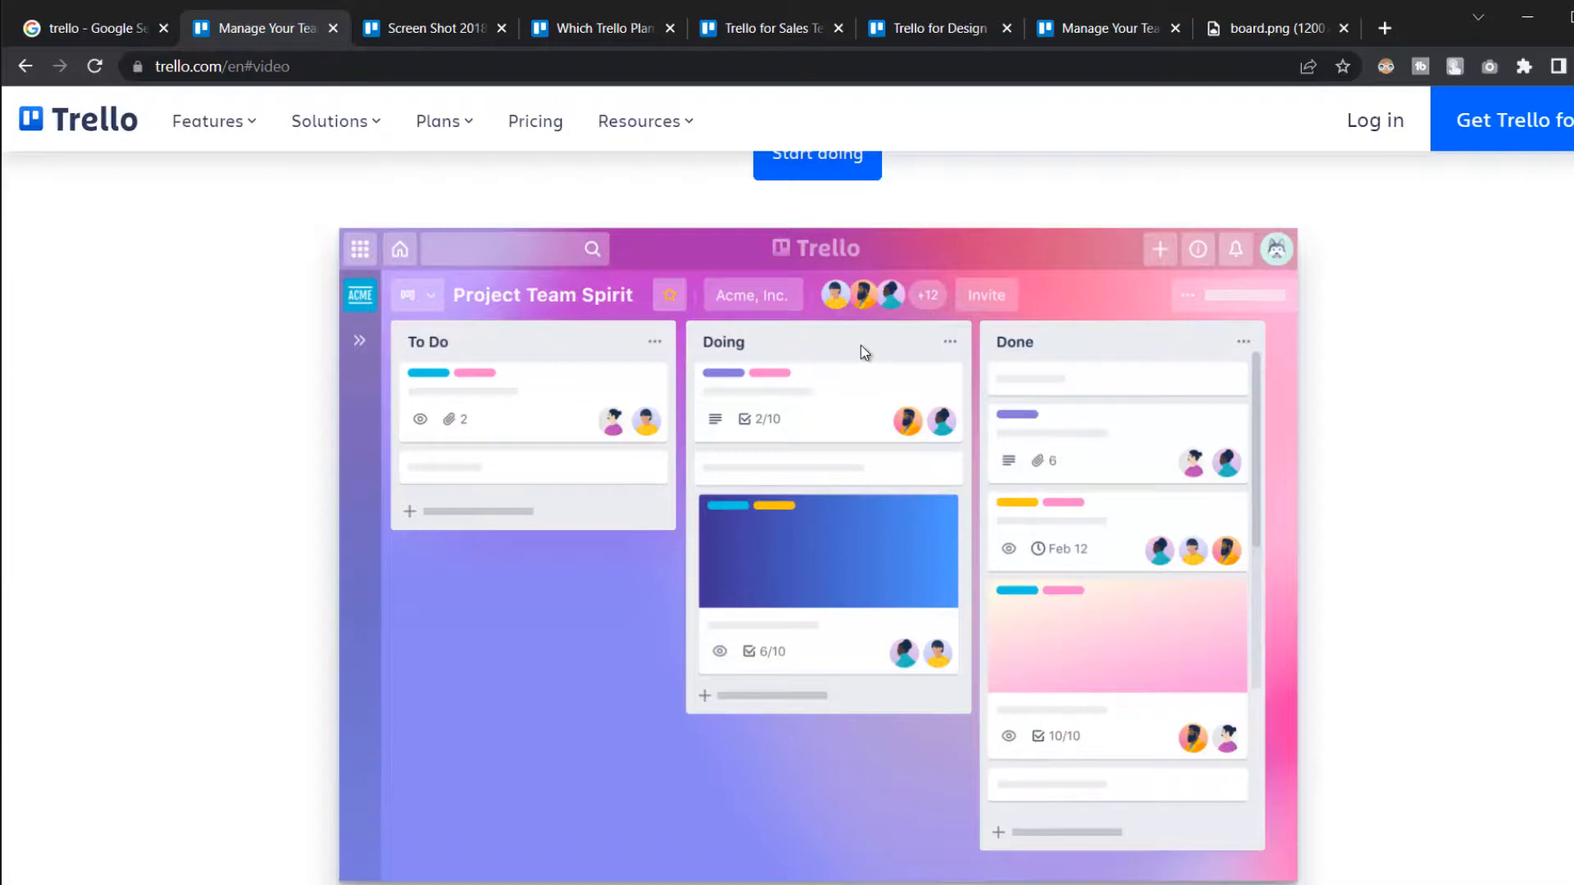
pyautogui.moveTo(855, 352)
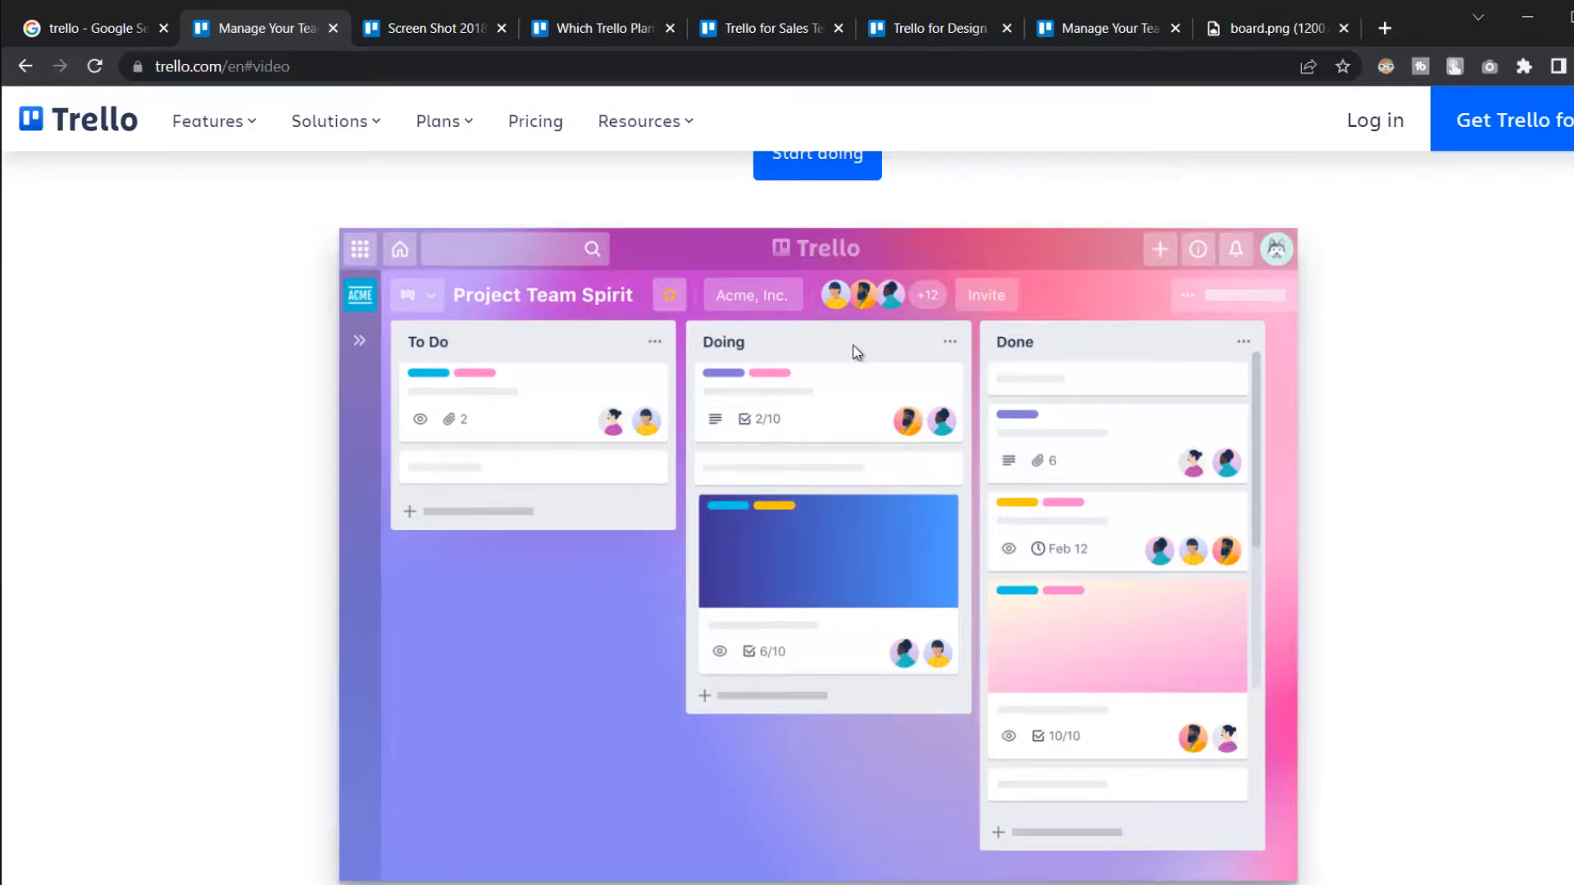
pyautogui.moveTo(978, 306)
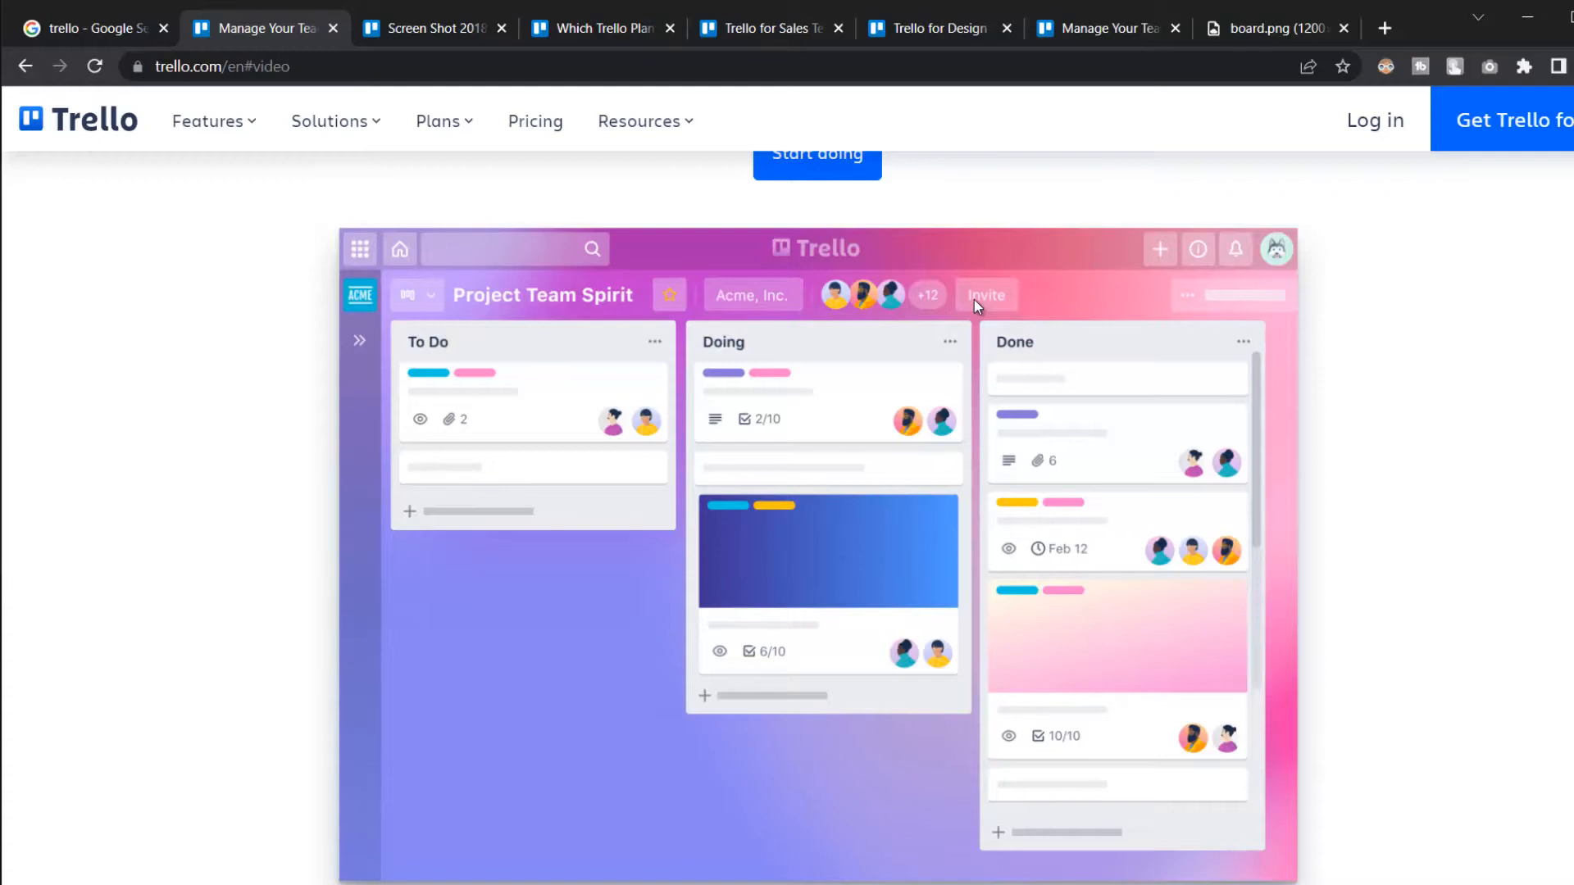
pyautogui.moveTo(885, 338)
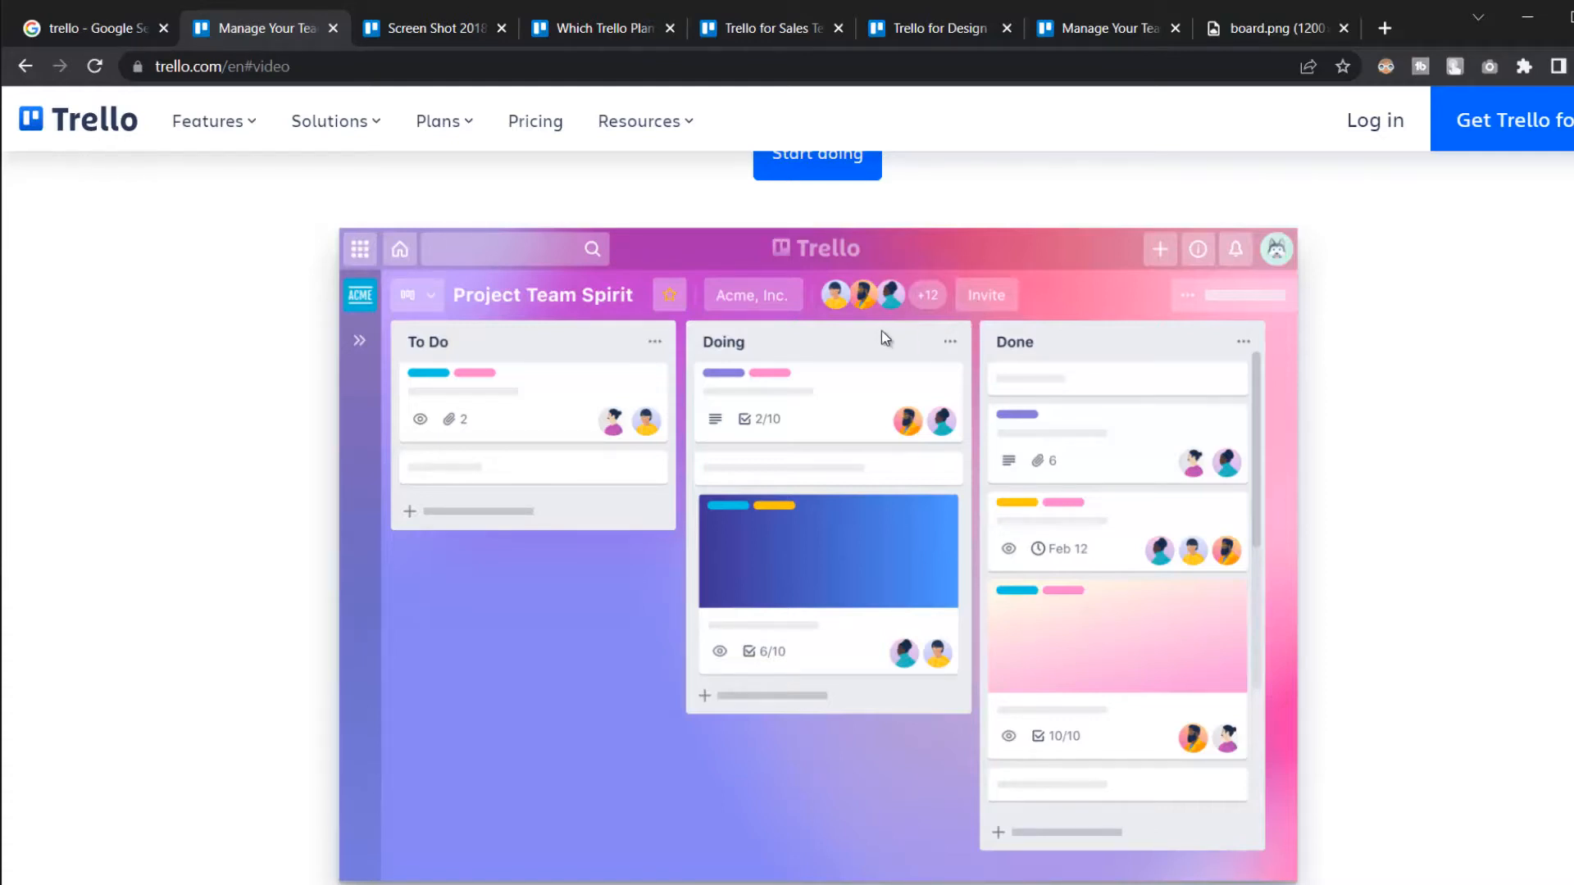